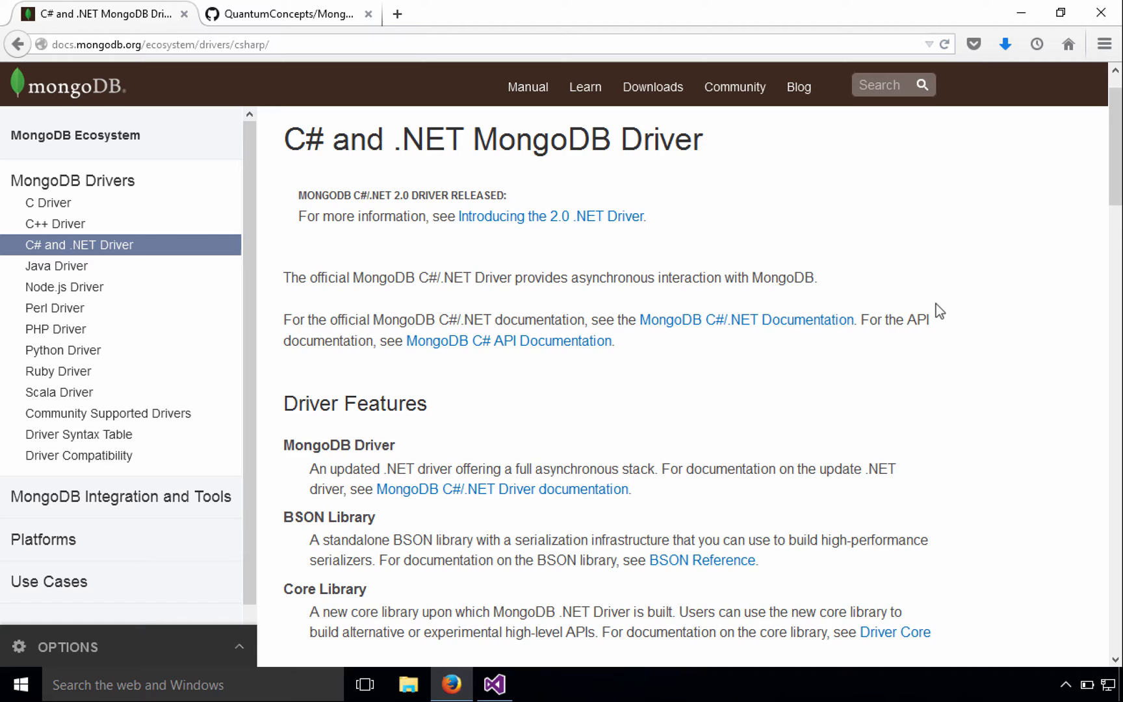
mouse_move(64, 286)
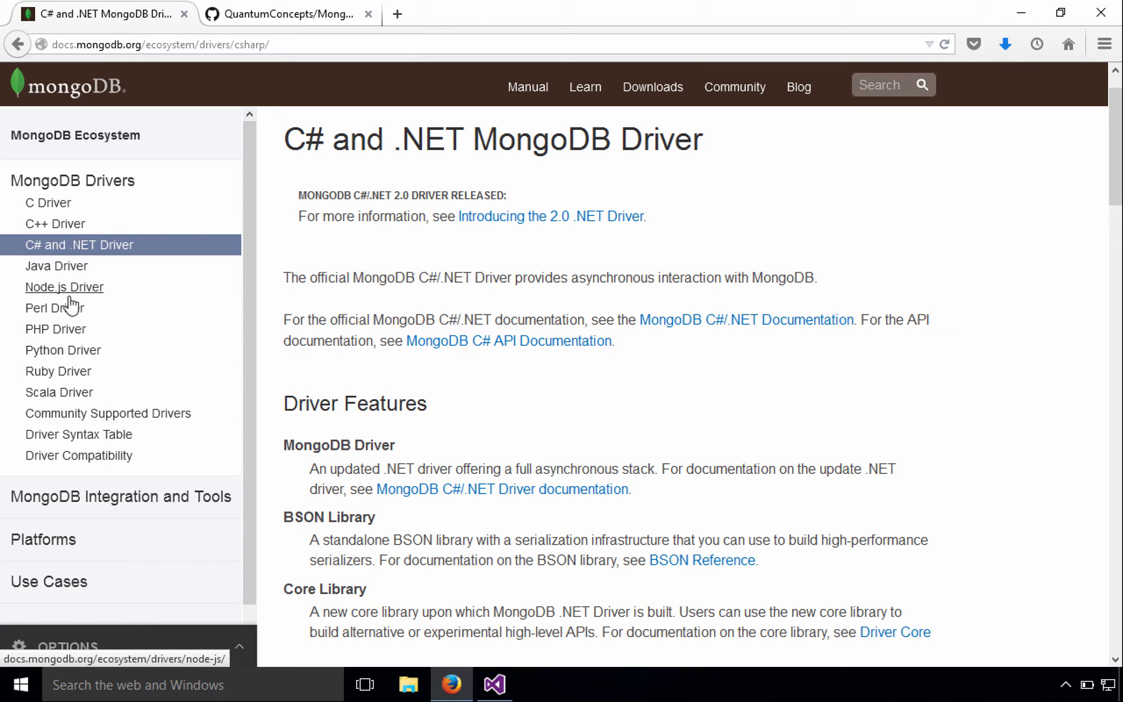
mouse_move(79, 434)
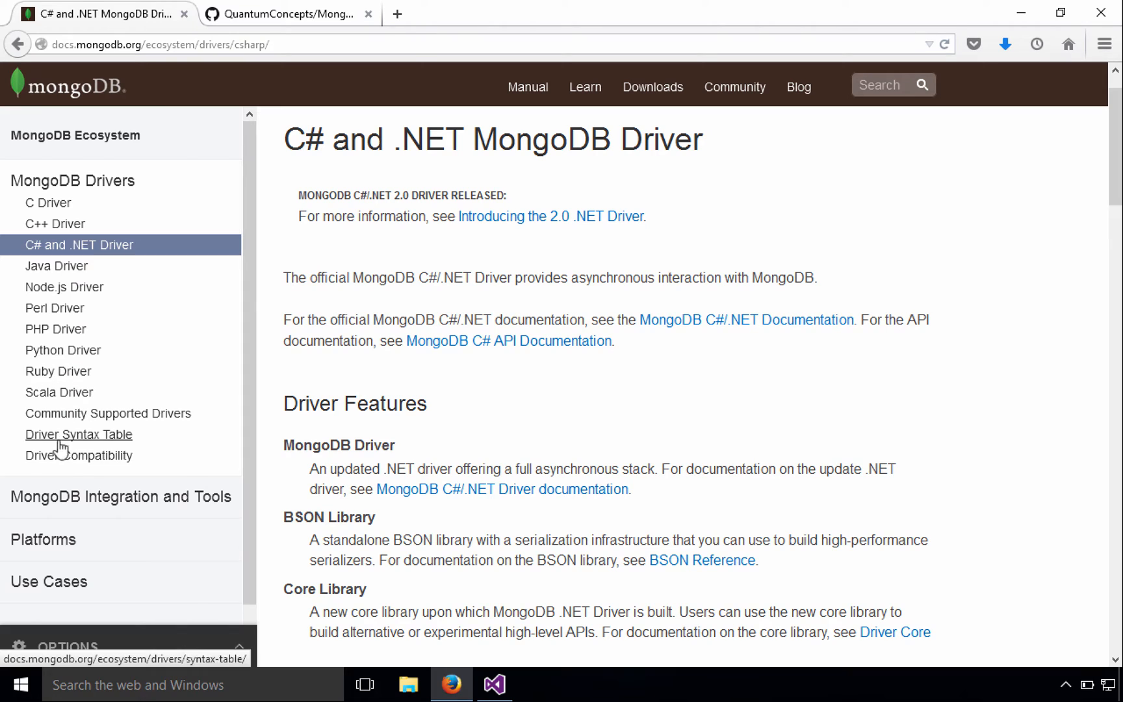
mouse_move(191, 428)
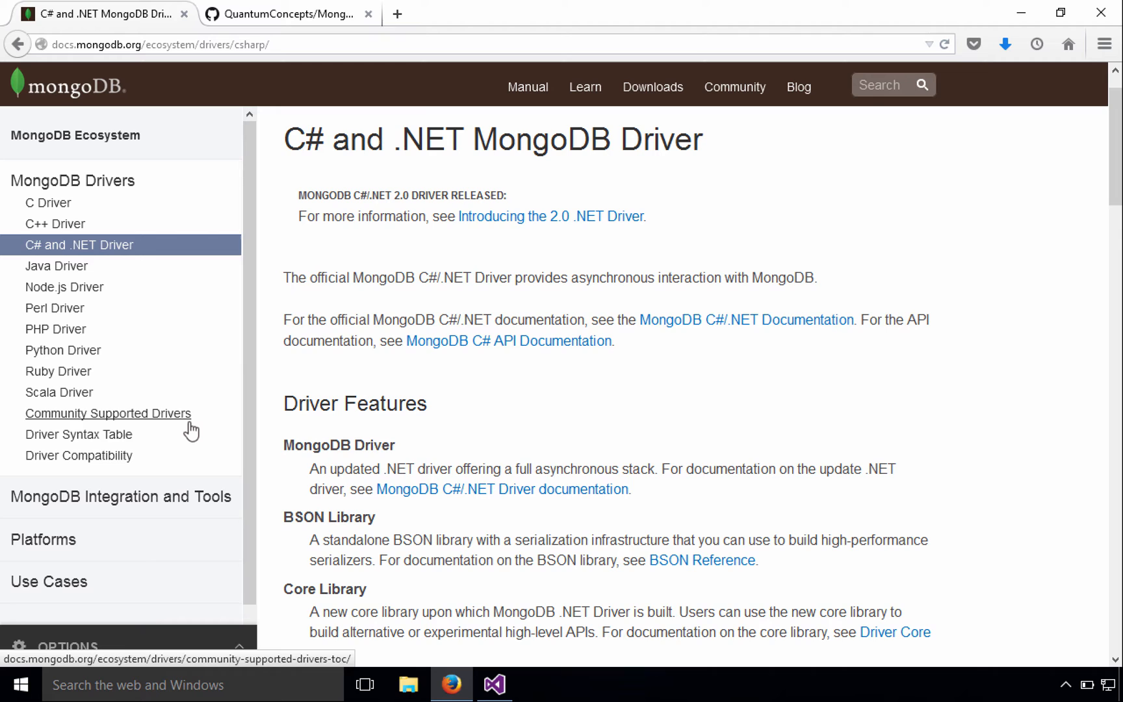
Step: Switch from the MongoDB C# driver docs to the mongo20 Visual Studio project
left_click(491, 683)
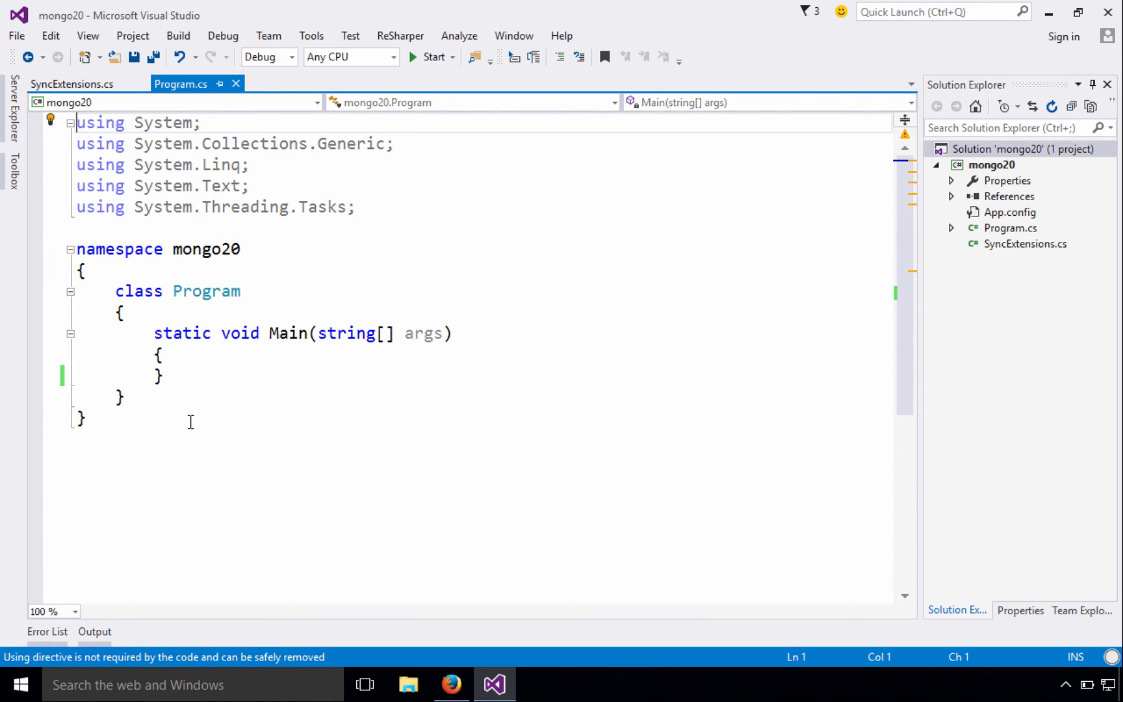
Step: Install the MongoDB.Driver 2.0.1 NuGet package into the mongo20 solution
right_click(998, 149)
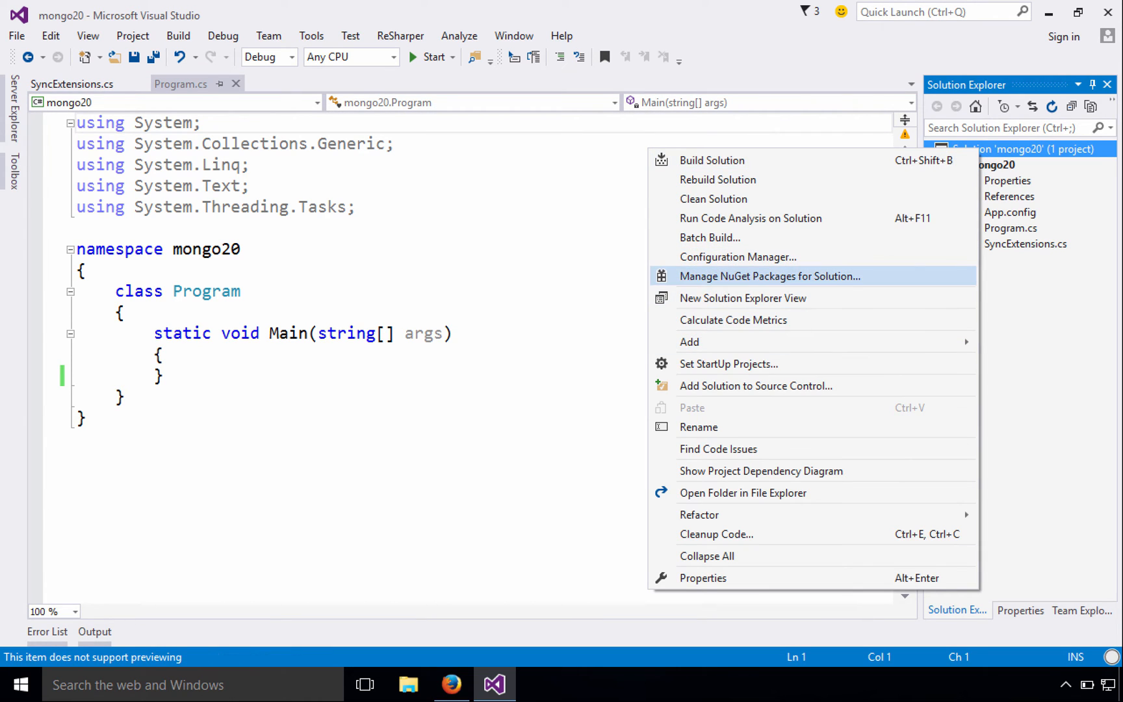
left_click(768, 276)
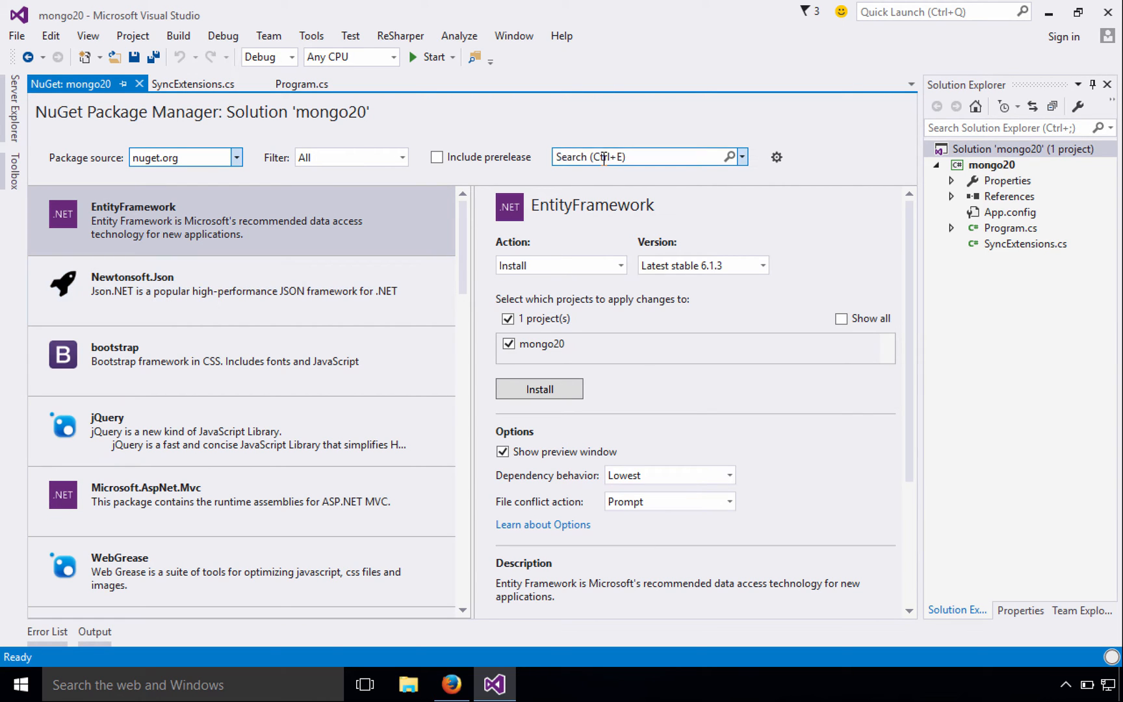
type("mongodb")
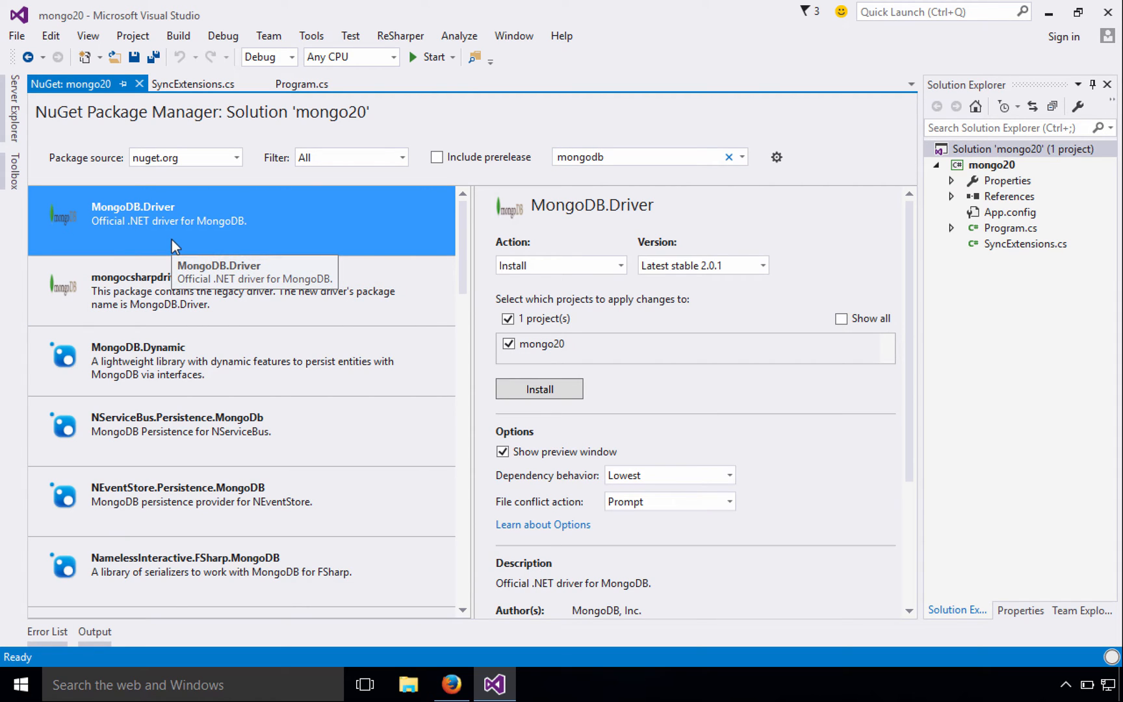
mouse_move(769, 279)
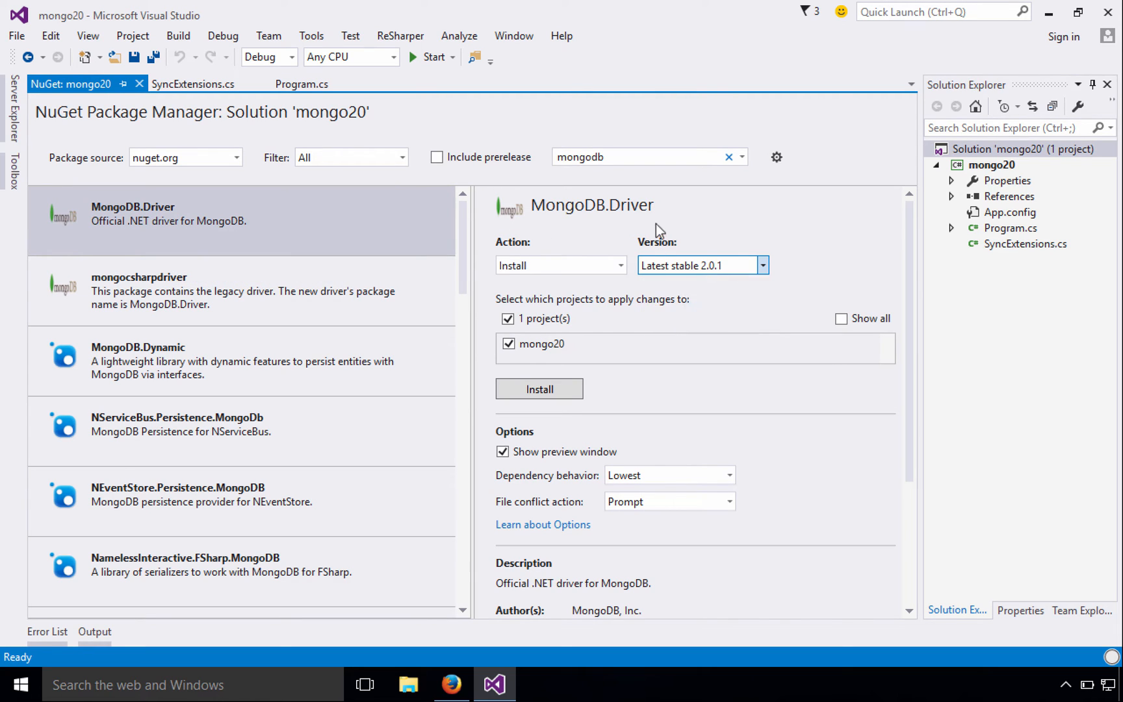
left_click(215, 290)
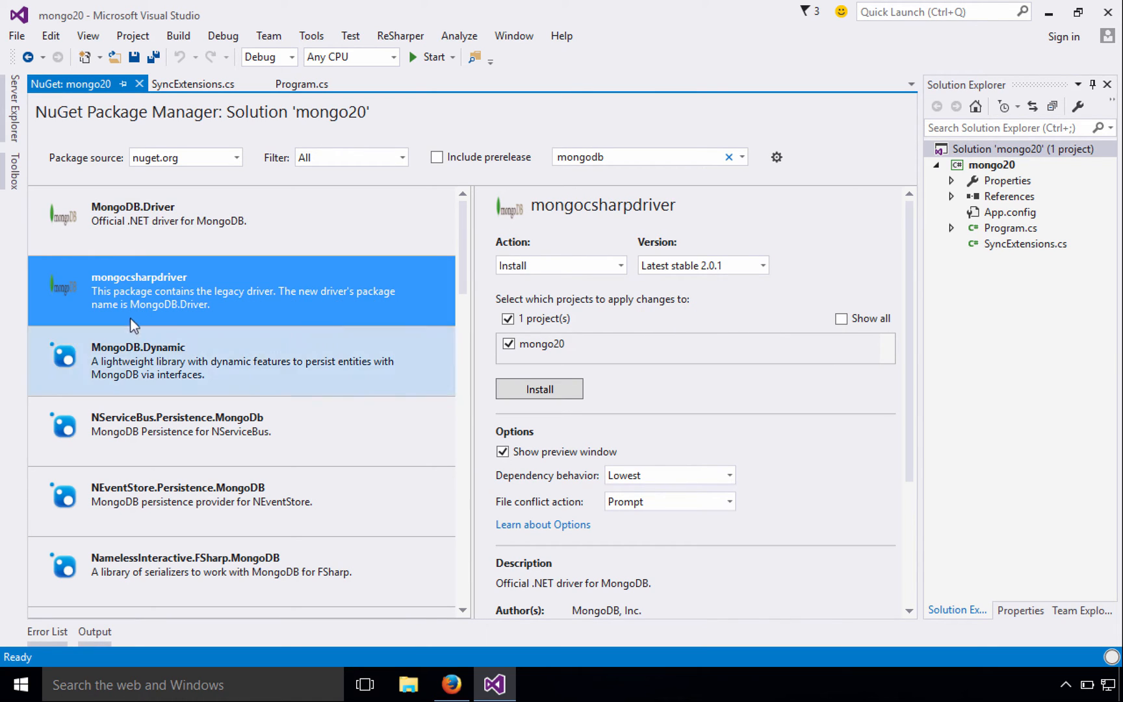
mouse_move(247, 301)
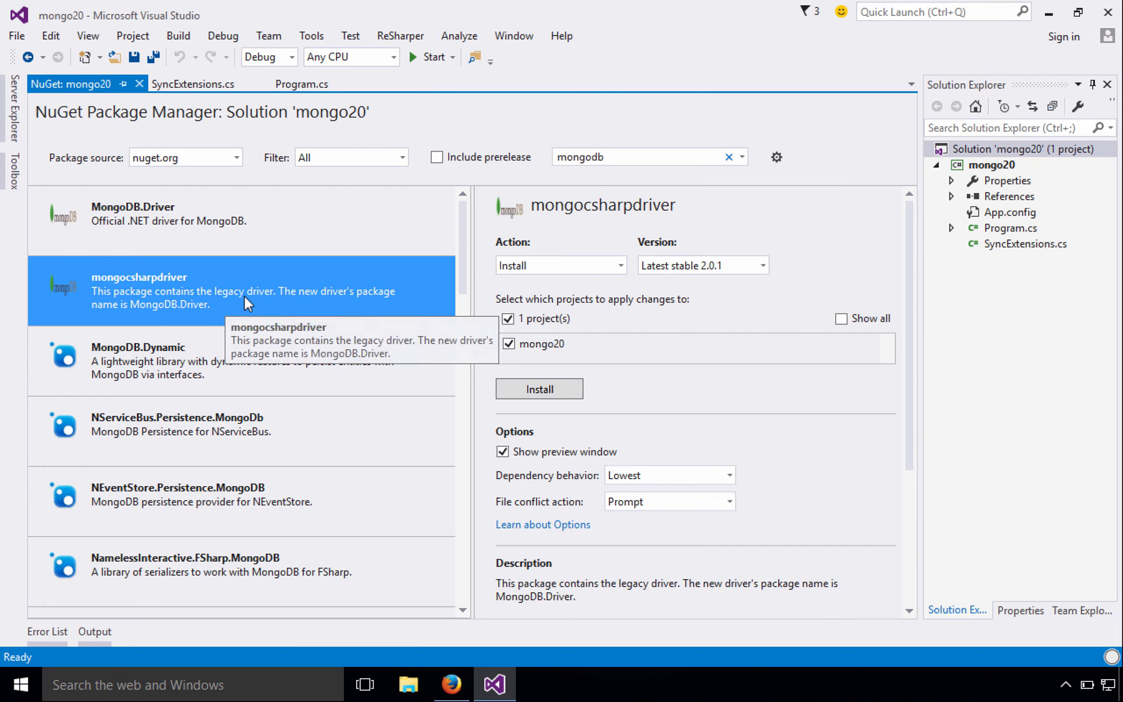
left_click(762, 265)
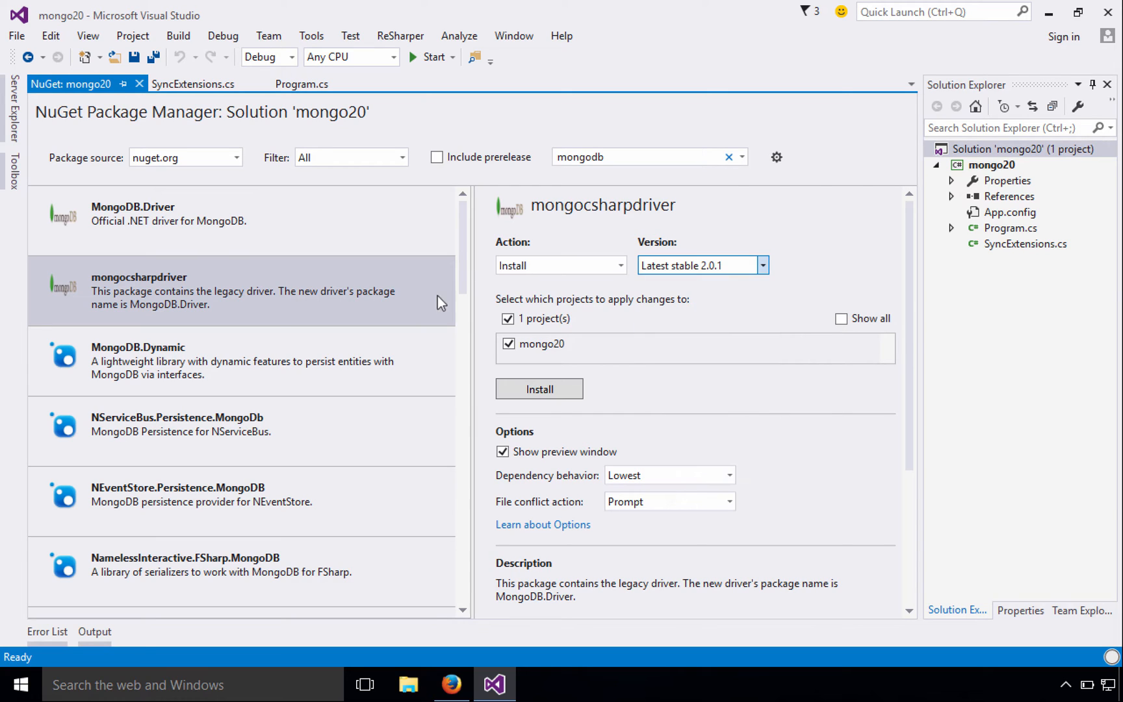
left_click(215, 218)
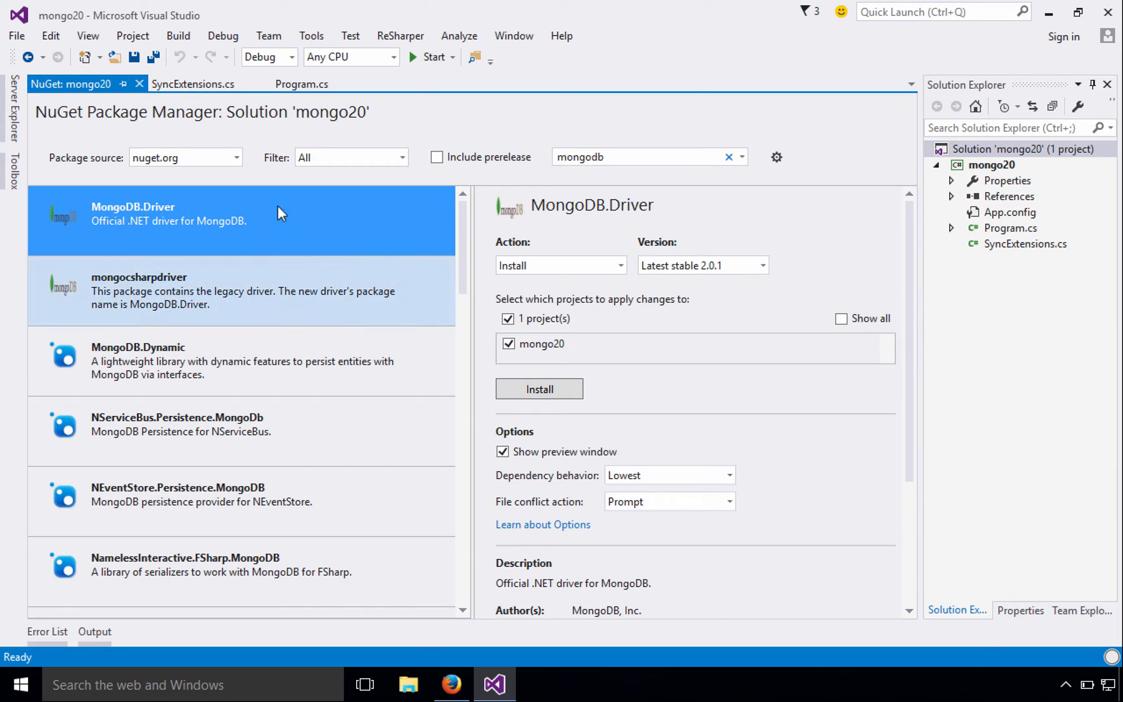
mouse_move(278, 209)
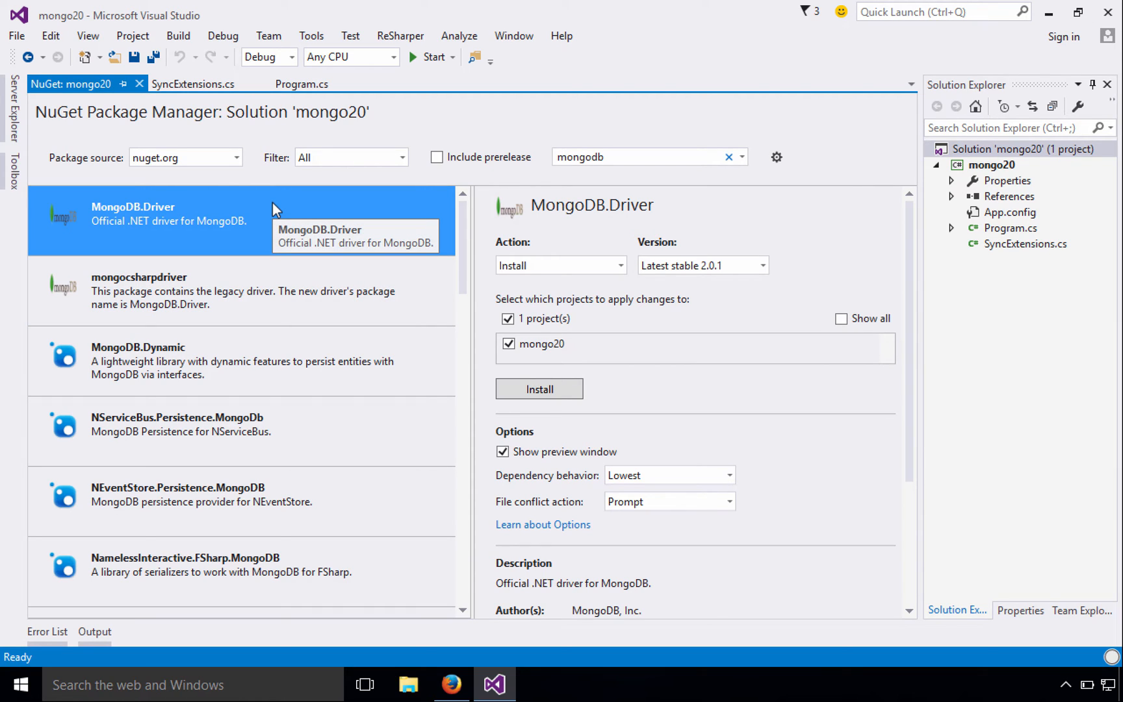
left_click(215, 290)
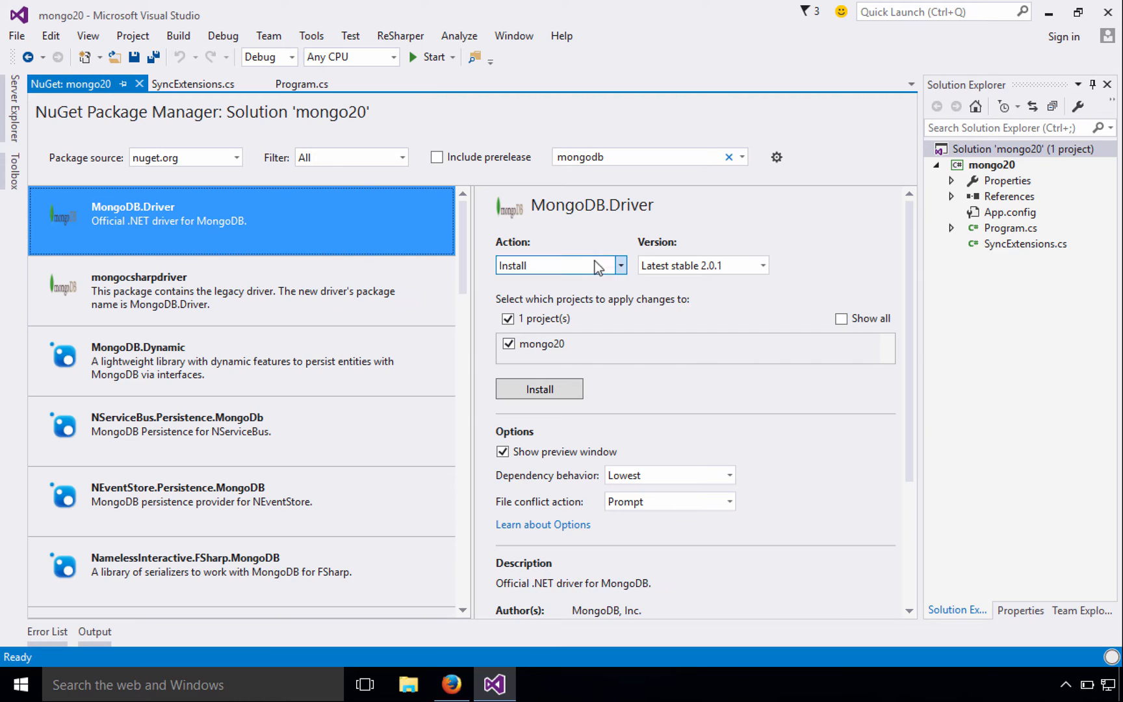
mouse_move(723, 275)
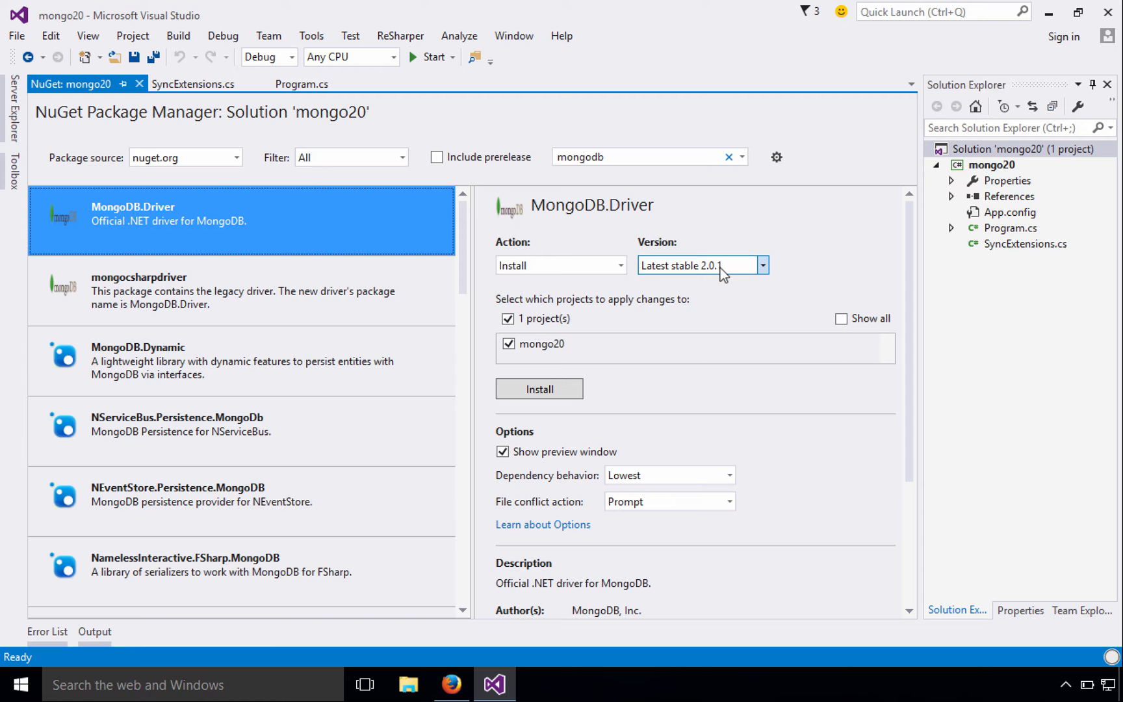
mouse_move(539, 389)
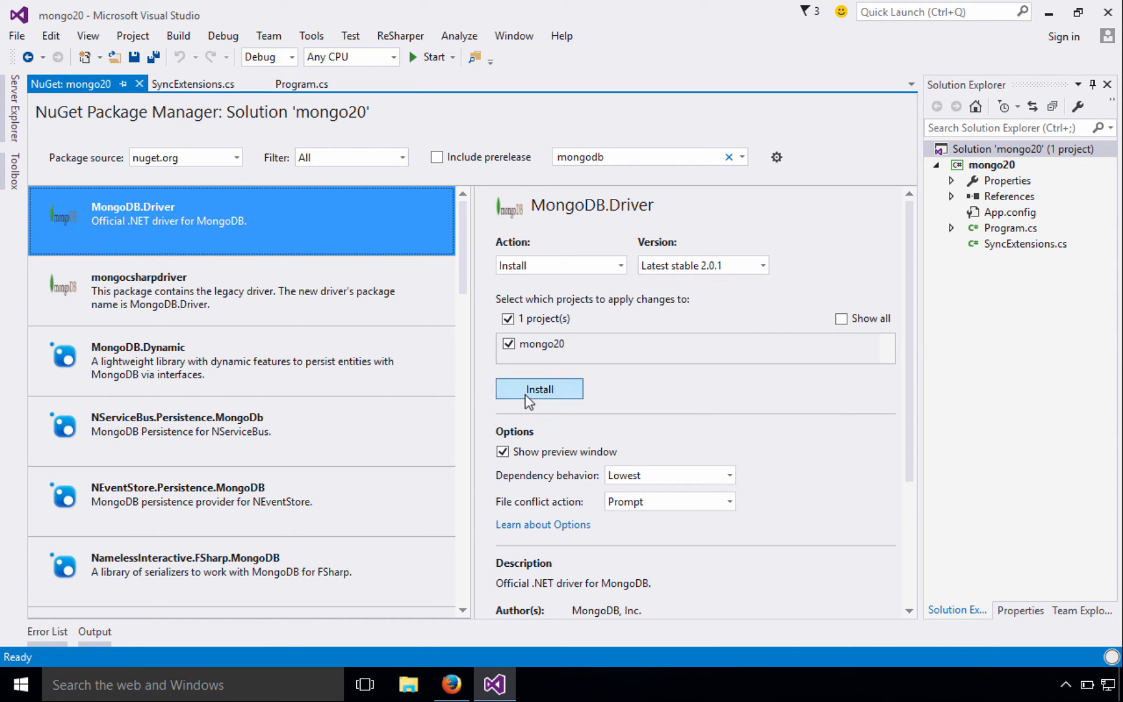
left_click(538, 389)
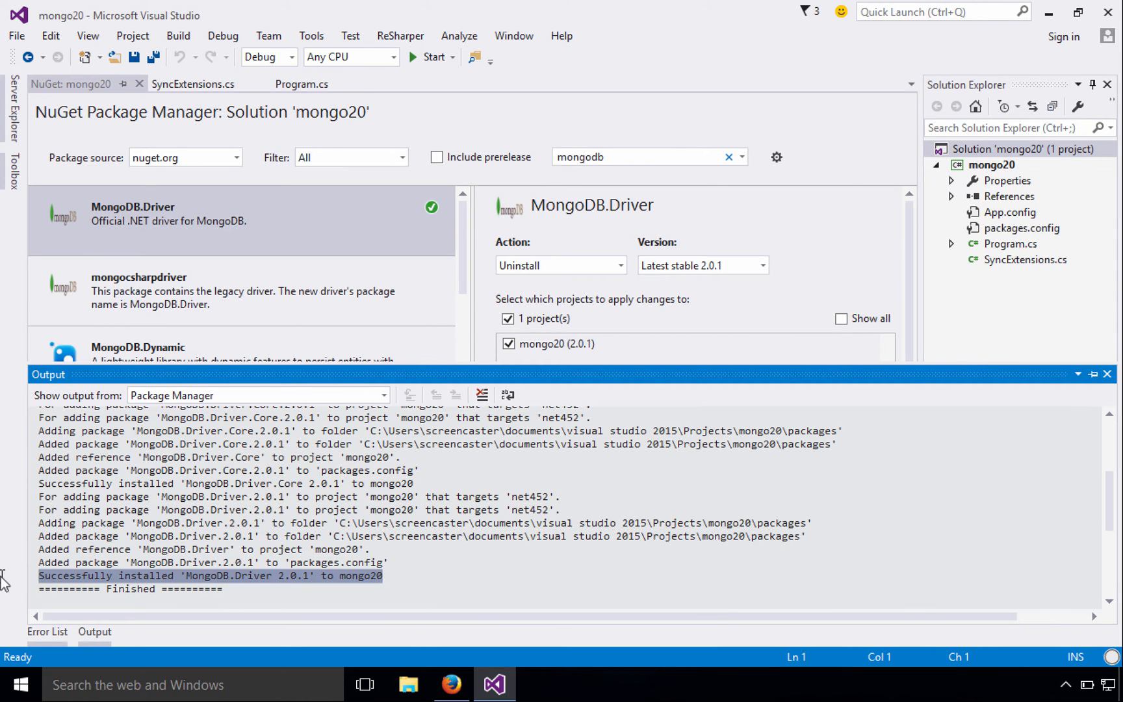
mouse_move(90, 569)
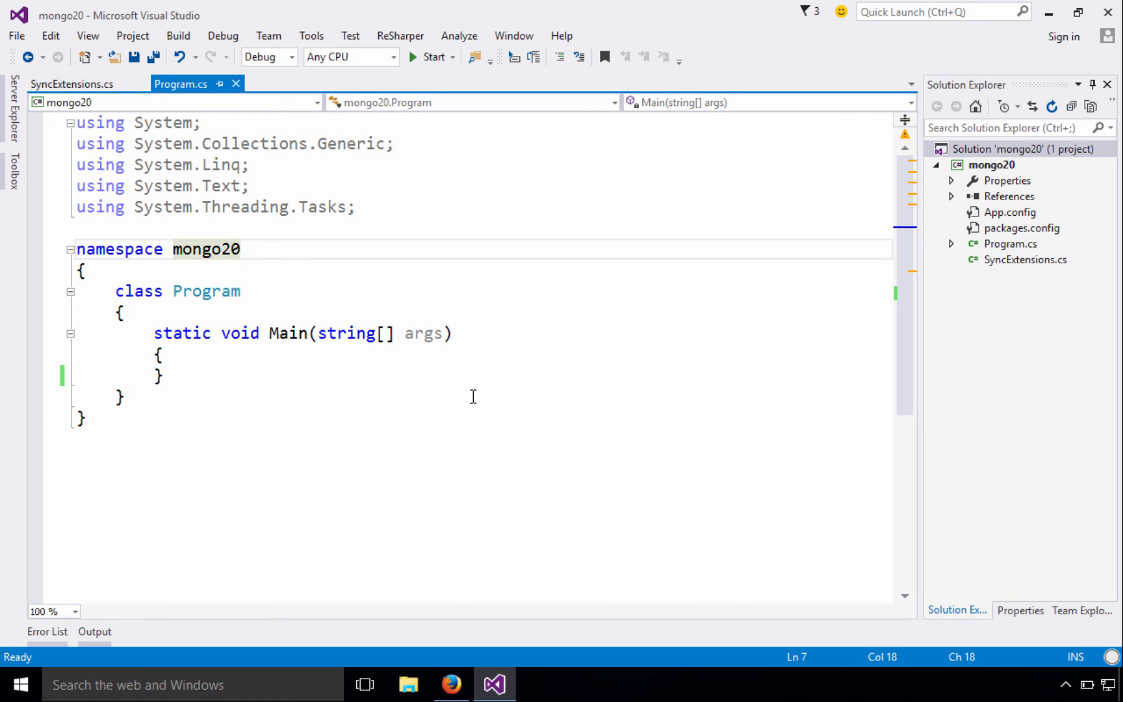
Step: Place the cursor after Program.cs's final closing brace and add a new line
left_click(240, 249)
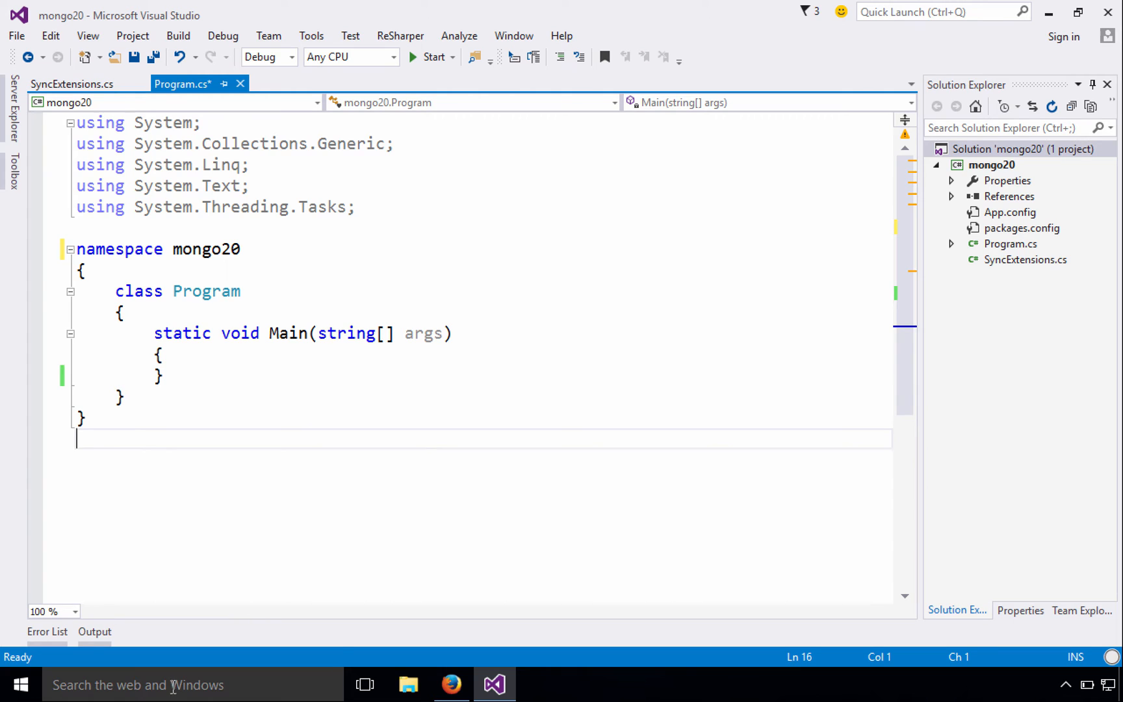
Step: Launch Robomongo, connect to the local server, and expand BookStore's collections
type("robo")
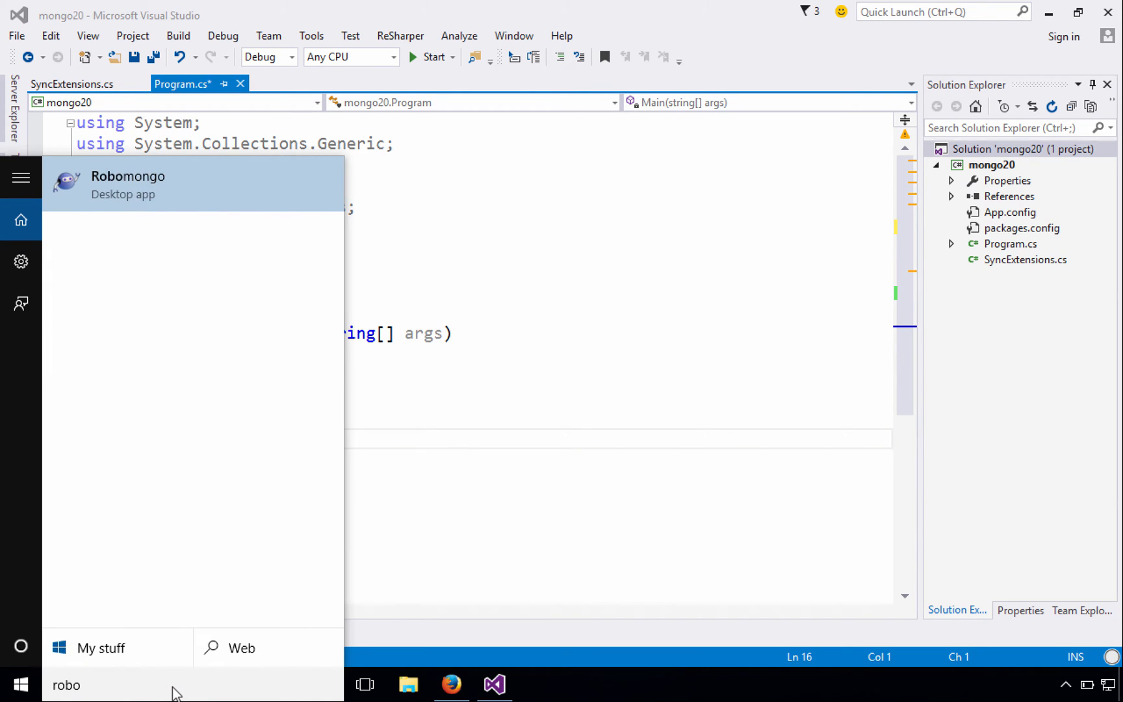
left_click(129, 182)
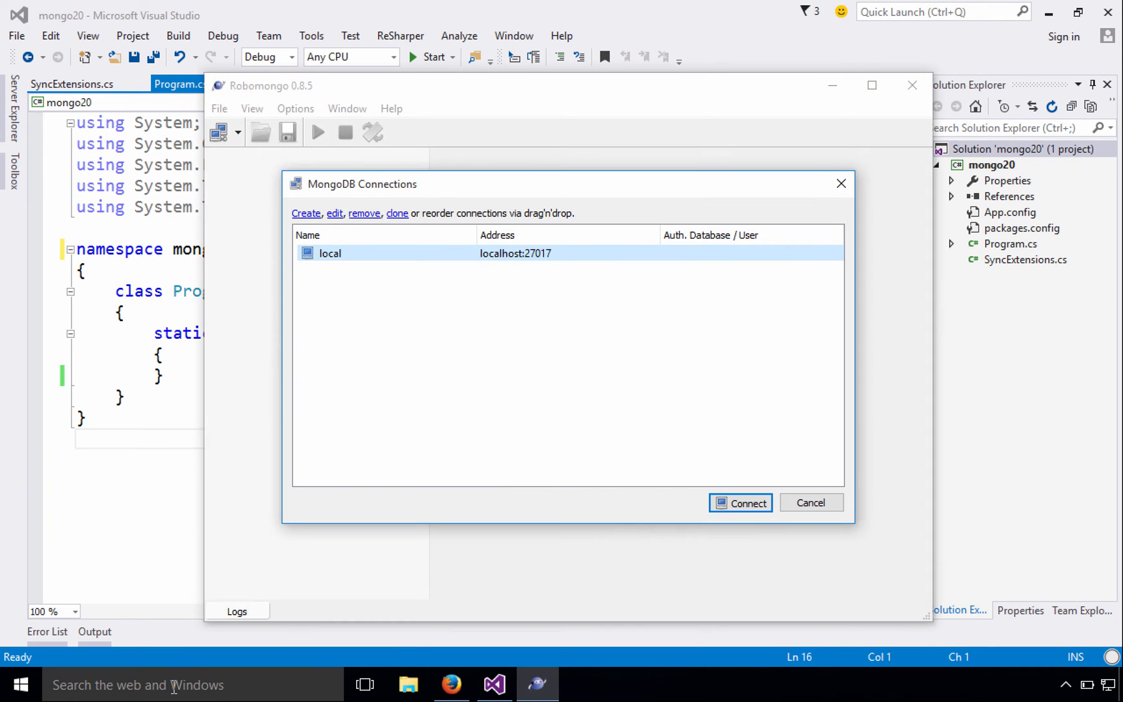
left_click(739, 502)
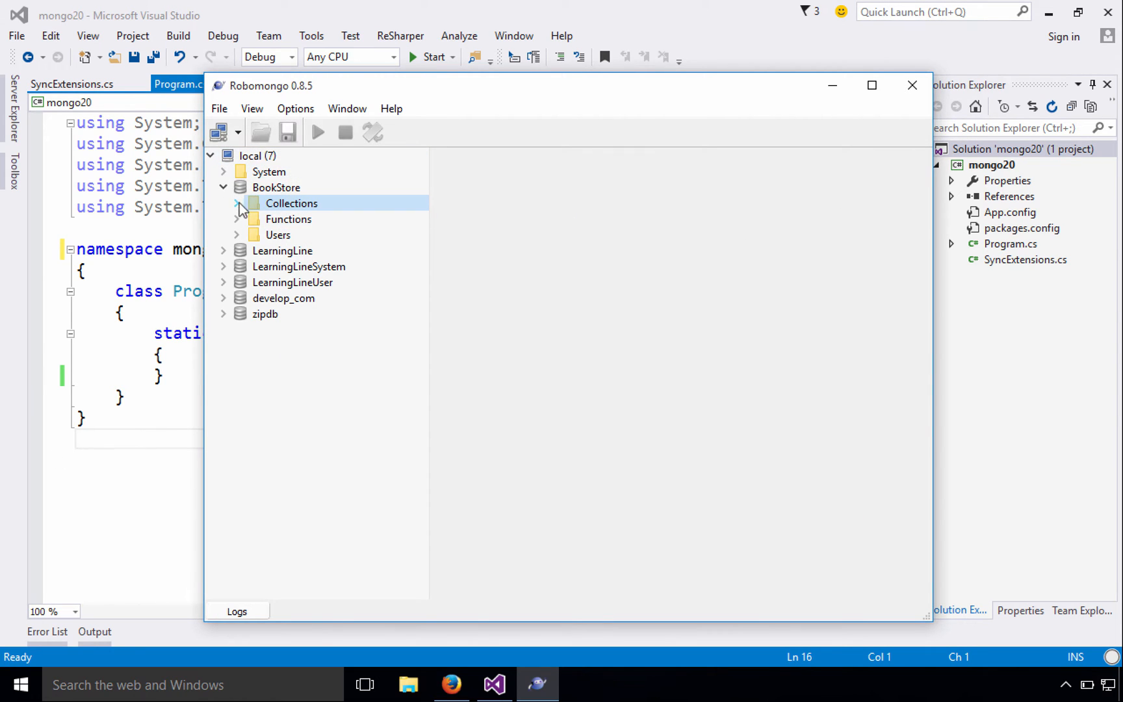
left_click(237, 203)
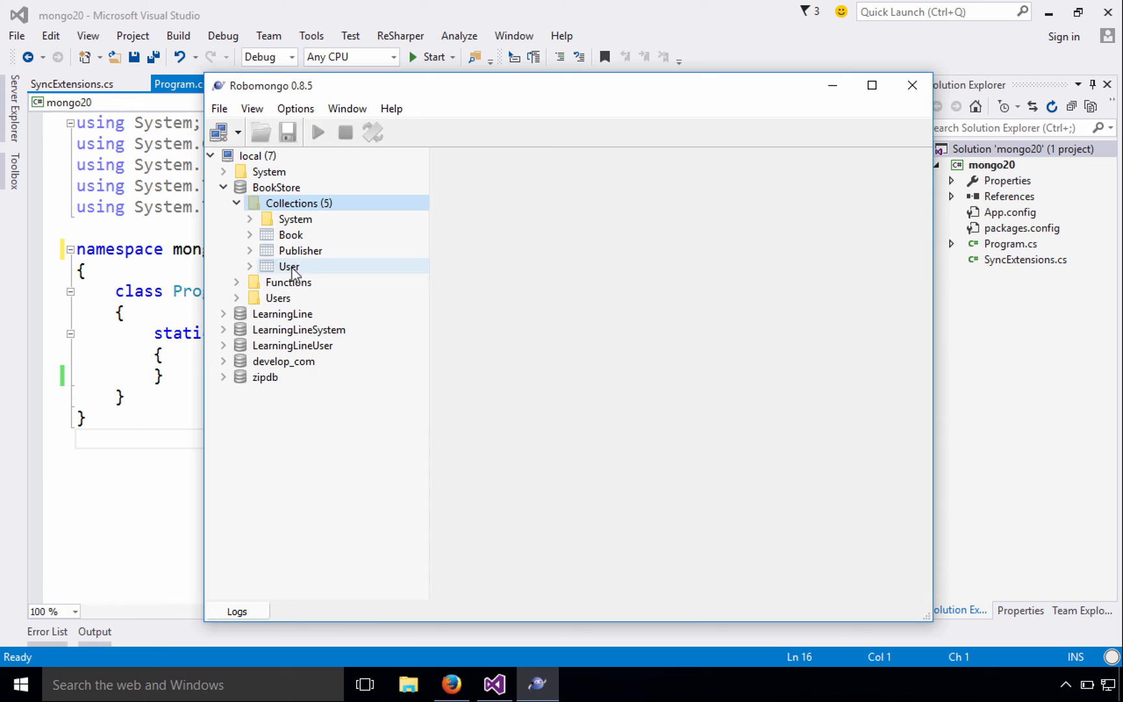
Step: Count the Book collection's documents (271380) and view the books as text
double_click(291, 234)
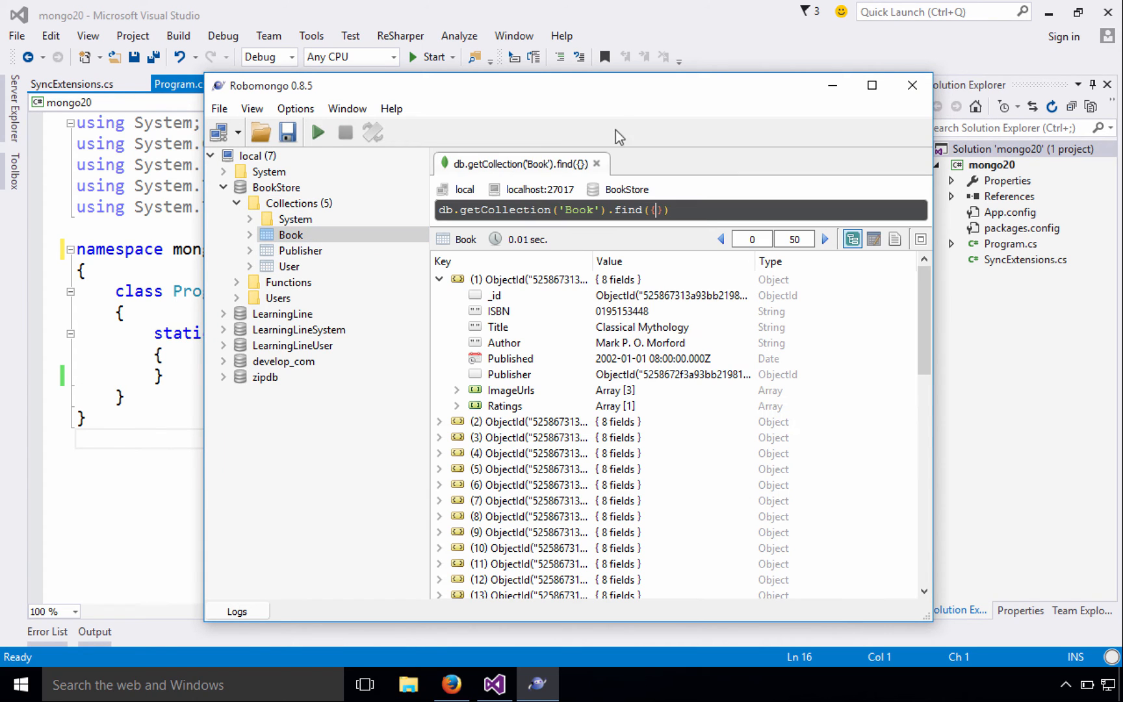
type(".count")
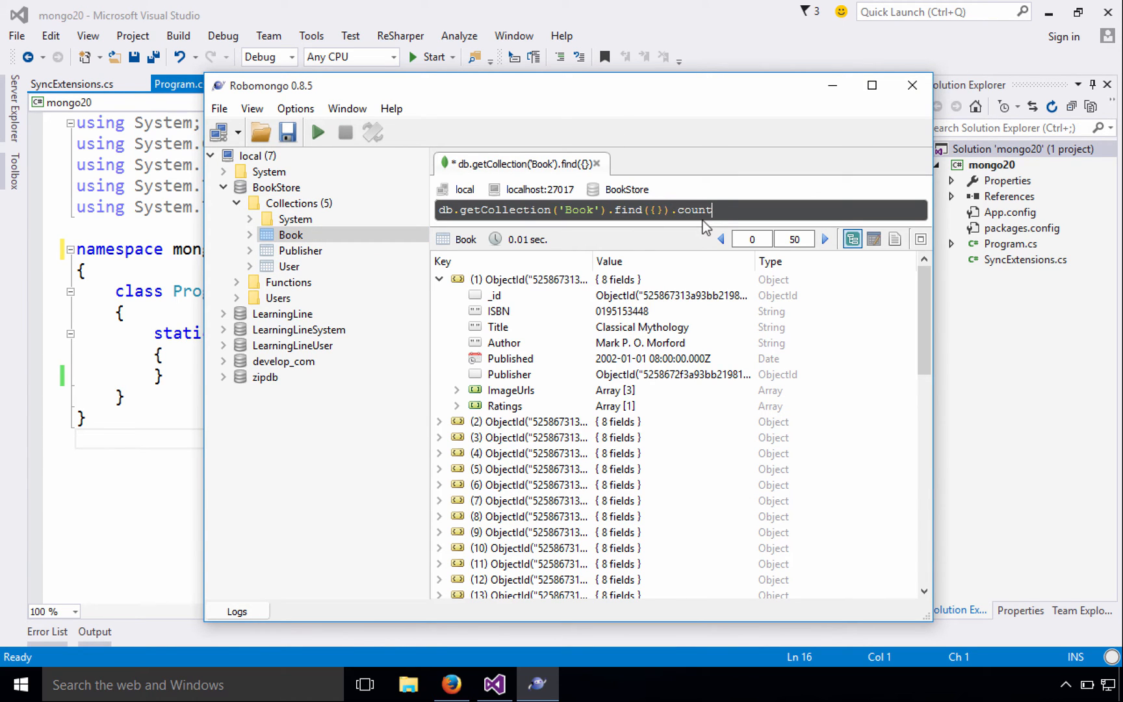
left_click(318, 132)
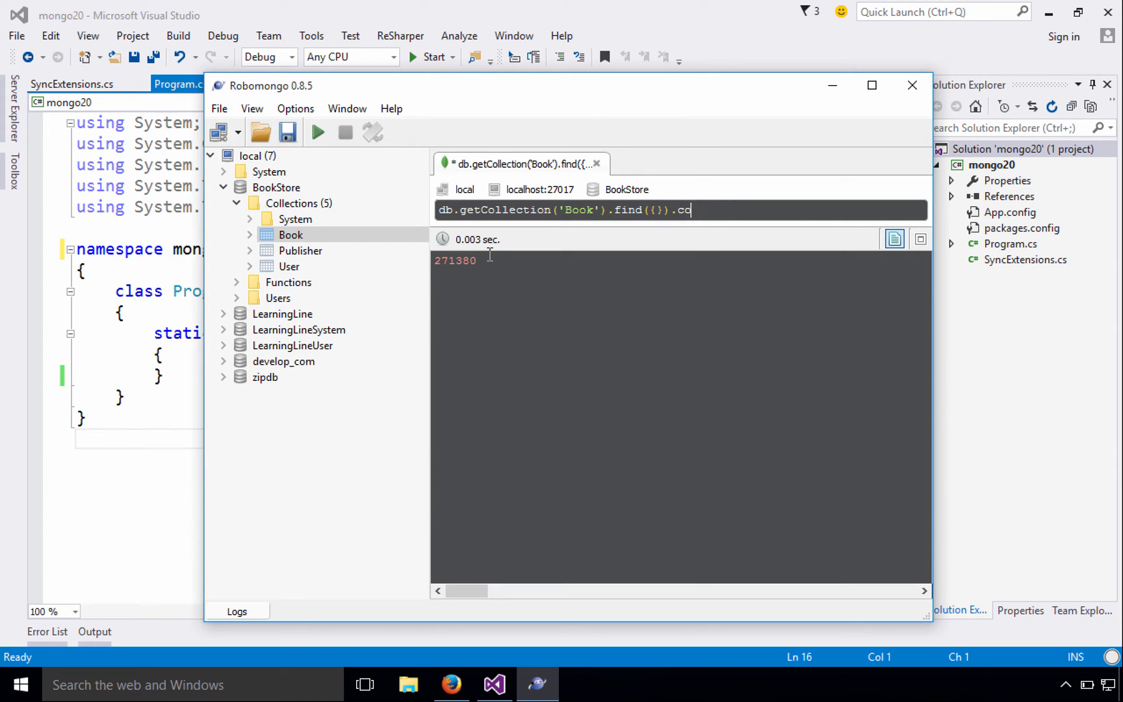
left_click(316, 132)
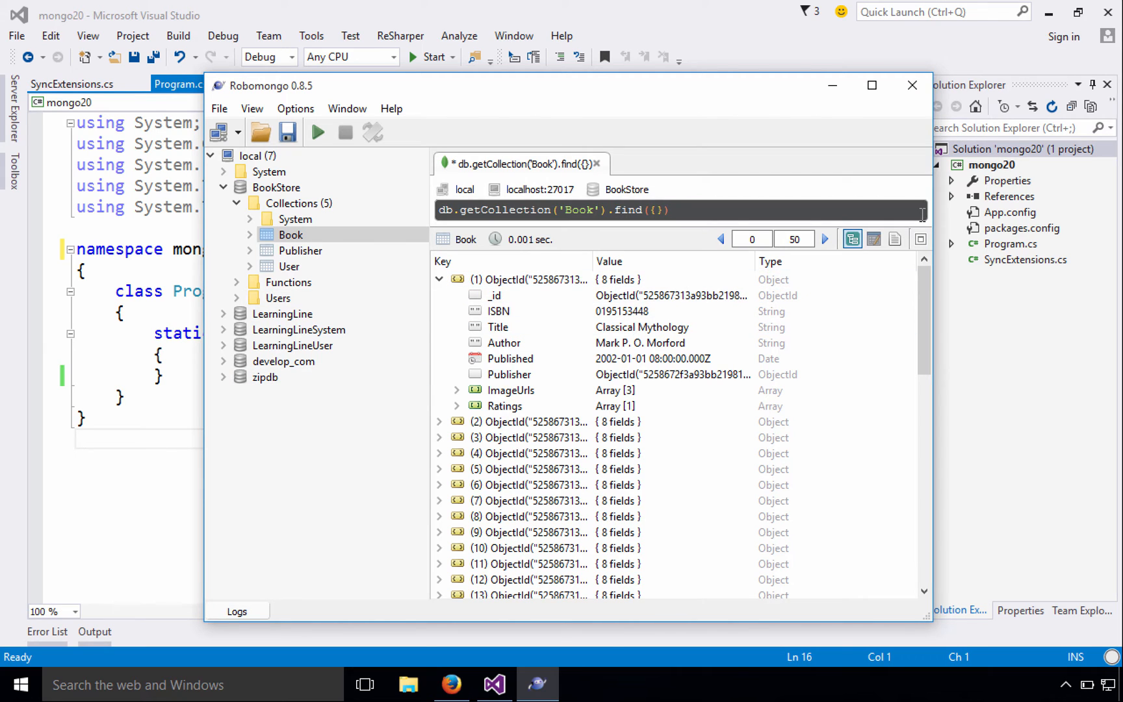
left_click(893, 238)
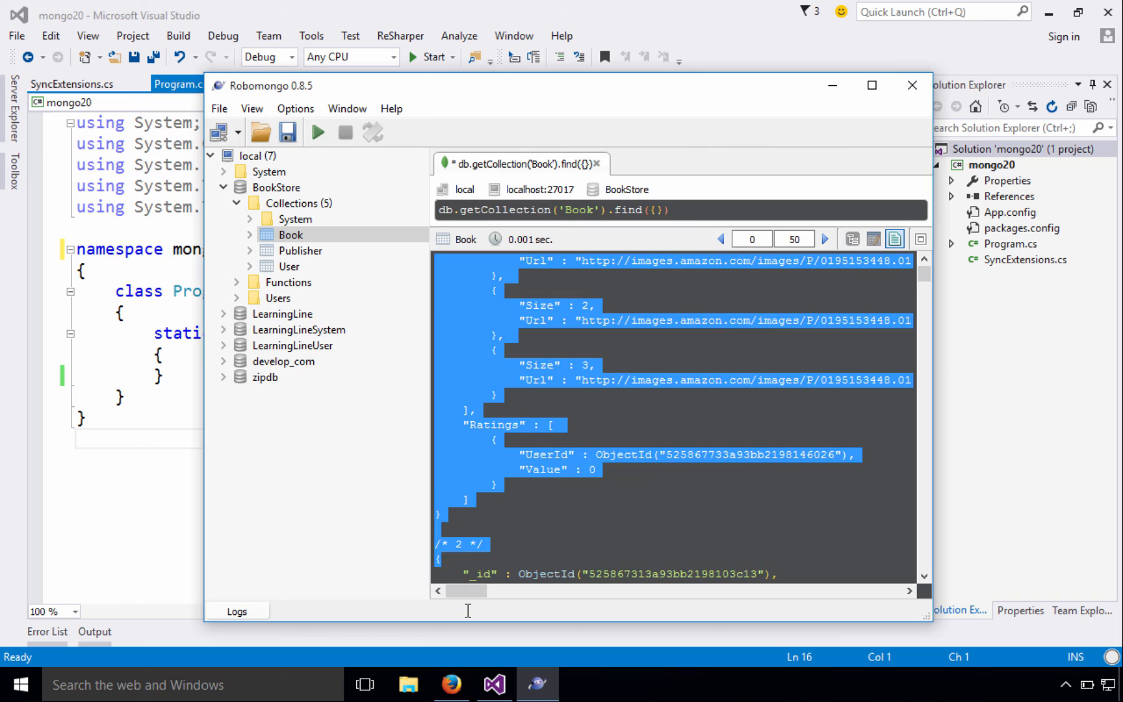
scroll("down", 3)
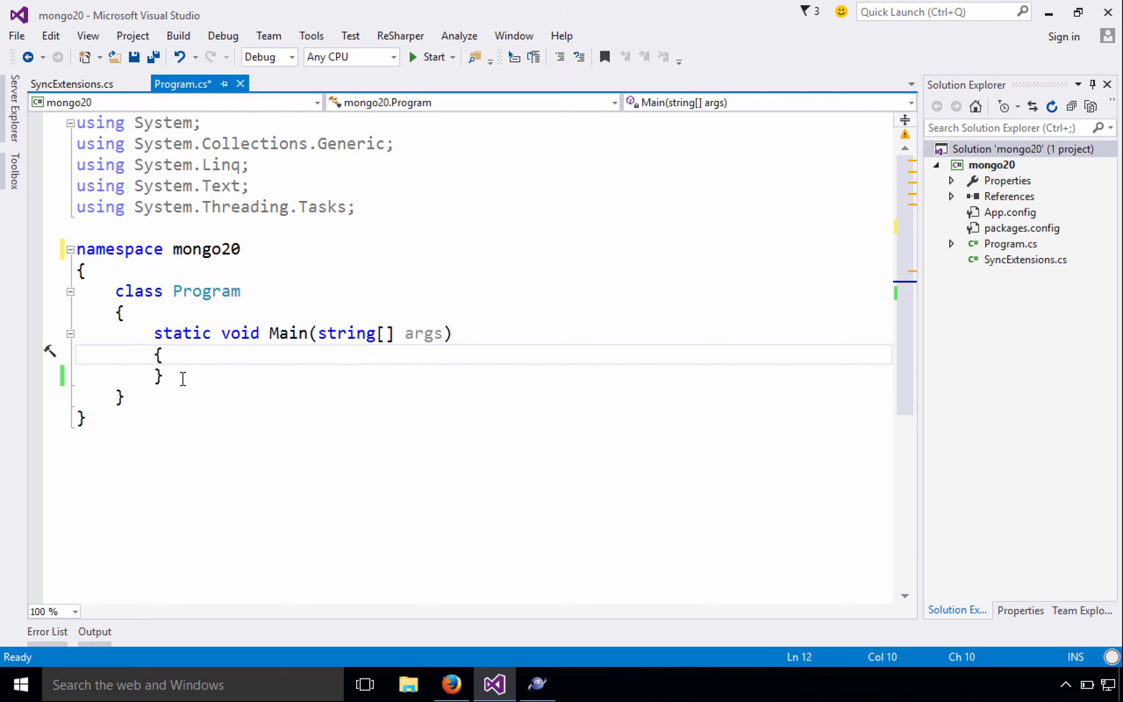
Step: Declare an empty 'class Book' after the Program class in Program.cs
key("enter")
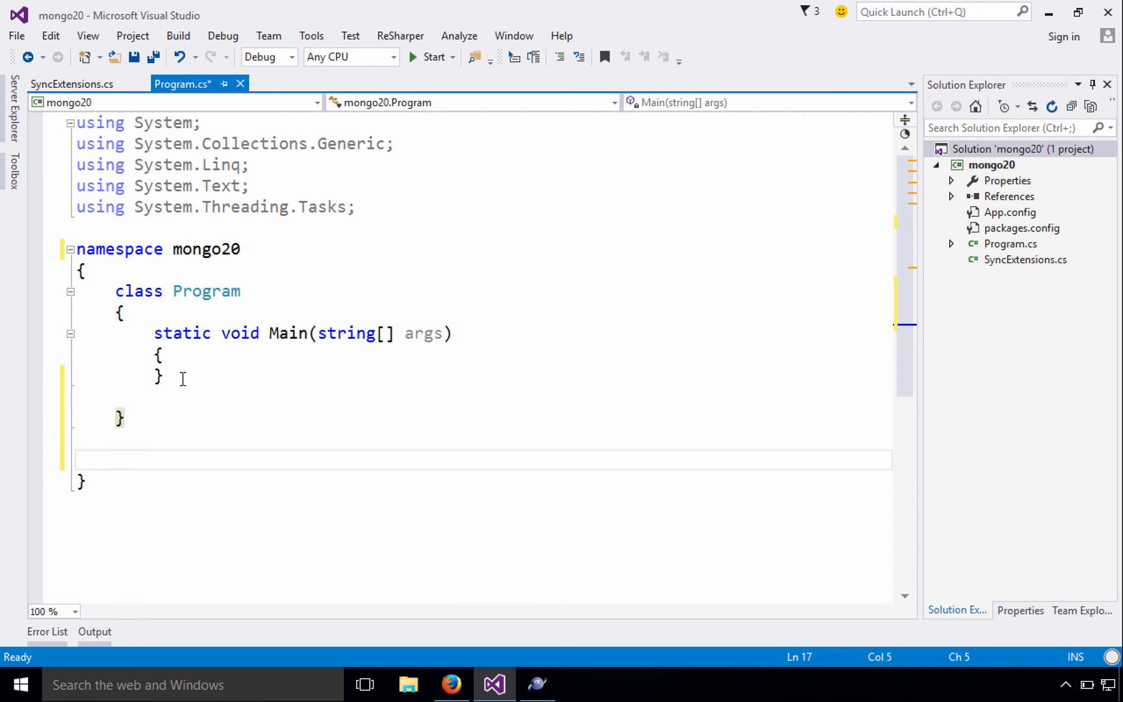
type("class Book")
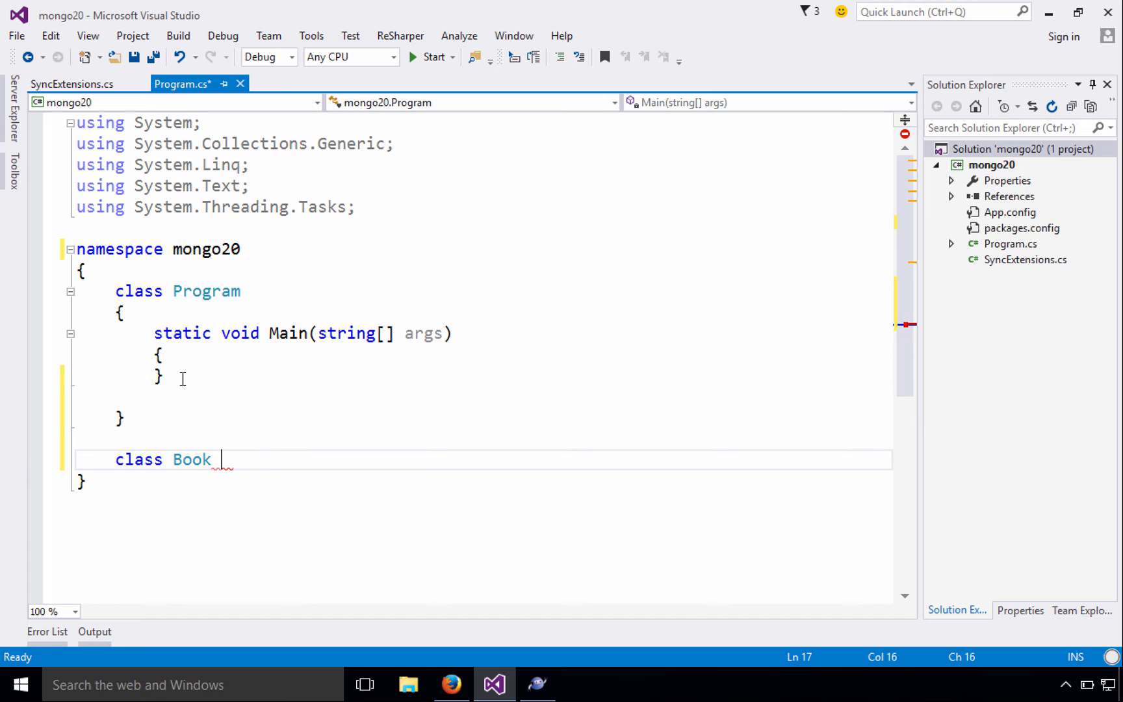
left_click(535, 682)
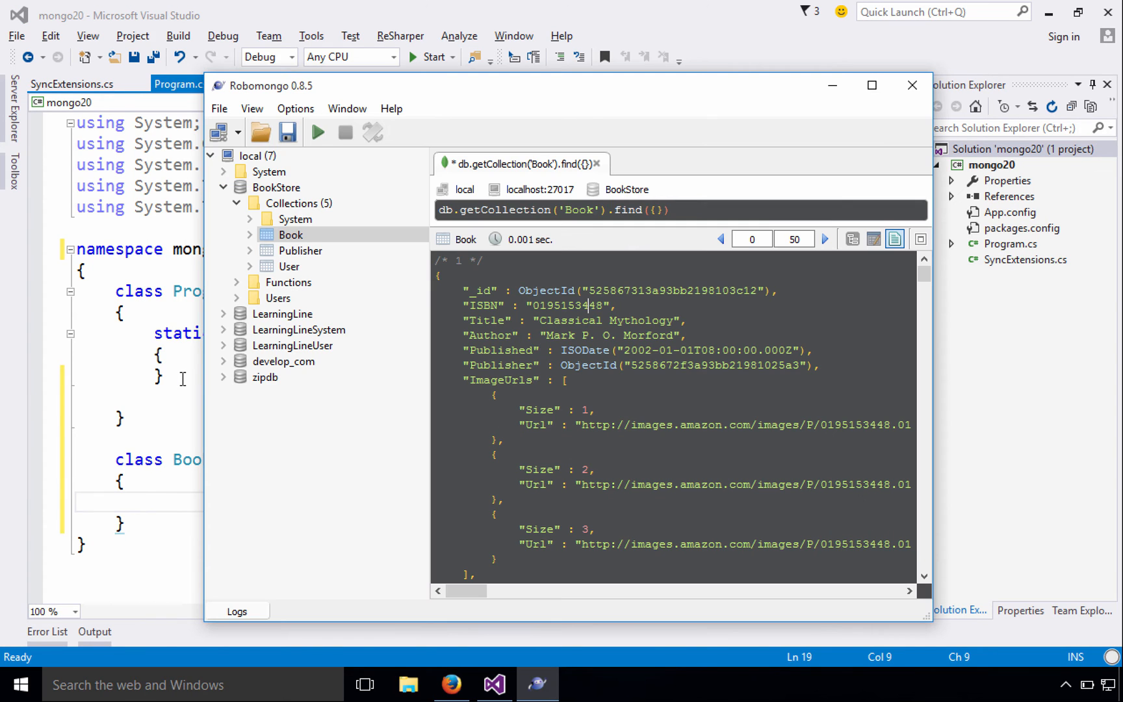
left_click(667, 210)
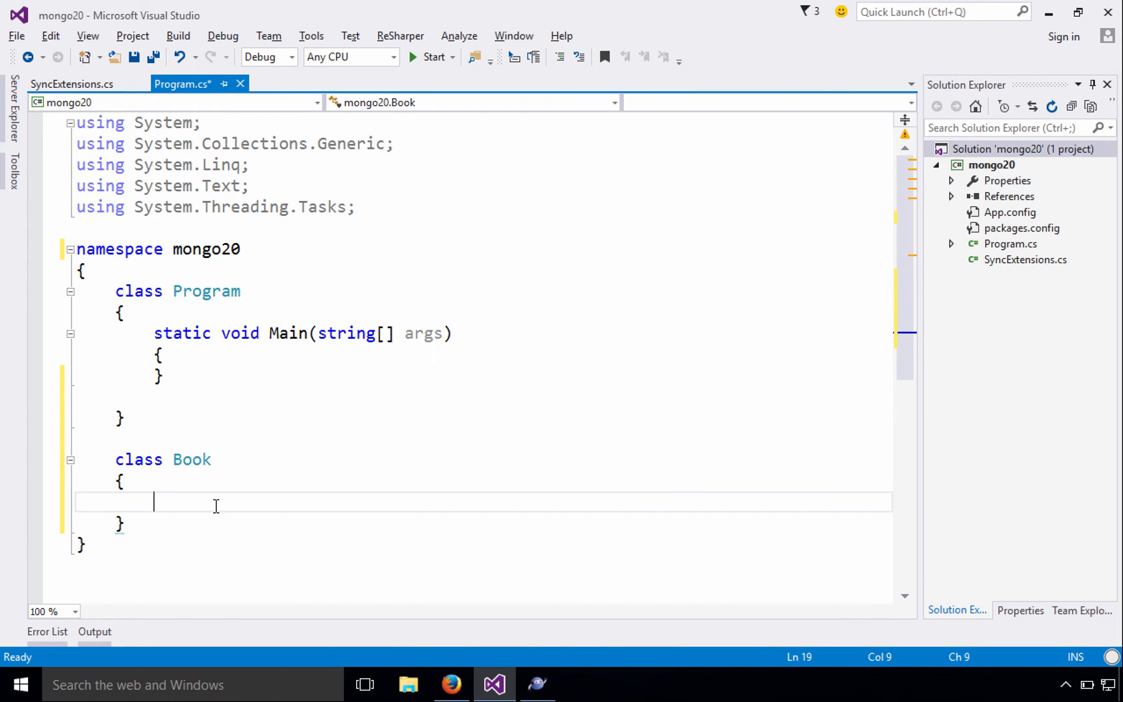
mouse_move(147, 523)
type("sub")
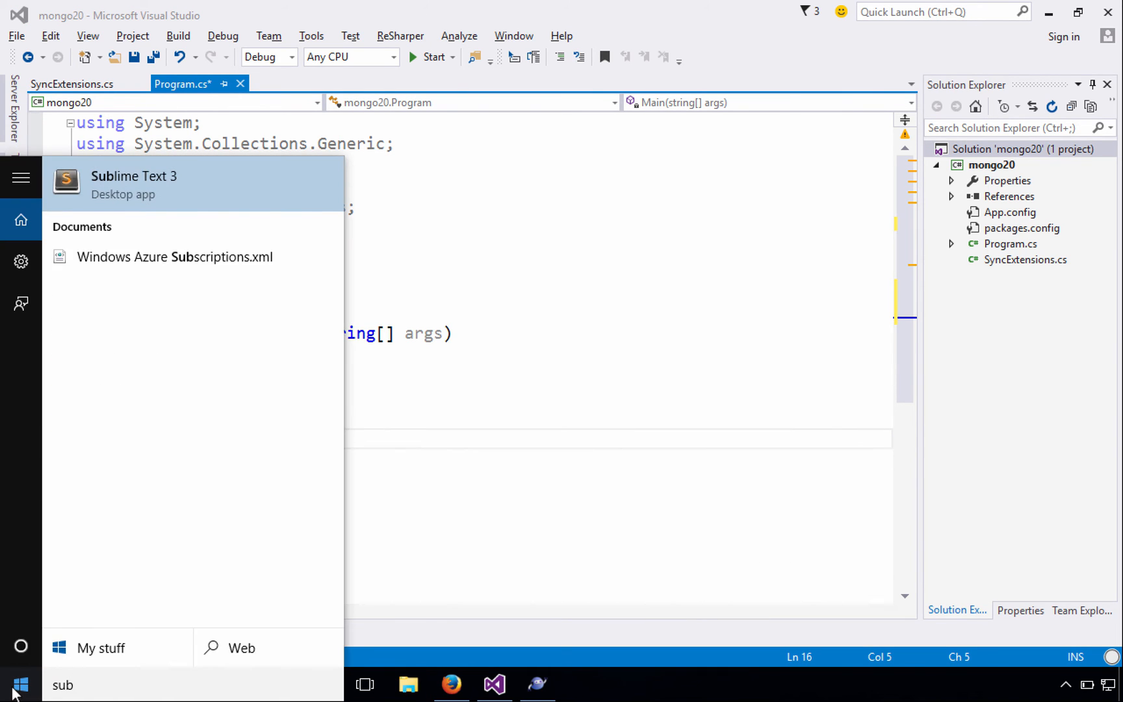
Step: Paste the book document into Sublime Text and select ISODate to remove its wrapper
left_click(133, 176)
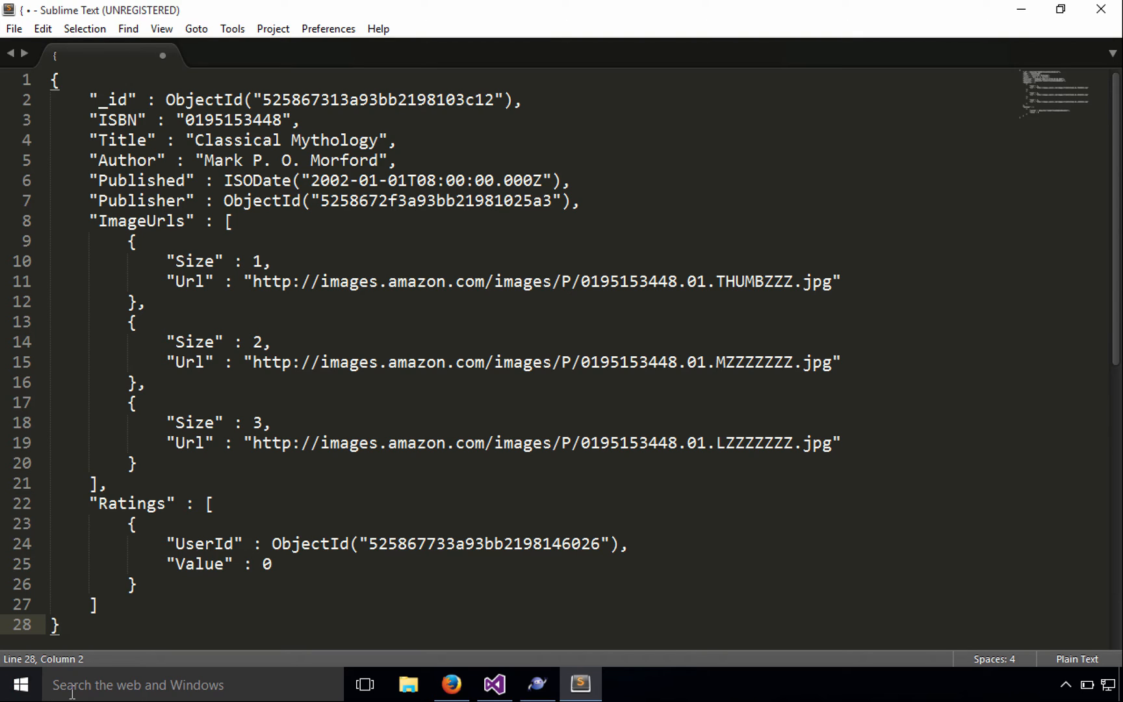
mouse_move(279, 76)
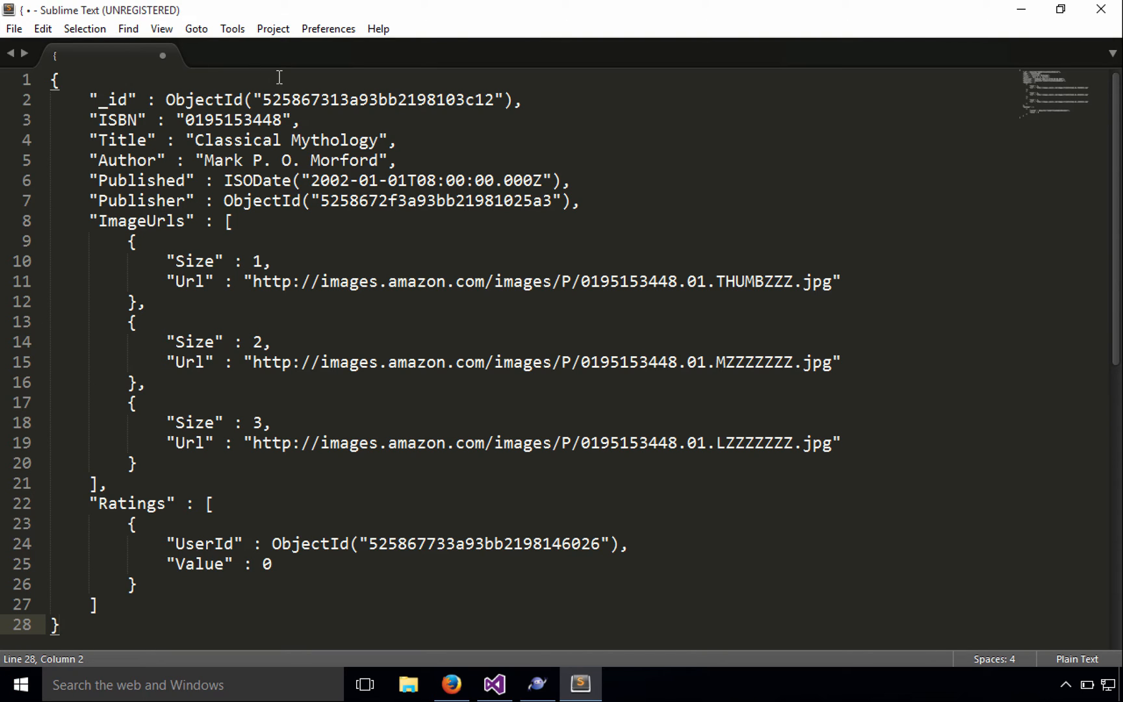
double_click(204, 99)
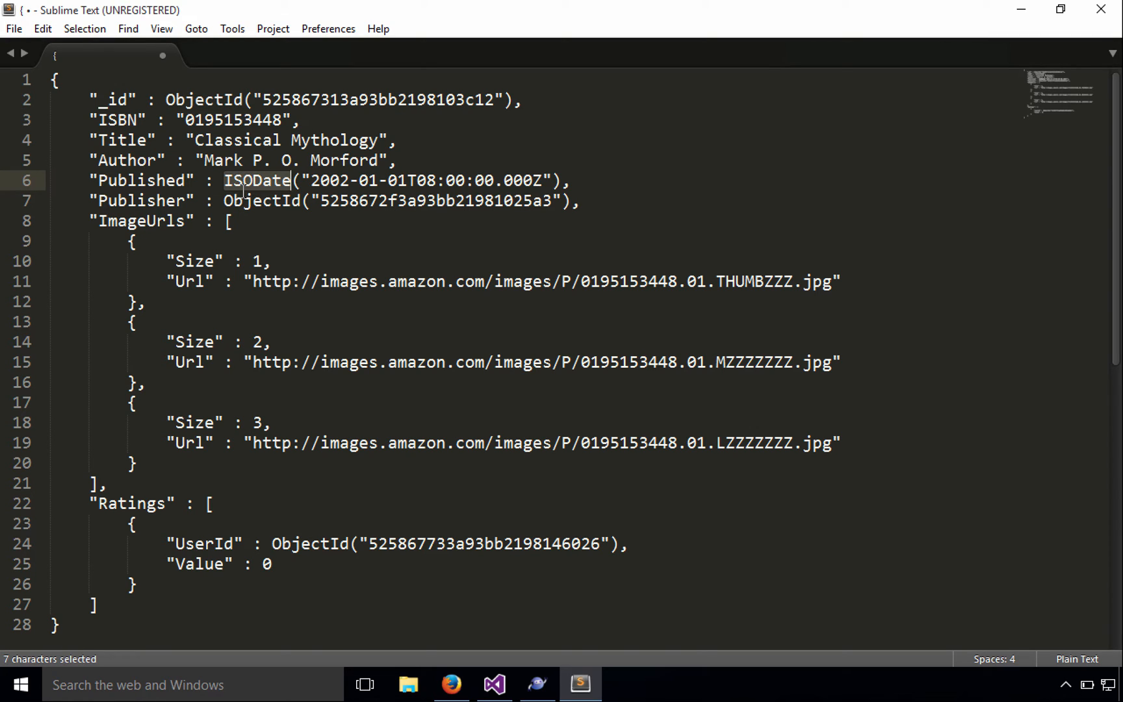
mouse_move(184, 134)
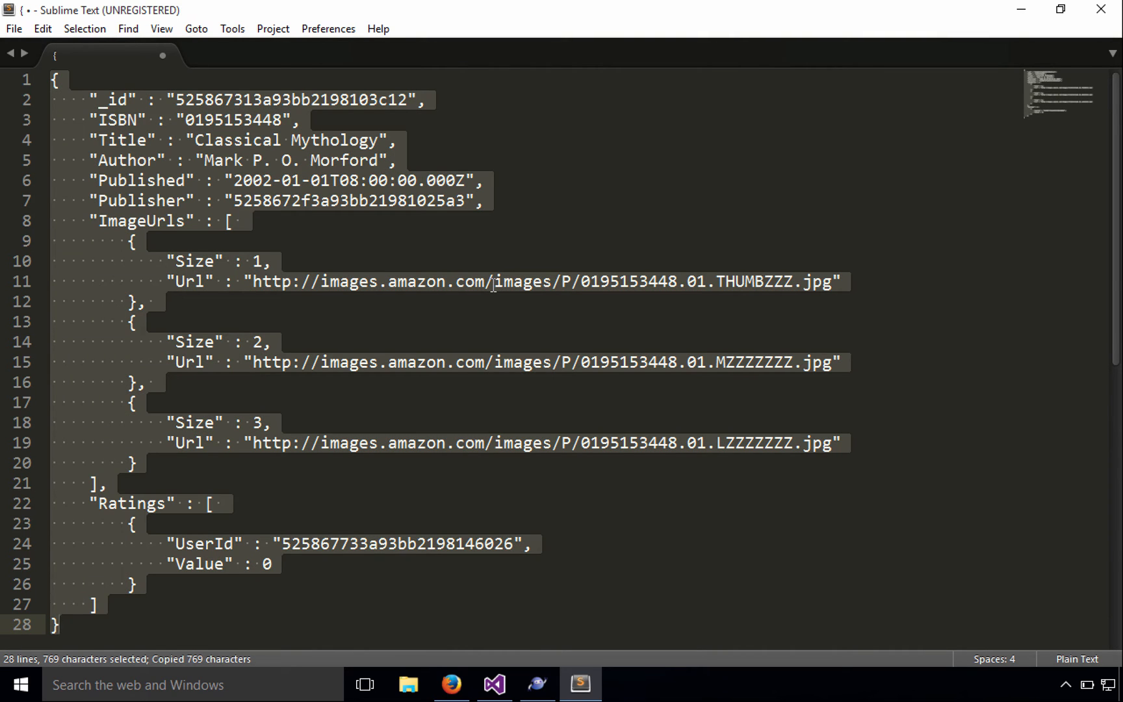
Step: Paste the book JSON as C# classes and rename Rootobject to Book
left_click(492, 684)
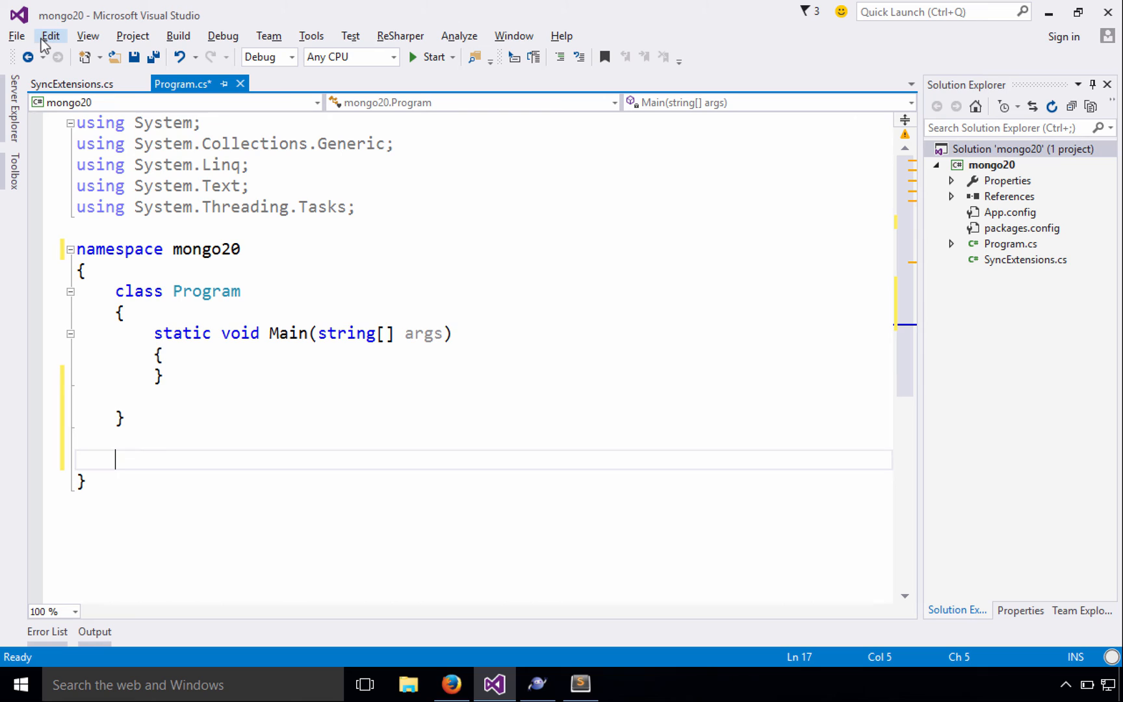
left_click(50, 35)
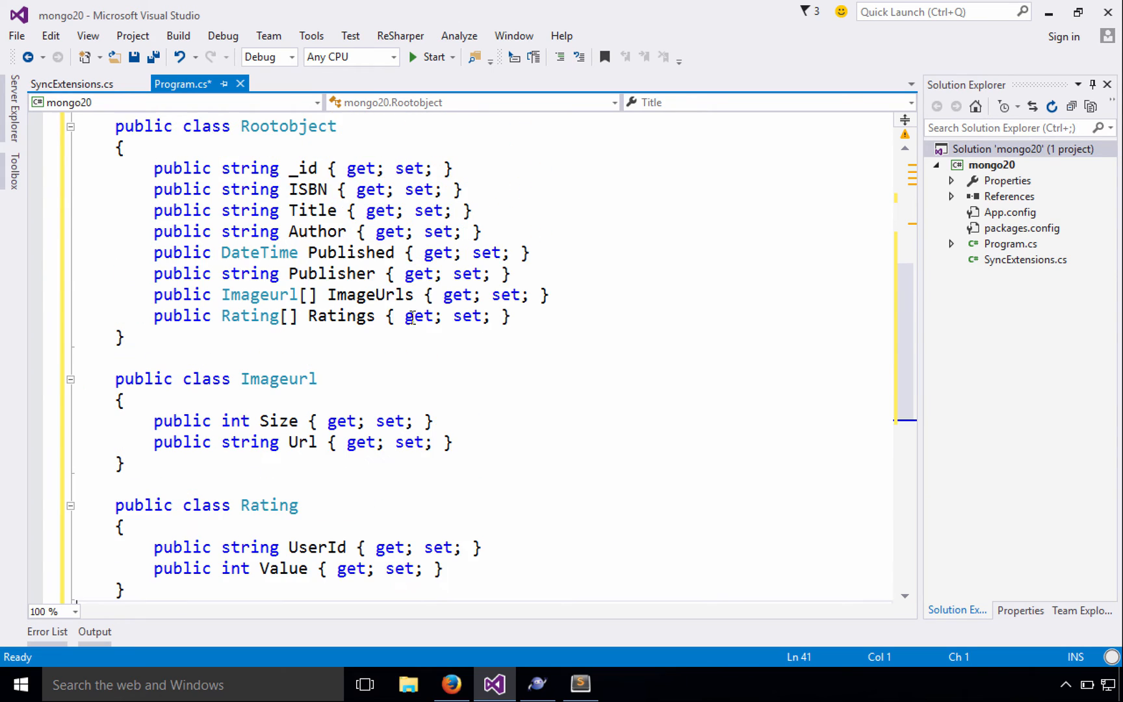
double_click(288, 253)
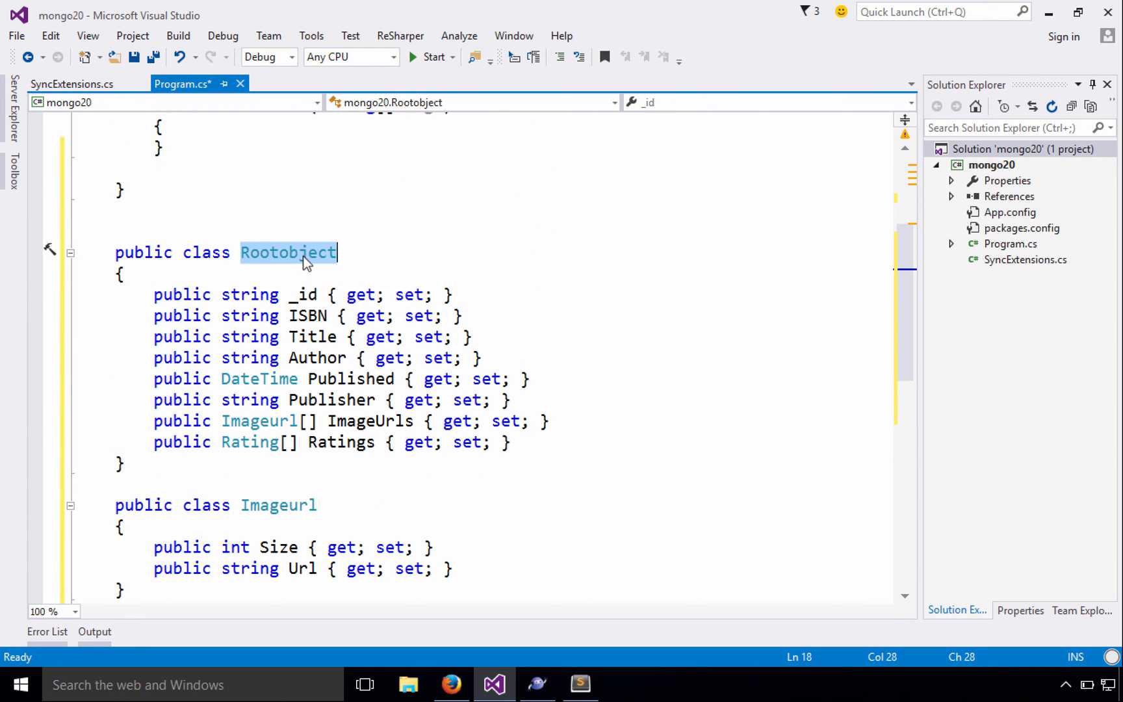
type("Book")
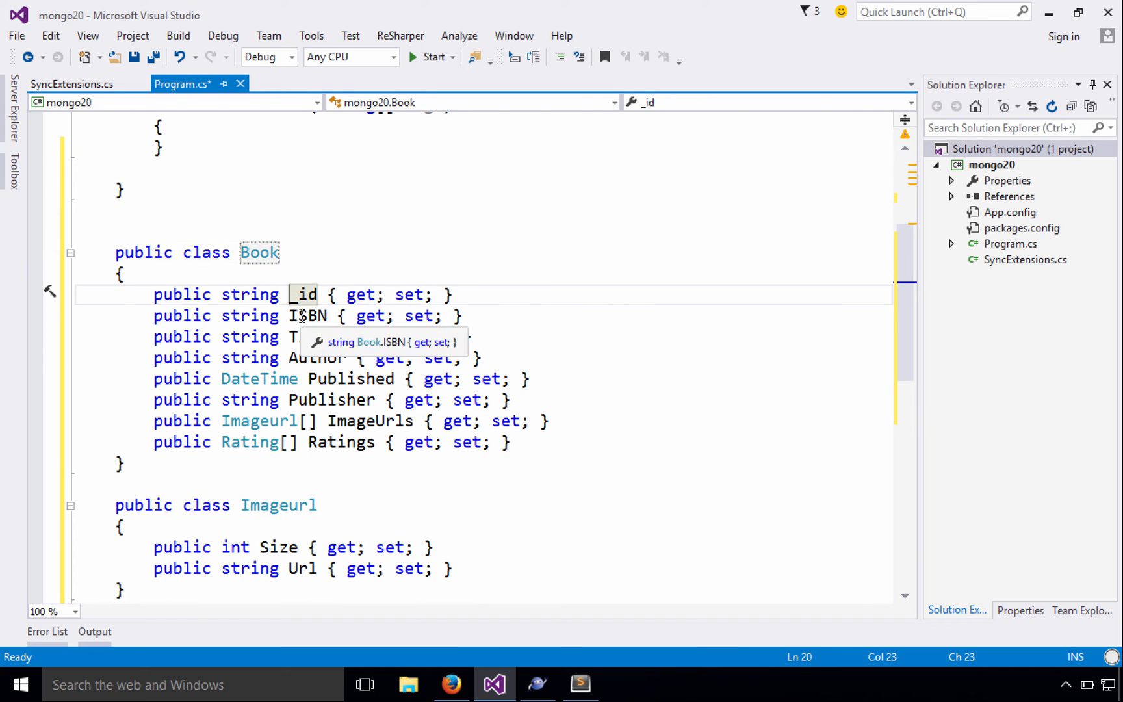
Step: Change the id types to ObjectId and rename _id to Id
left_click(351, 378)
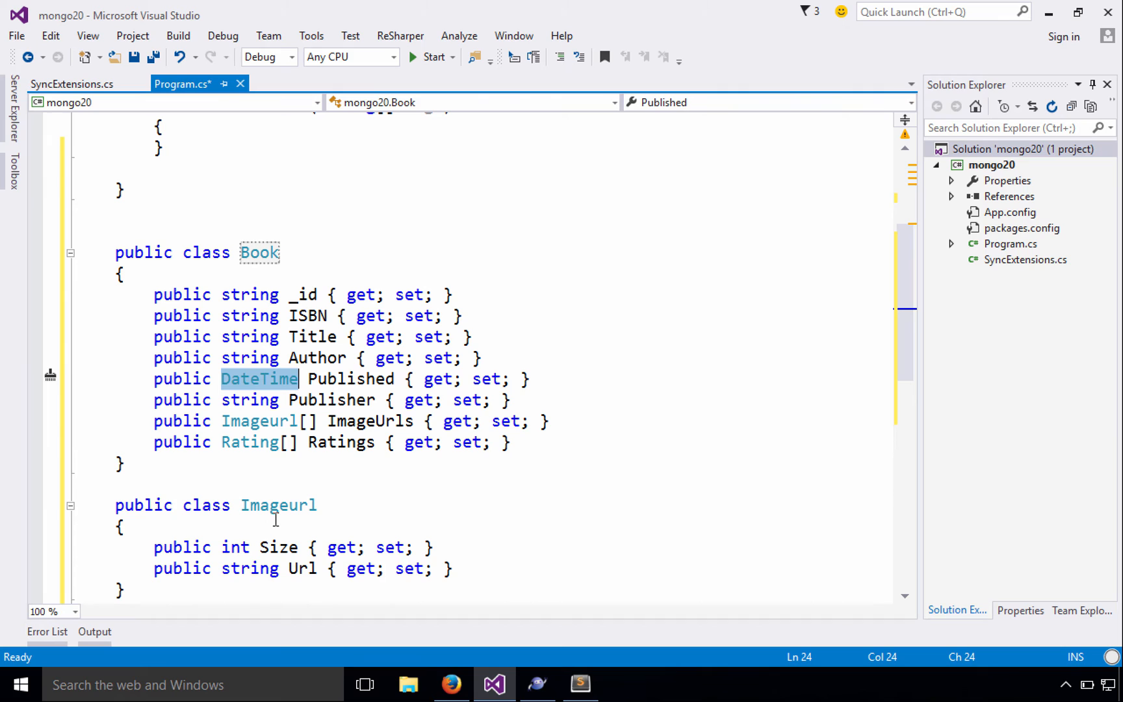
mouse_move(230, 425)
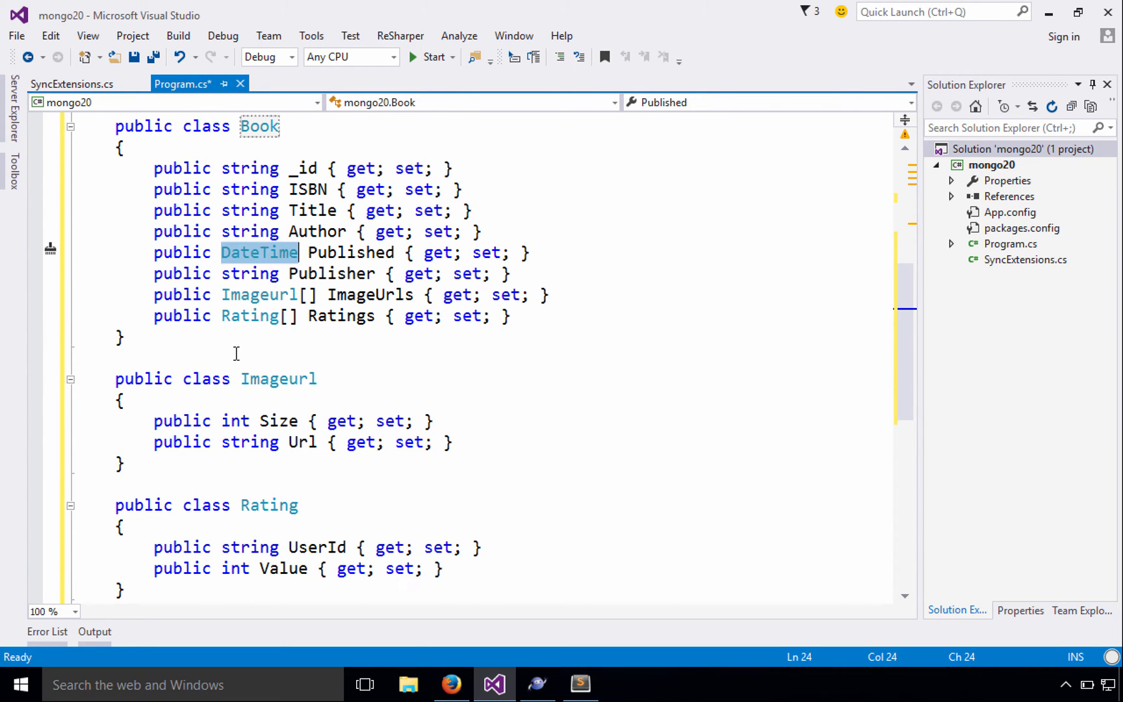
mouse_move(251, 546)
type("Objec")
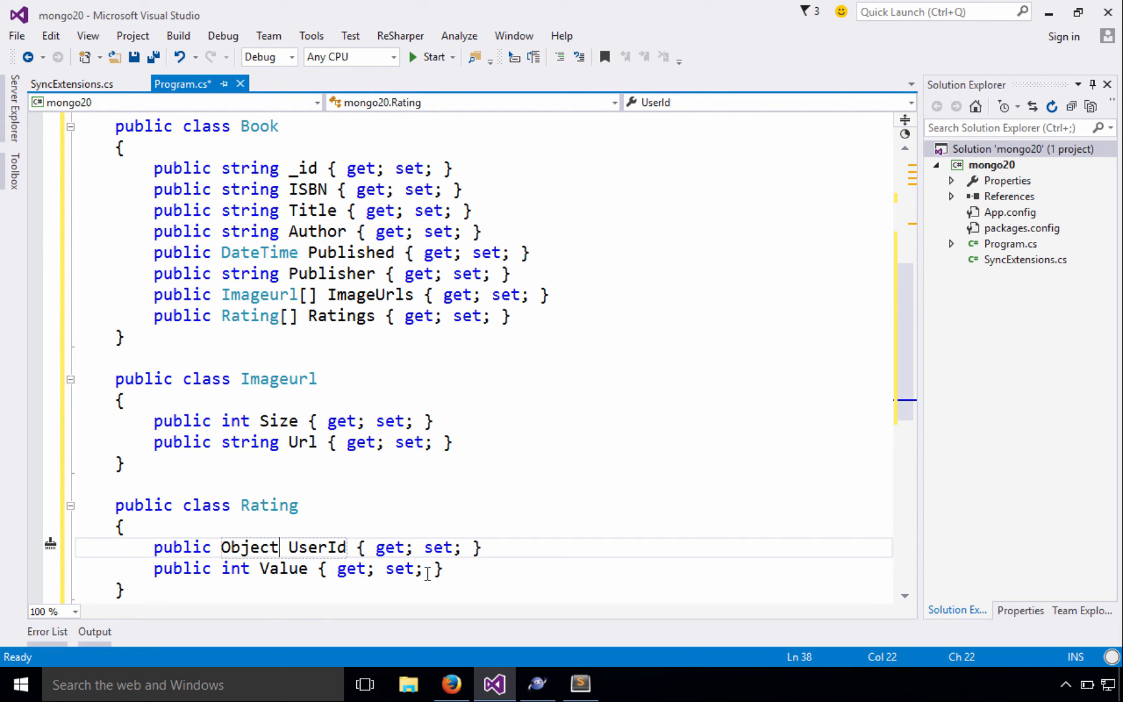
type("Id")
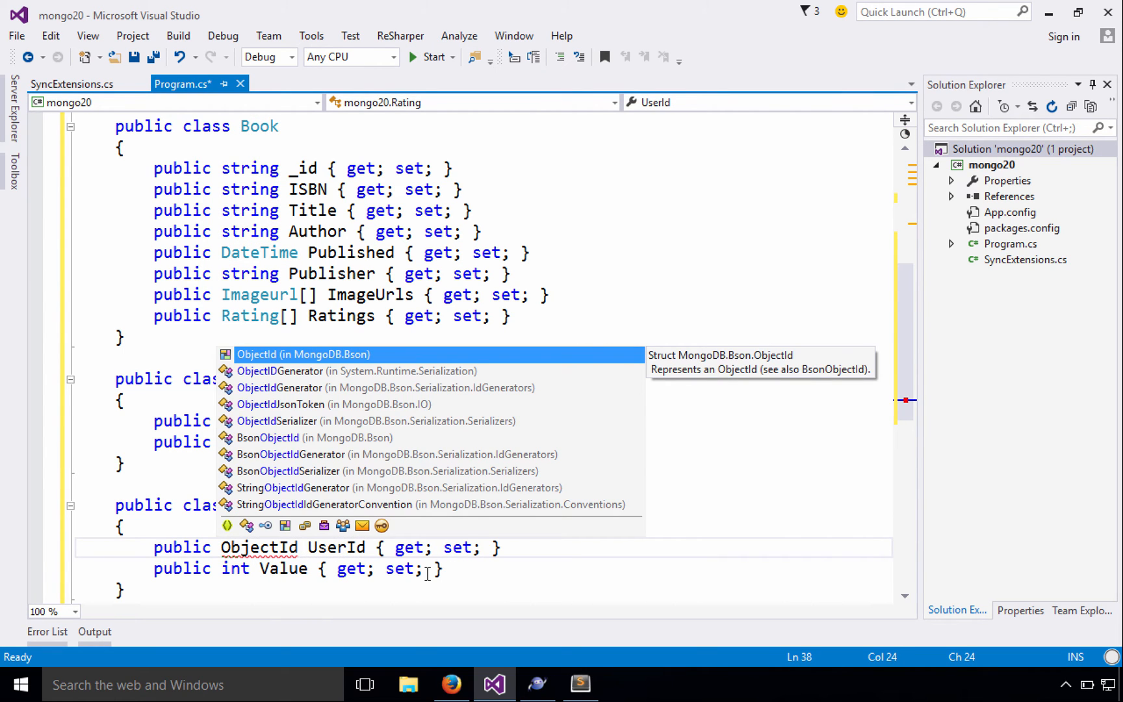
key("Escape")
type("Object")
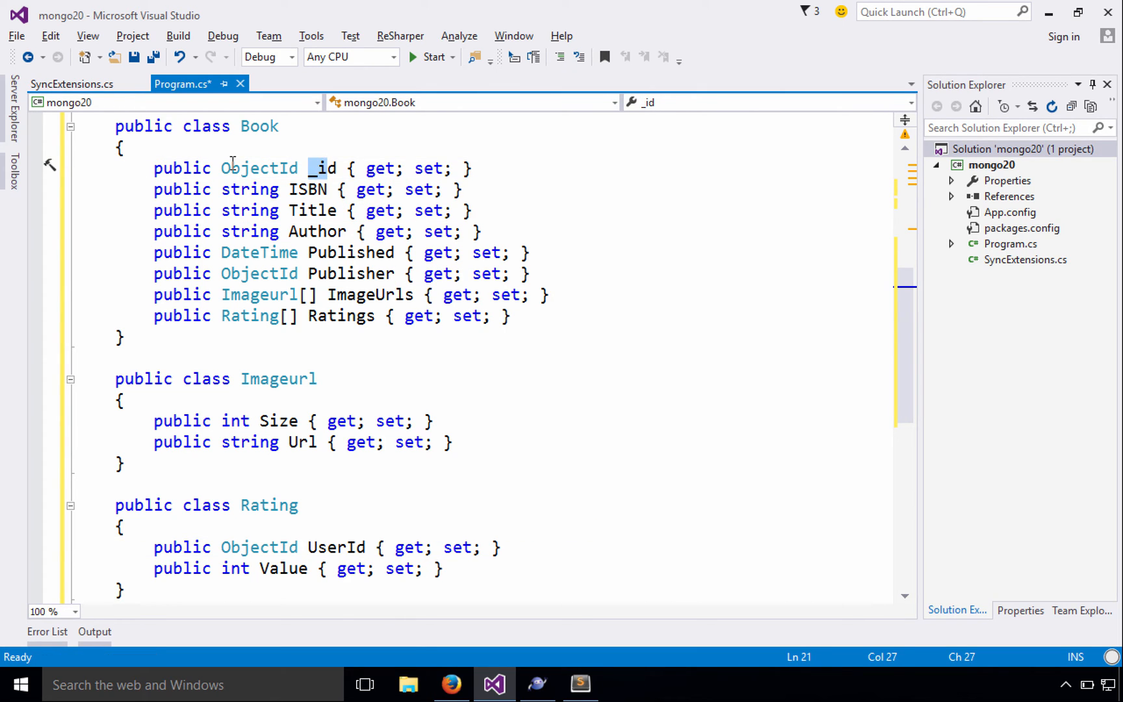
type("Id")
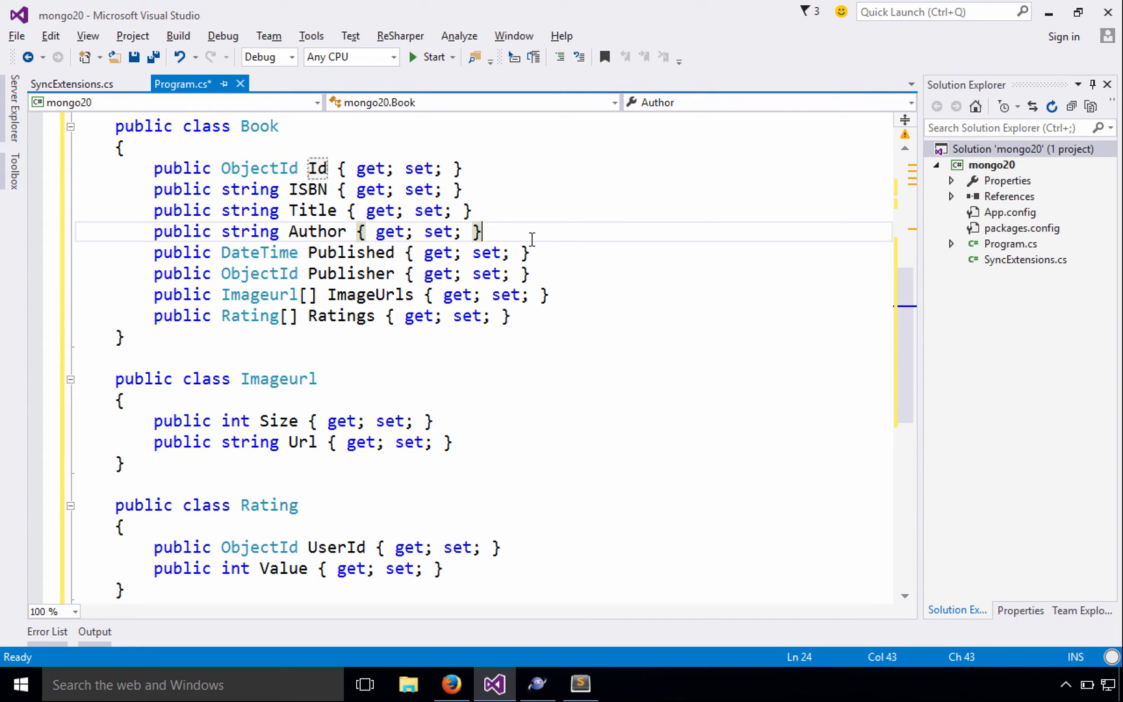
scroll("up", 3)
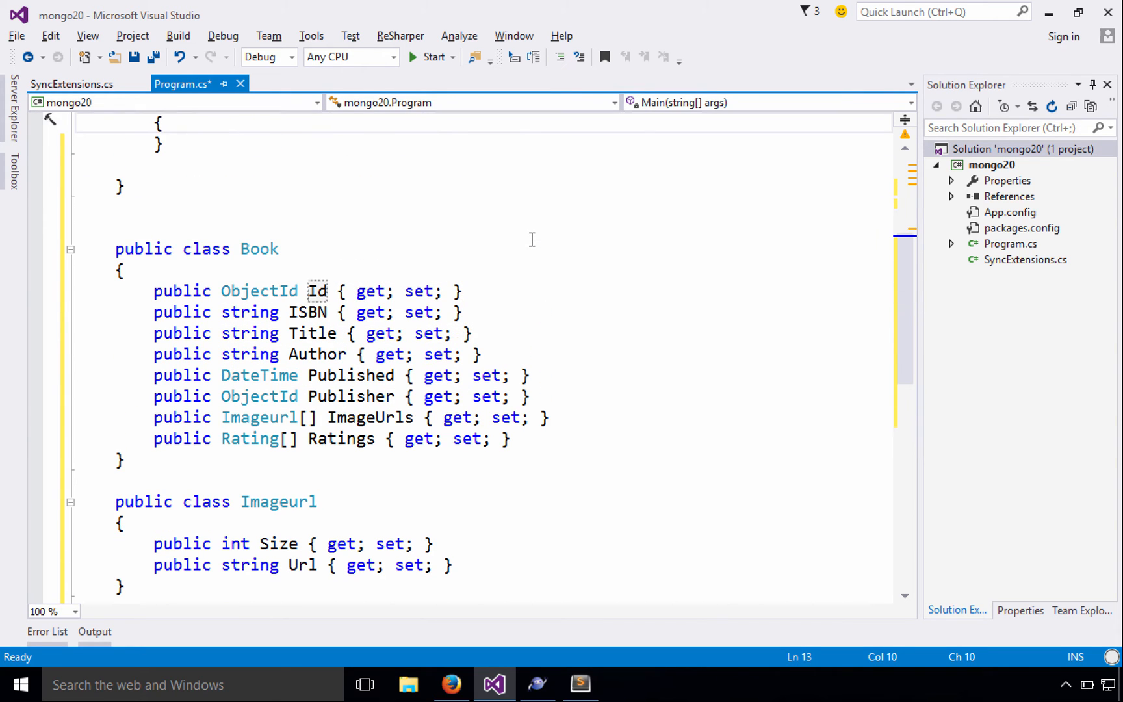
scroll("up", 3)
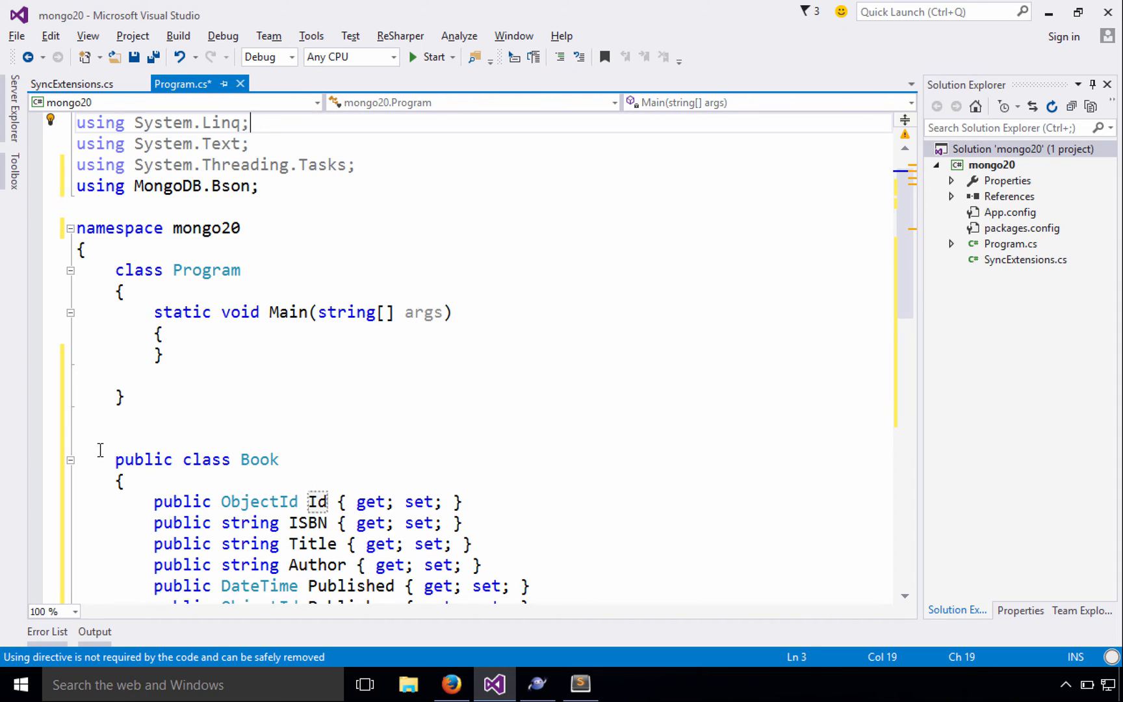
Step: Add 'var client = new MongoClient();' to Main, importing MongoDB.Driver
left_click(222, 476)
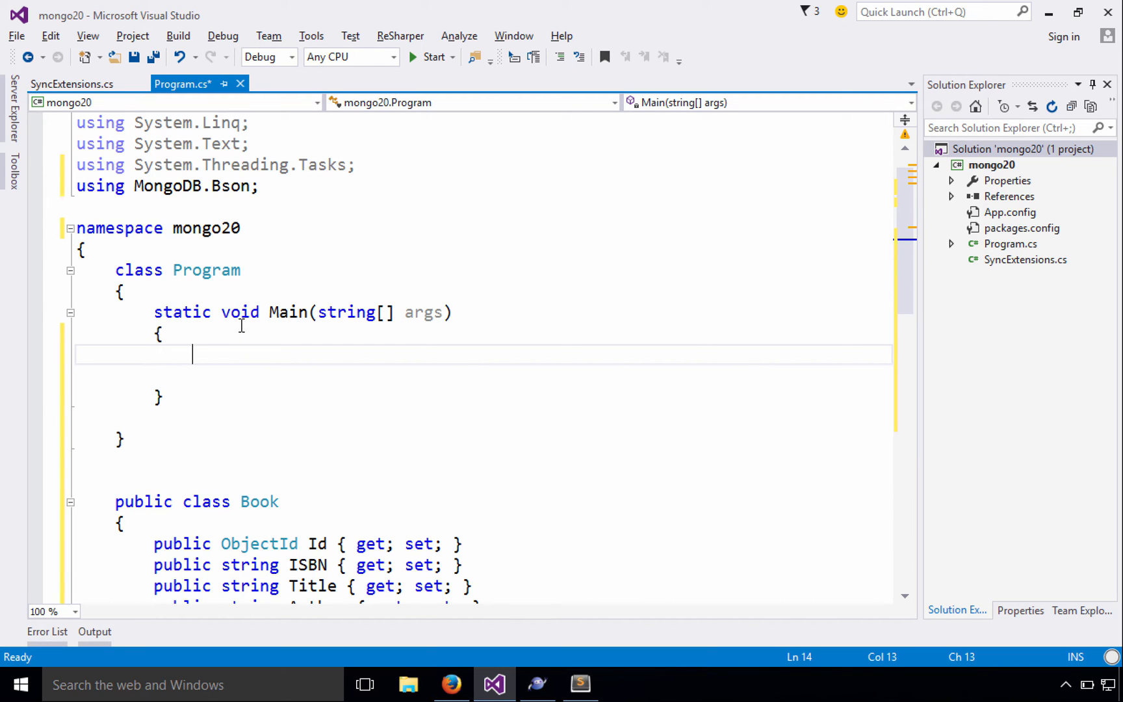
type("var client = new")
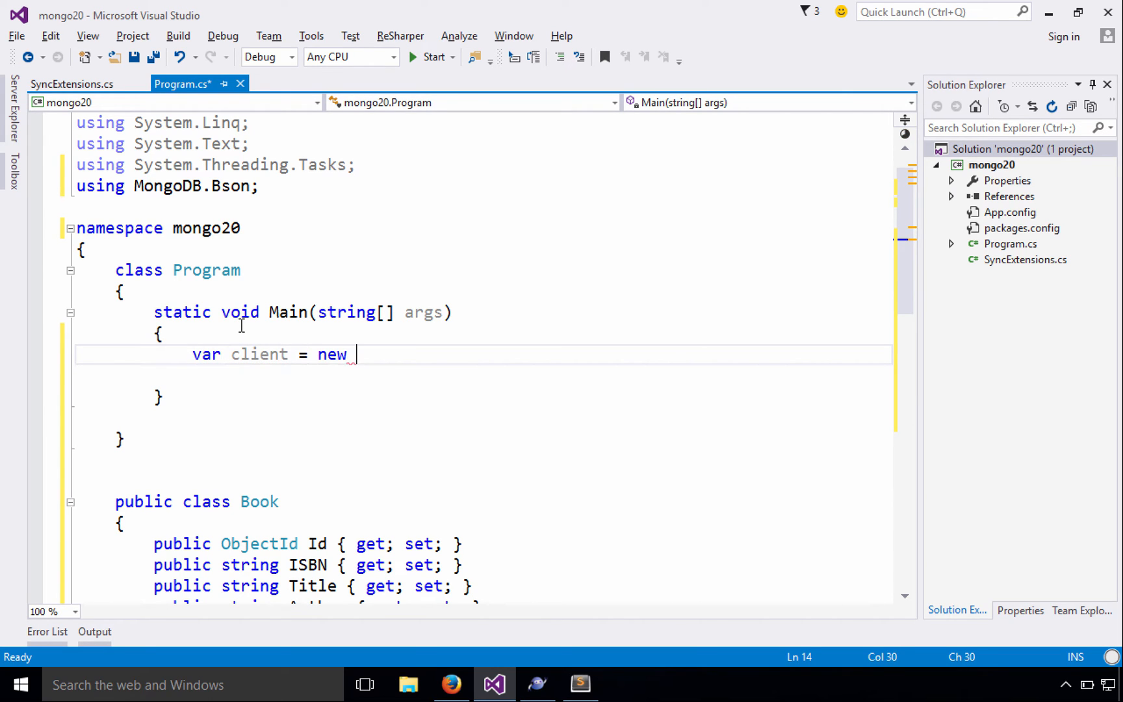
type("MongoDB")
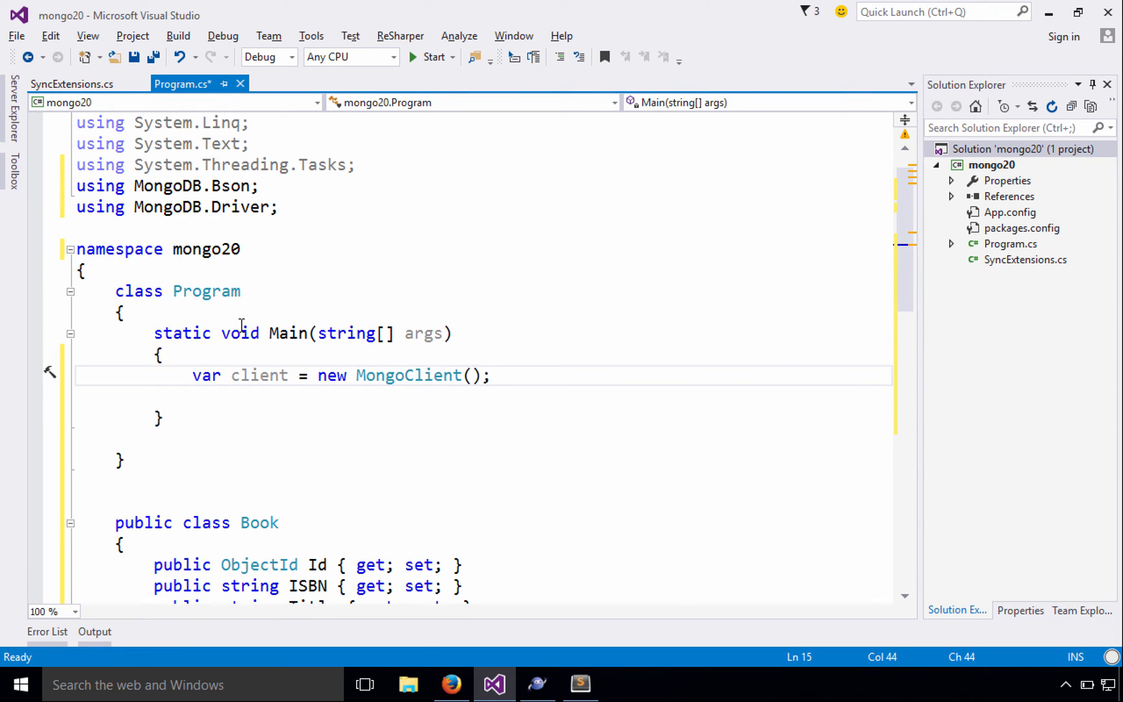
type("var db =")
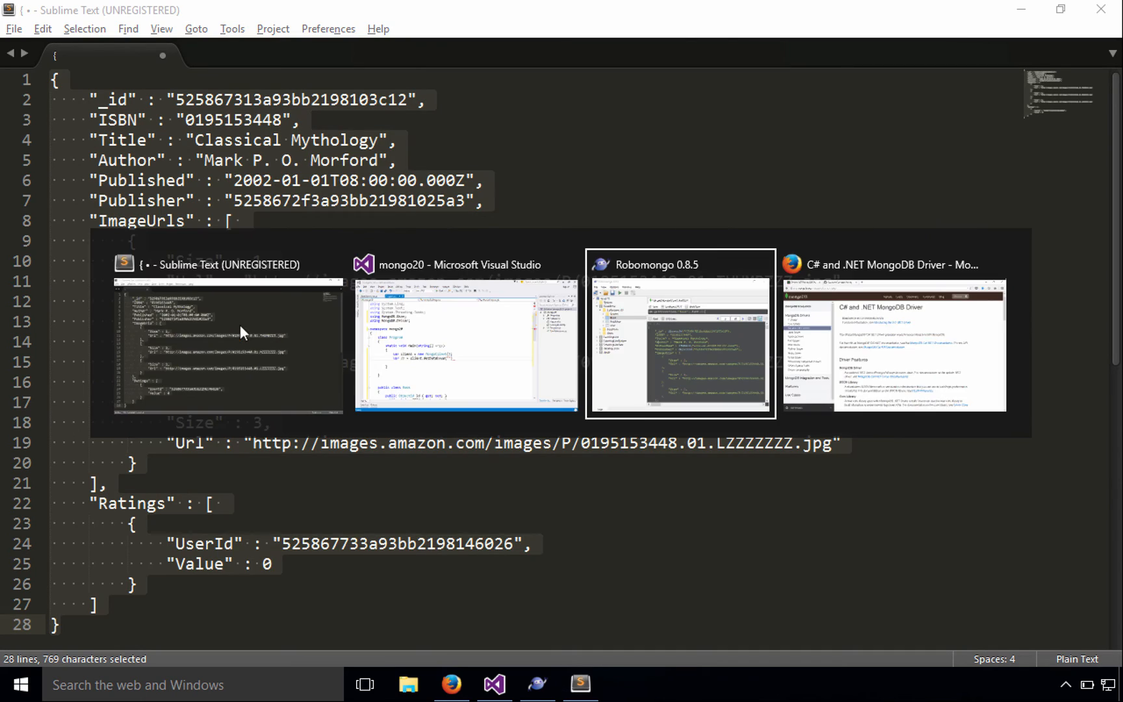
Step: Check the BookStore database name in Robomongo, then return to Visual Studio
left_click(679, 333)
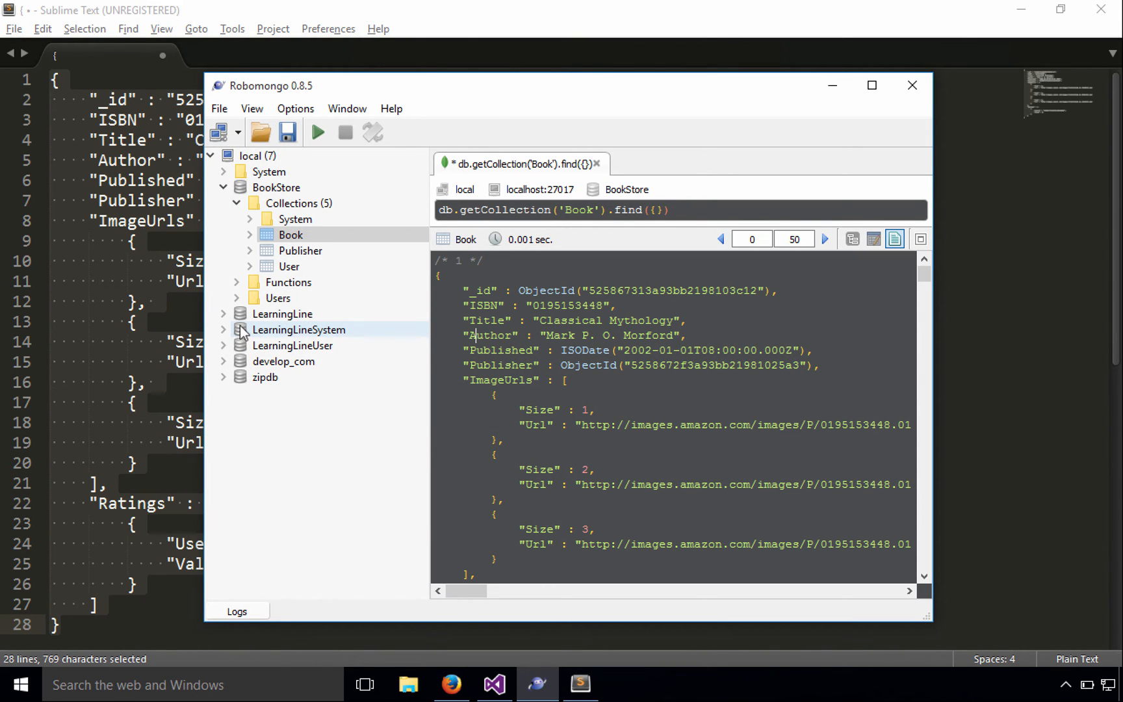
left_click(492, 683)
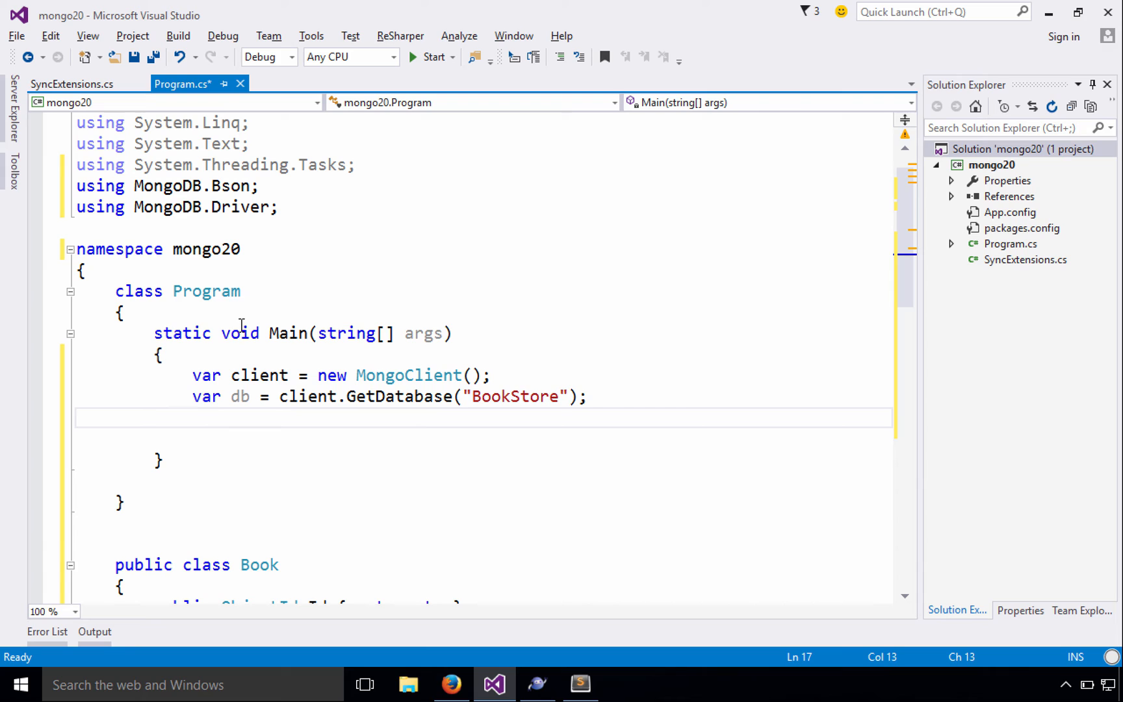
Step: Add 'var coll = db.GetCollection<Book>("Book");' to Main
type("var coll = db.GetCollection<>(")
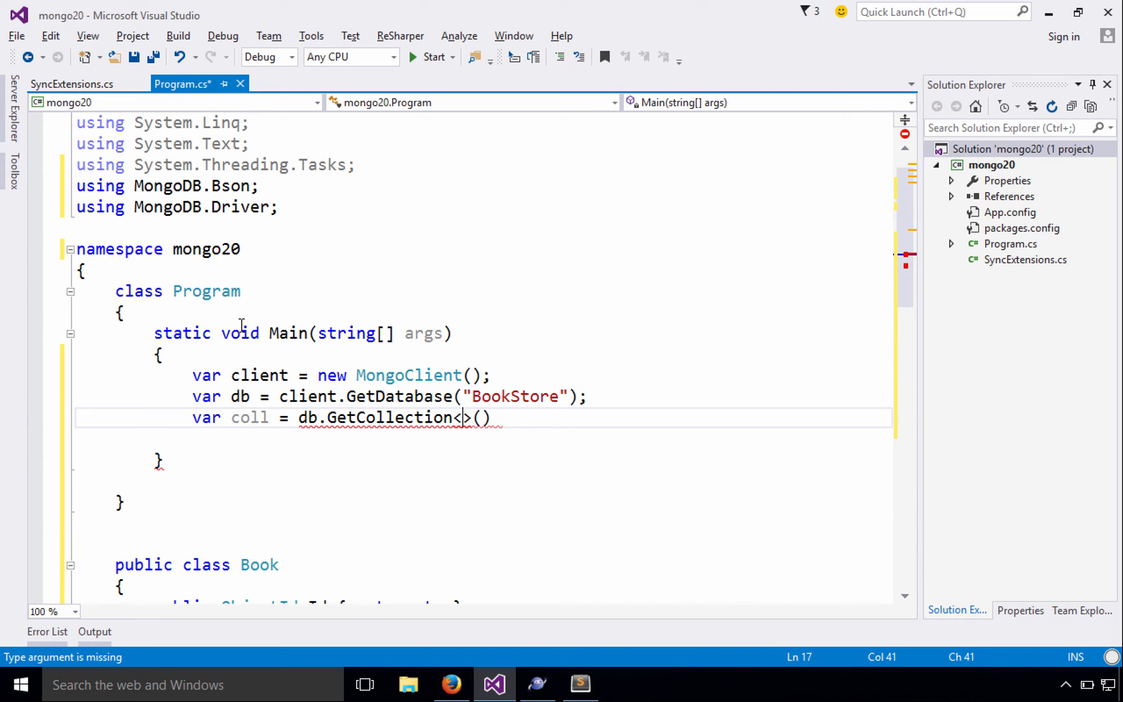
type("Book")
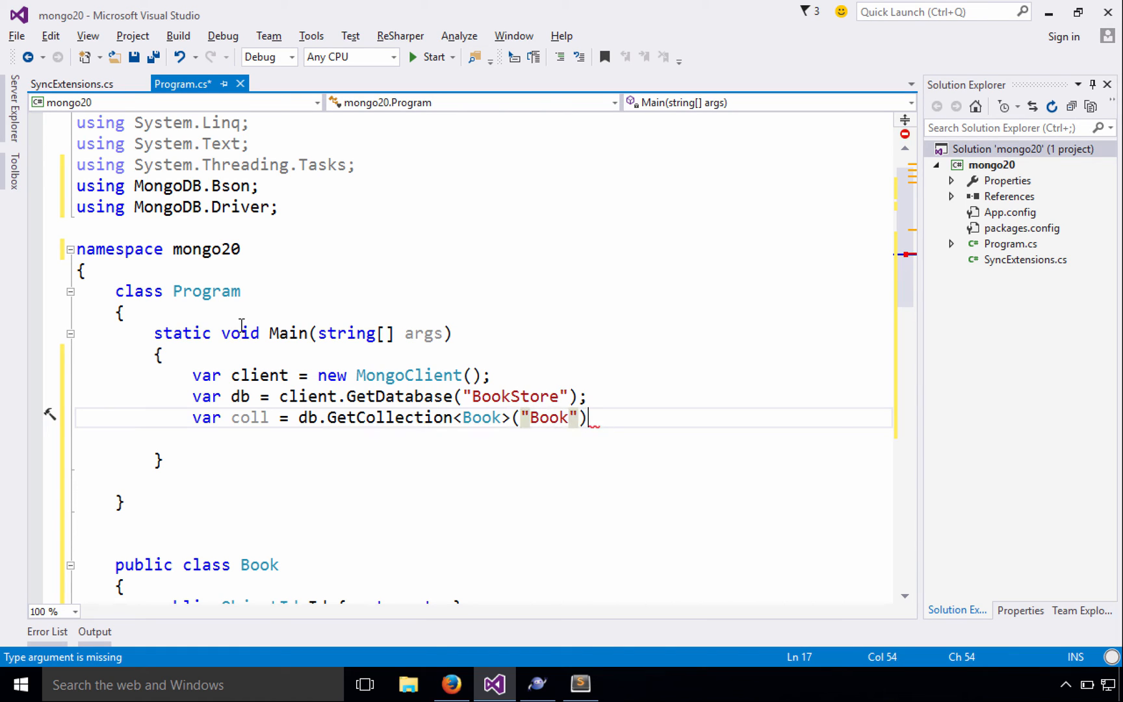
type(";")
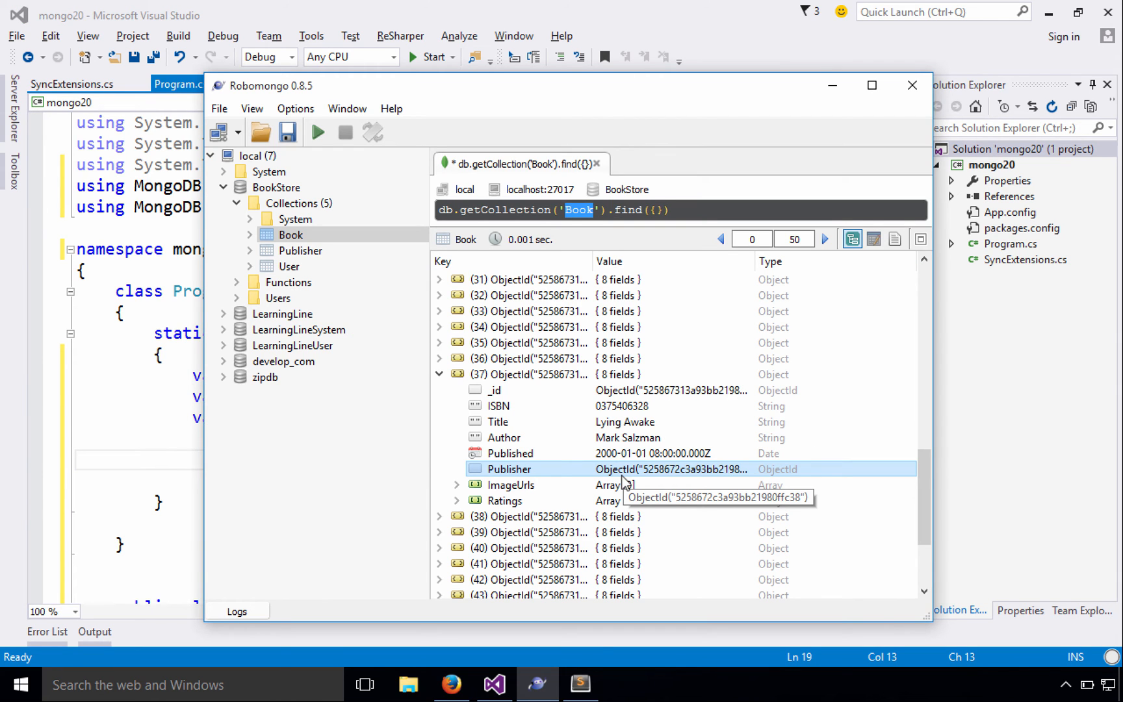
mouse_move(727, 485)
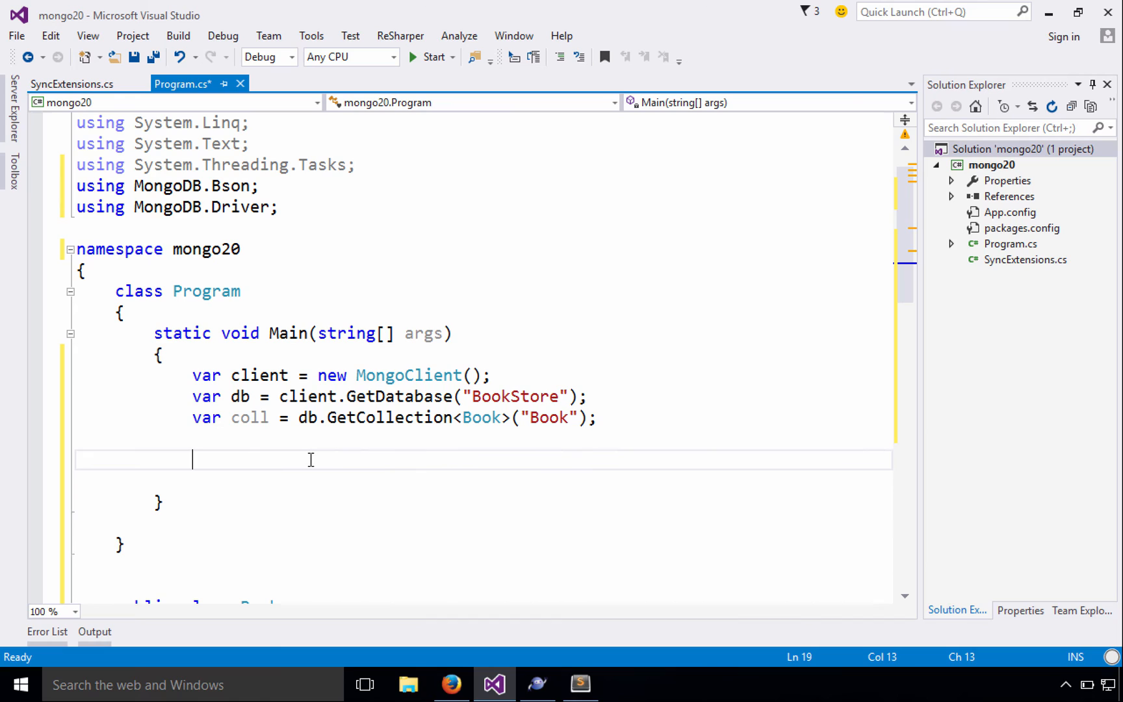
Step: Declare publisherId as new ObjectId("5258672c3a93bb21980ffc38")
type("v")
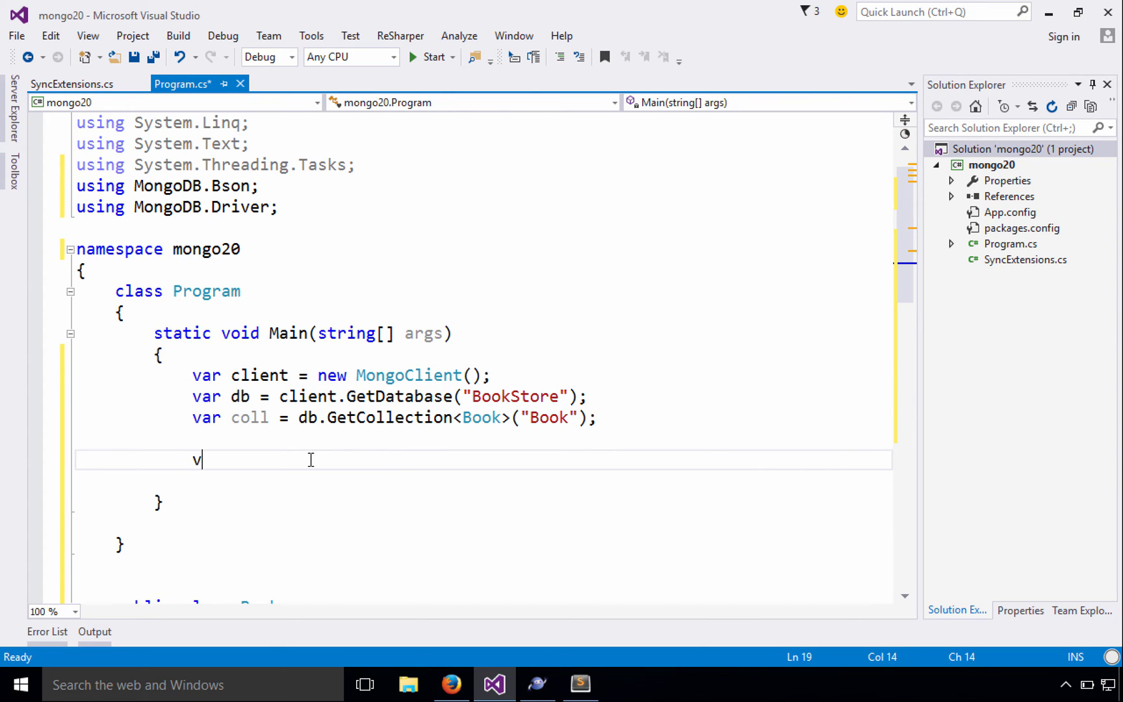
type("ar publishe")
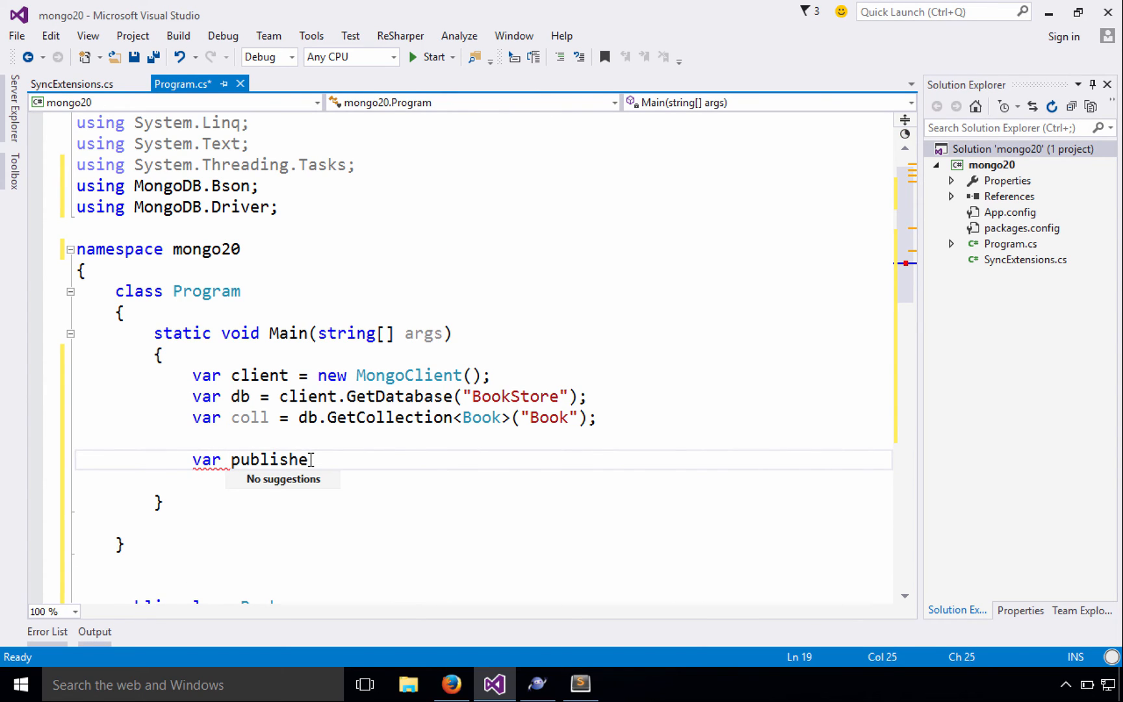
type("rId = new ObjectId(\"5258672c3a93bb21980ffc38\");")
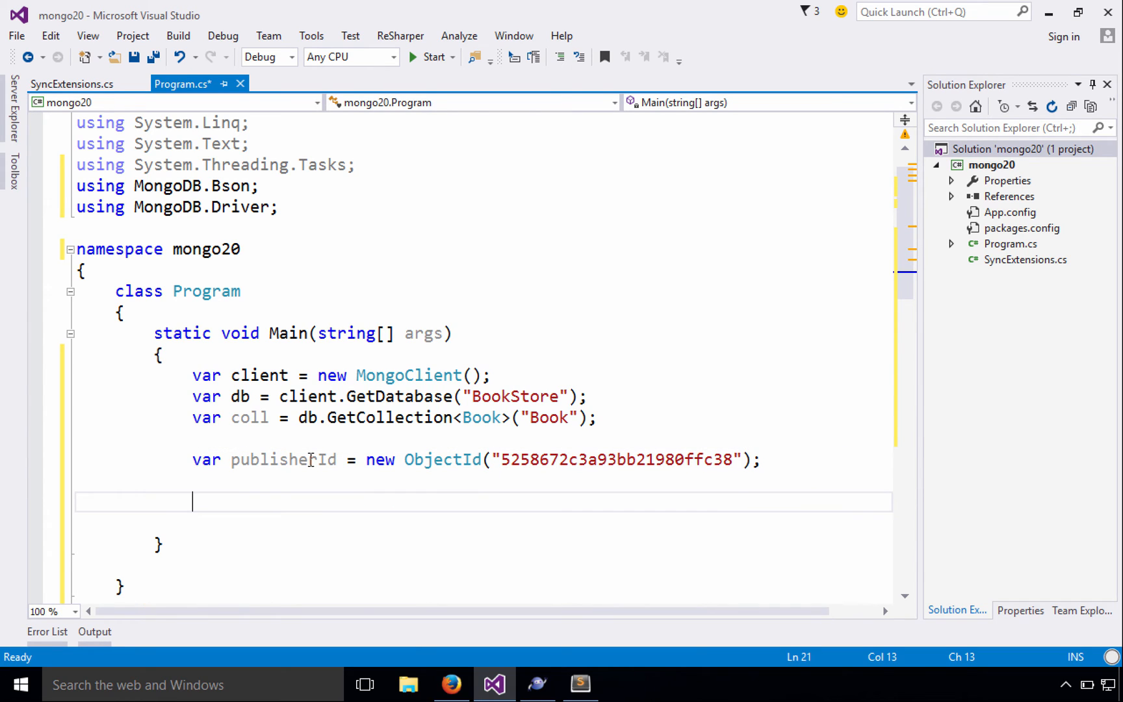
Step: Assign books from coll.Find(b => b.Publisher == publisherId).Limit(5).ToListAsync() on chained lines
type("var books = coll.")
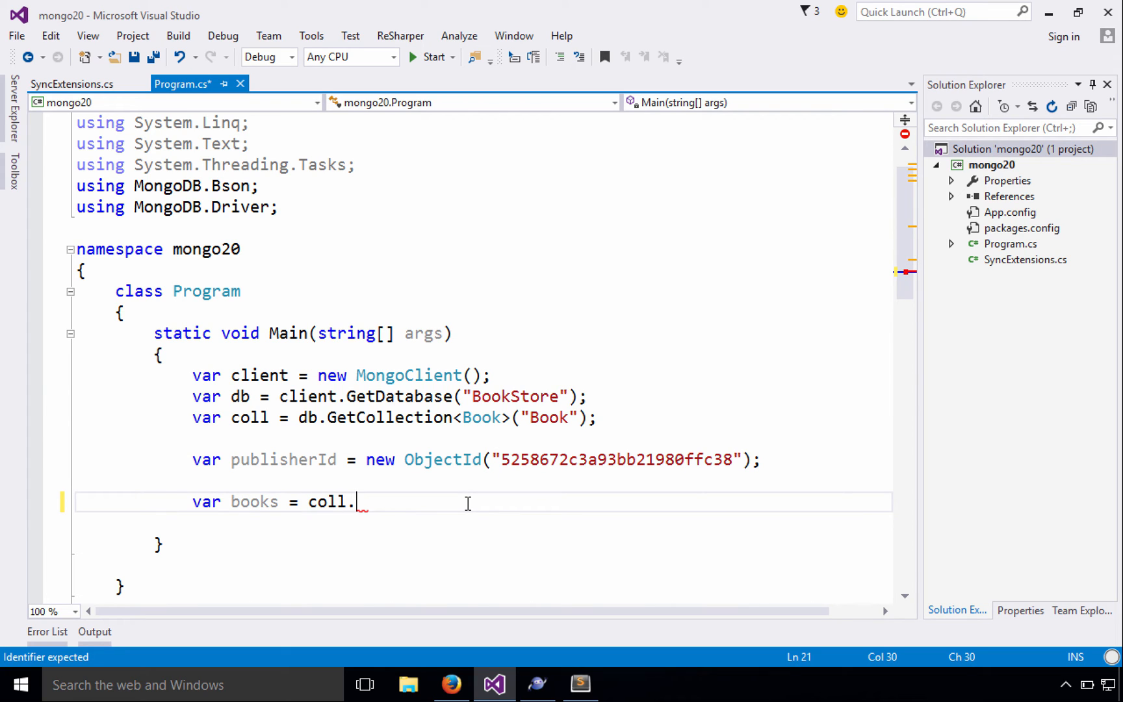
key("Backspace")
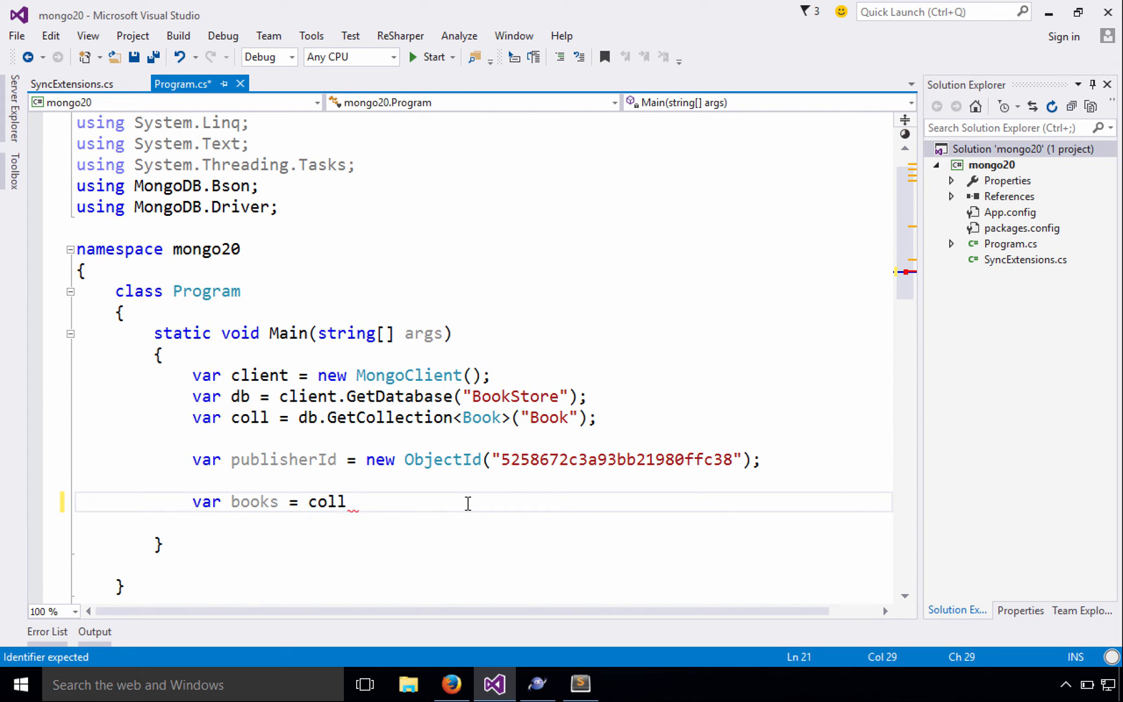
type(".Fin")
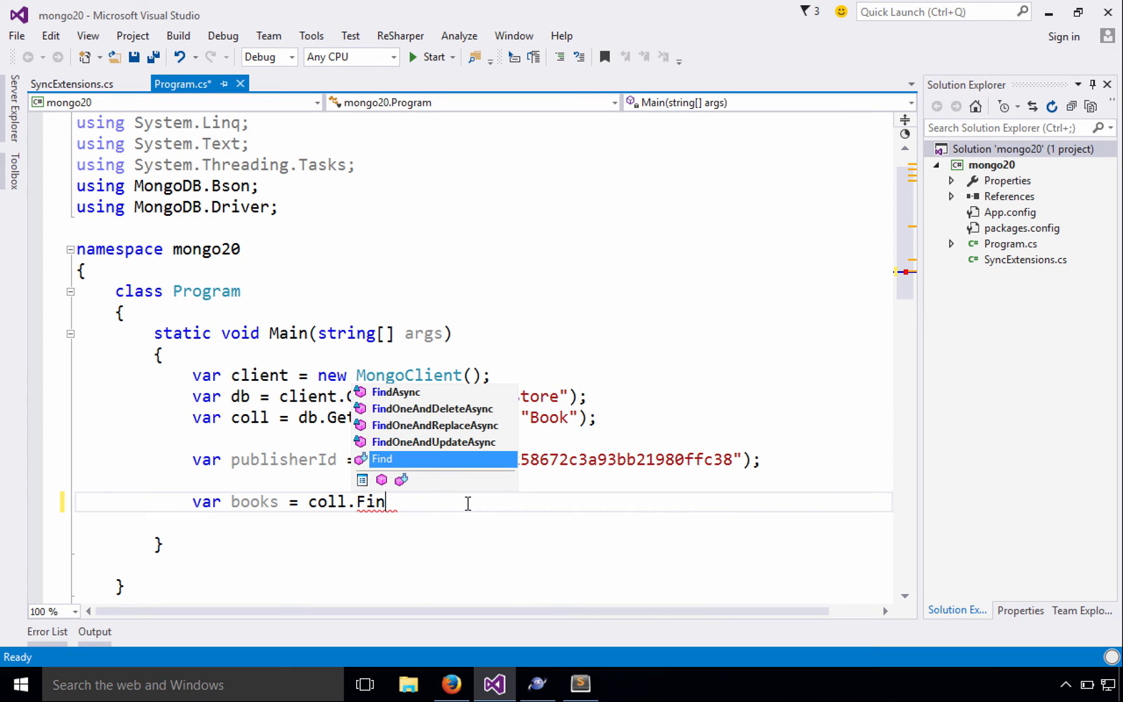
mouse_move(383, 458)
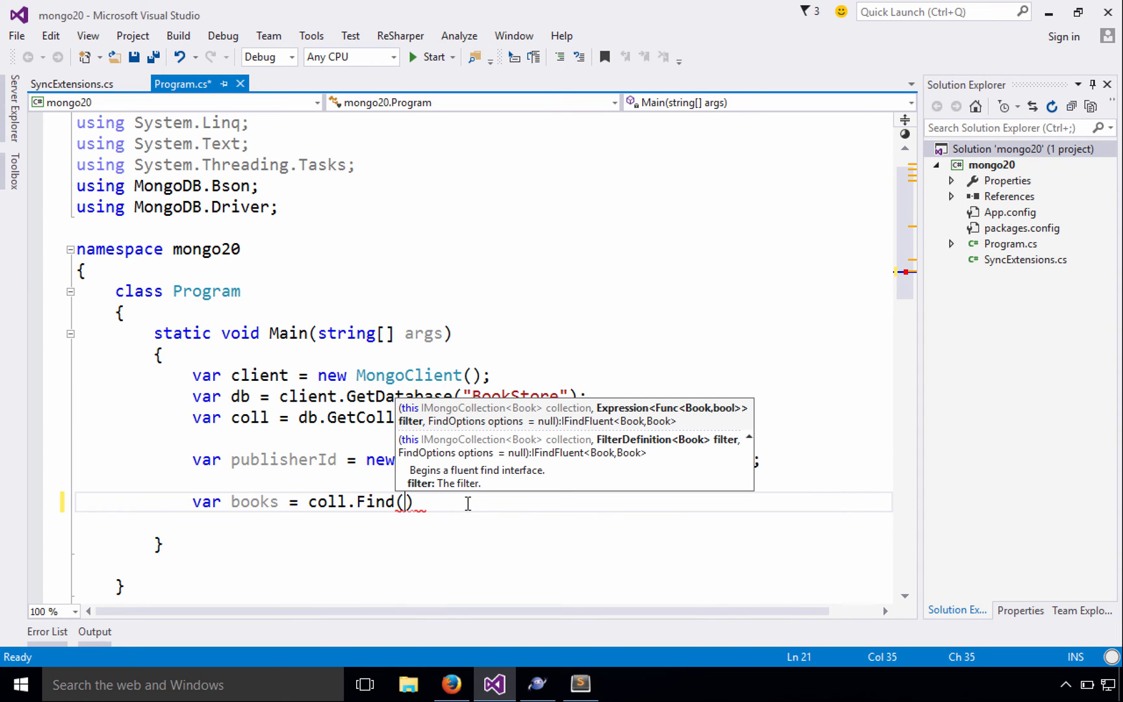
type("b")
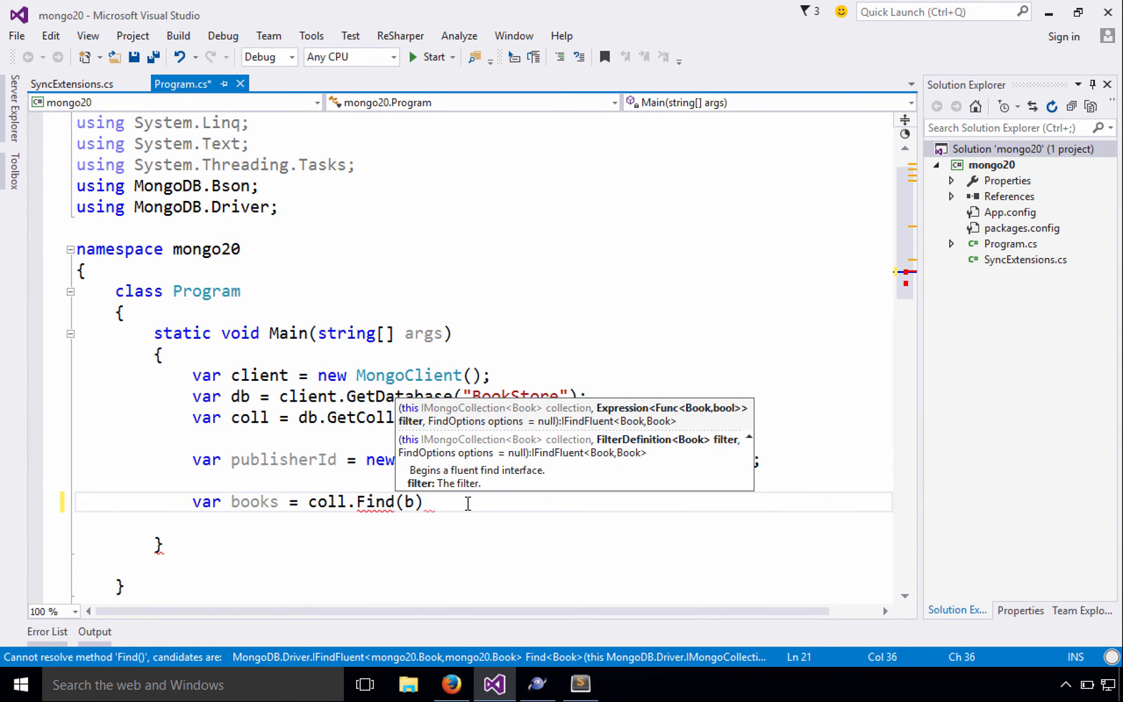
type("=> b.Publisher")
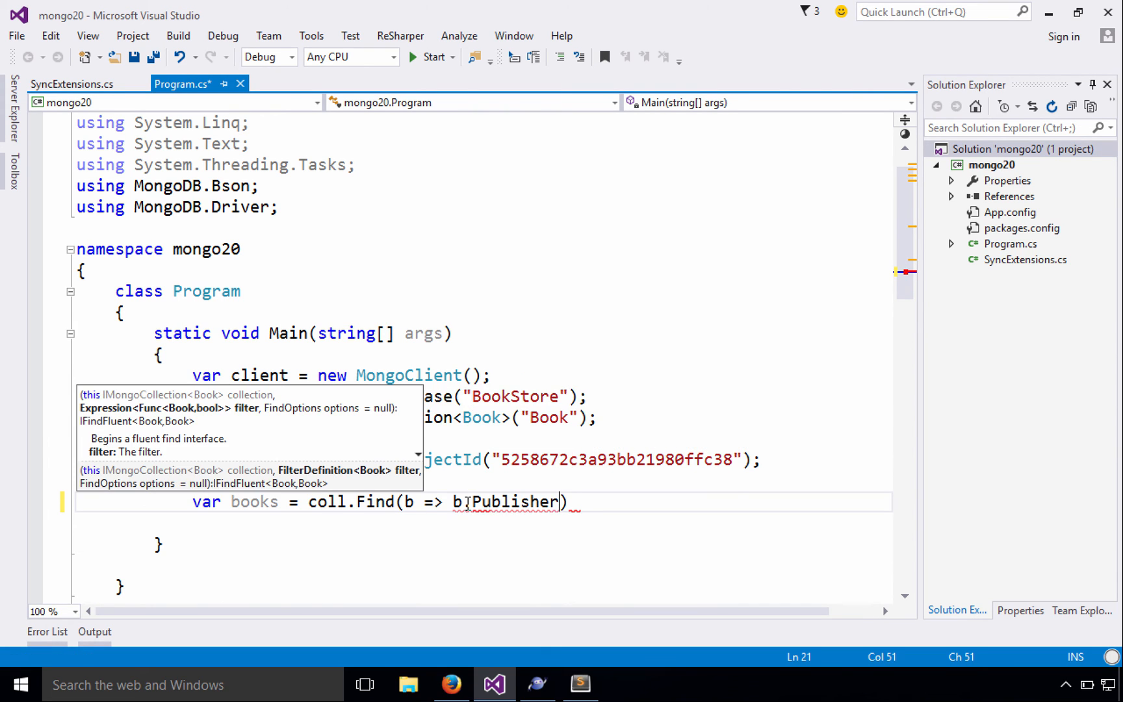
type("== publisherId")
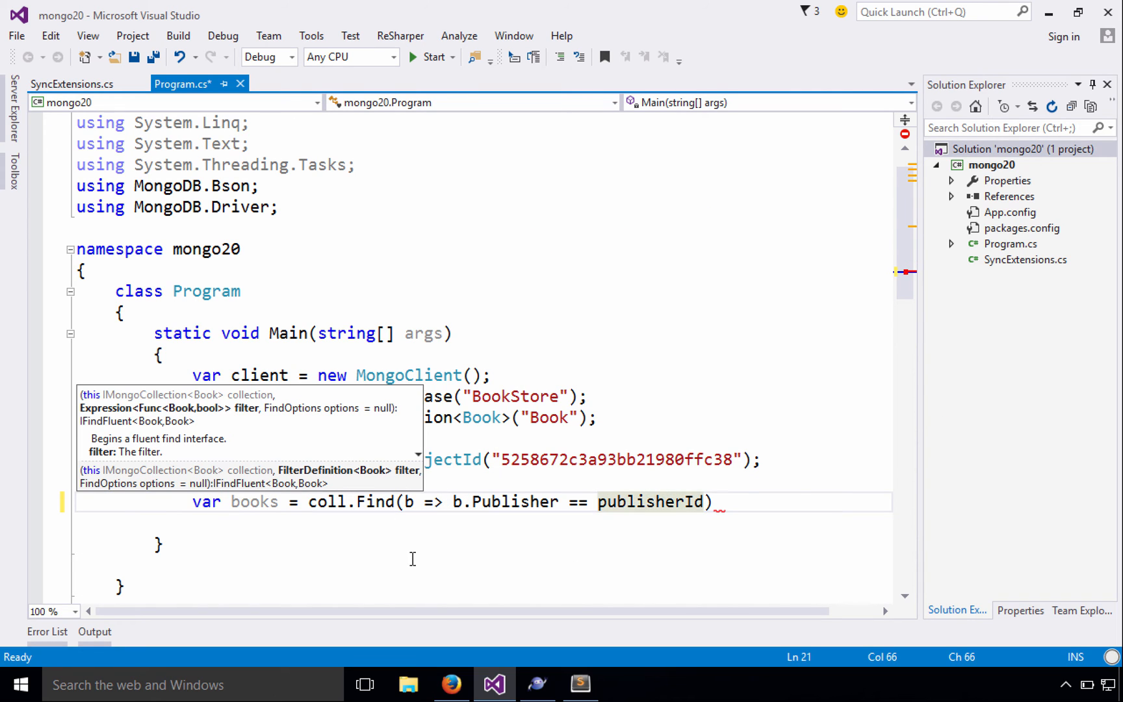
key("enter")
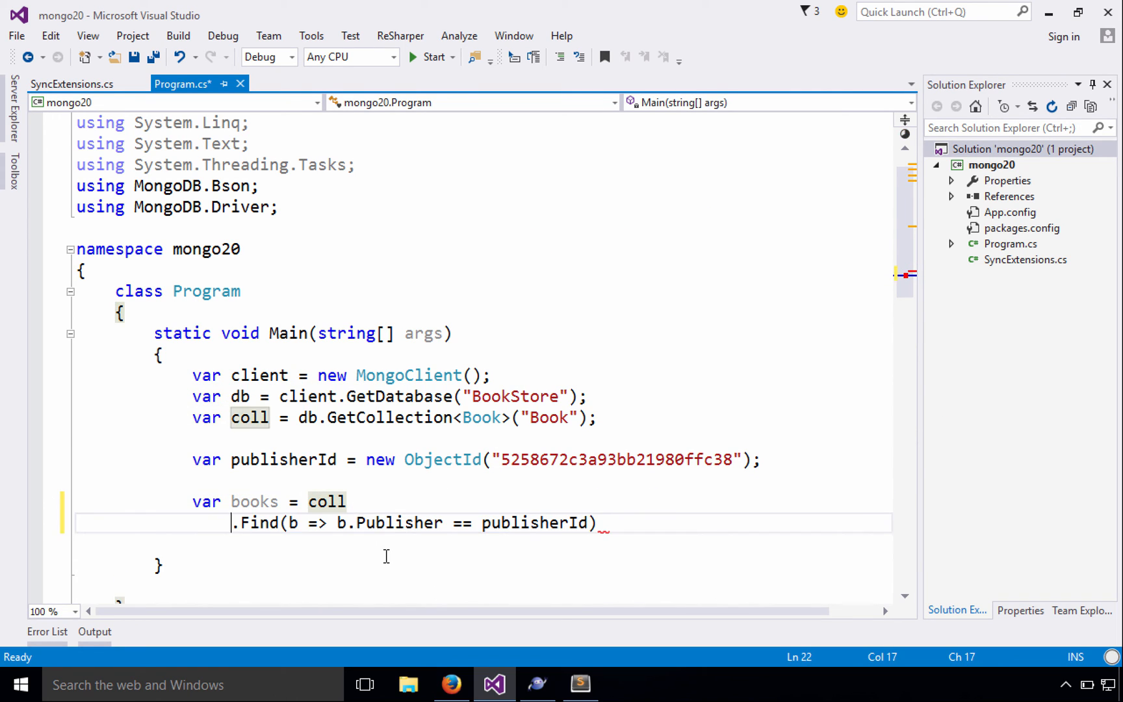
type(".Limit(5")
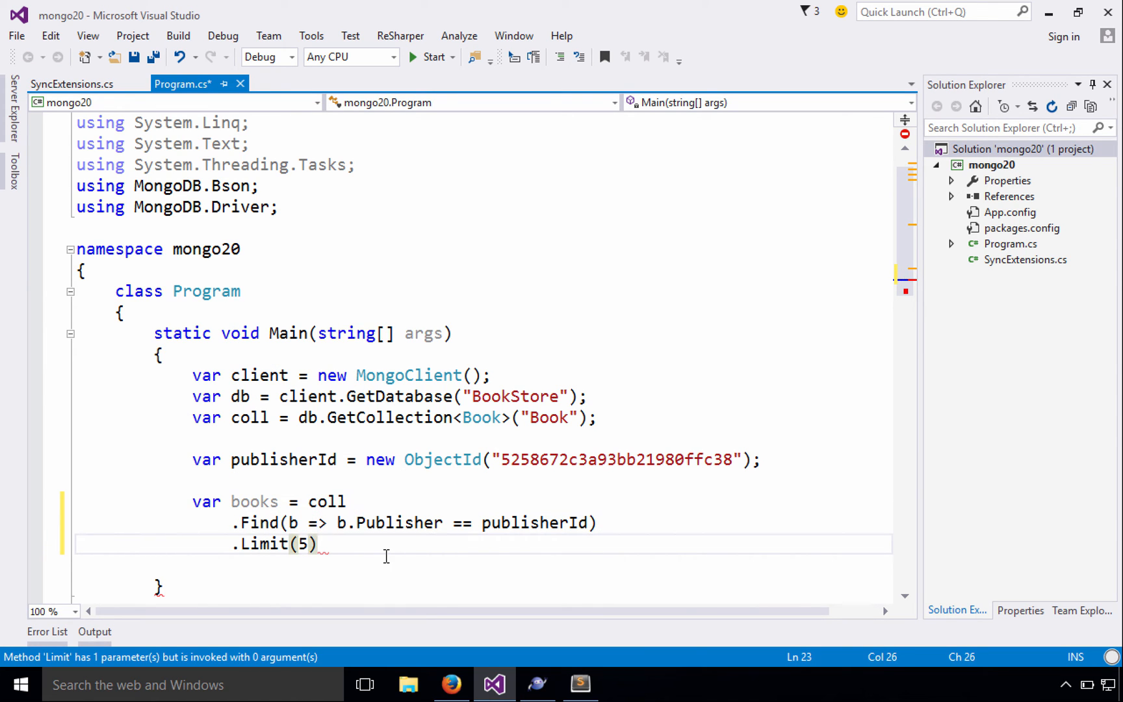
type(".ToListAsync(")
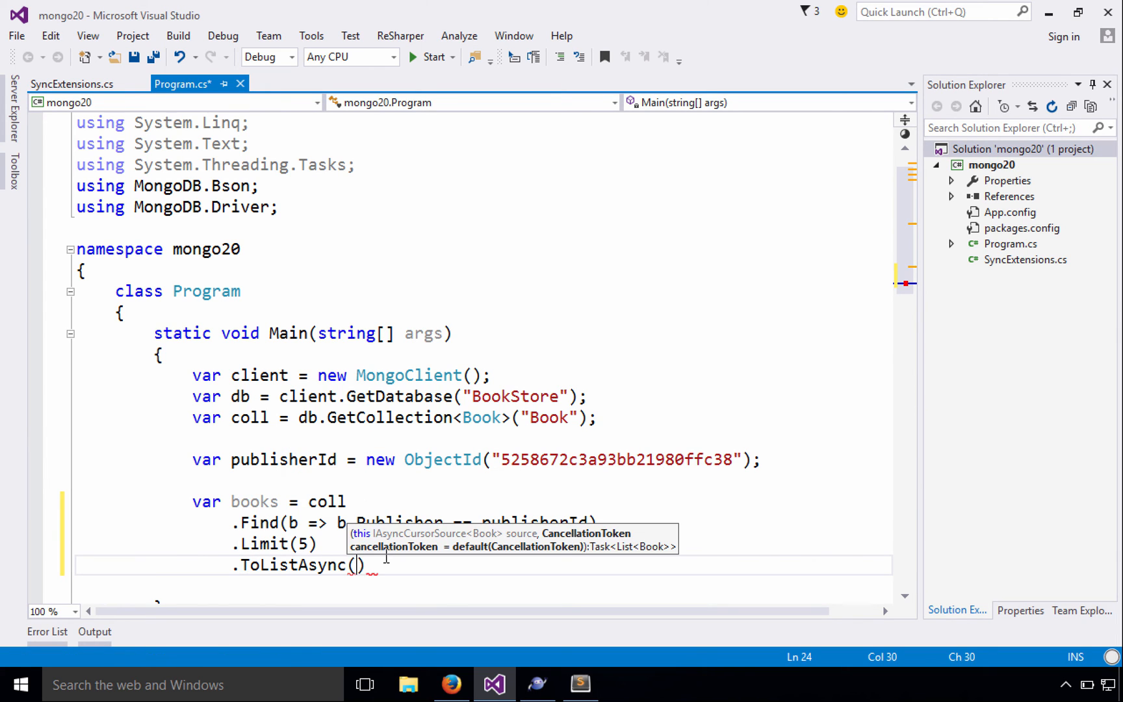
type(";")
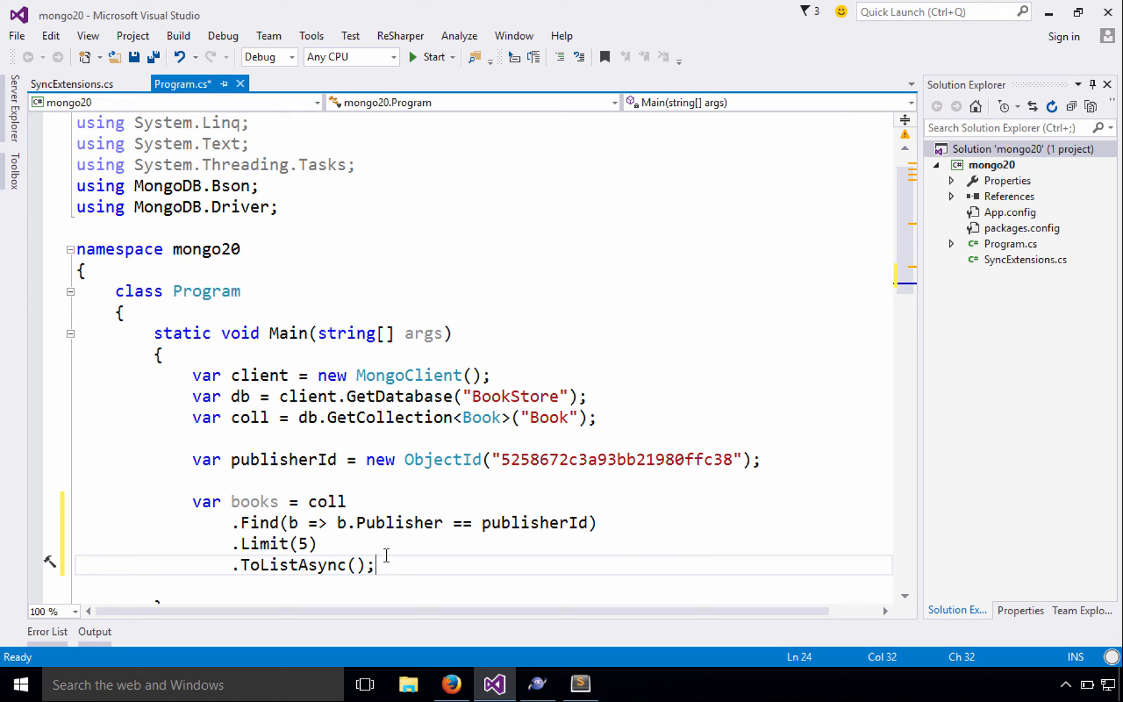
Step: Check the inferred type of books and move to the query's end to append .Result
scroll("down", 3)
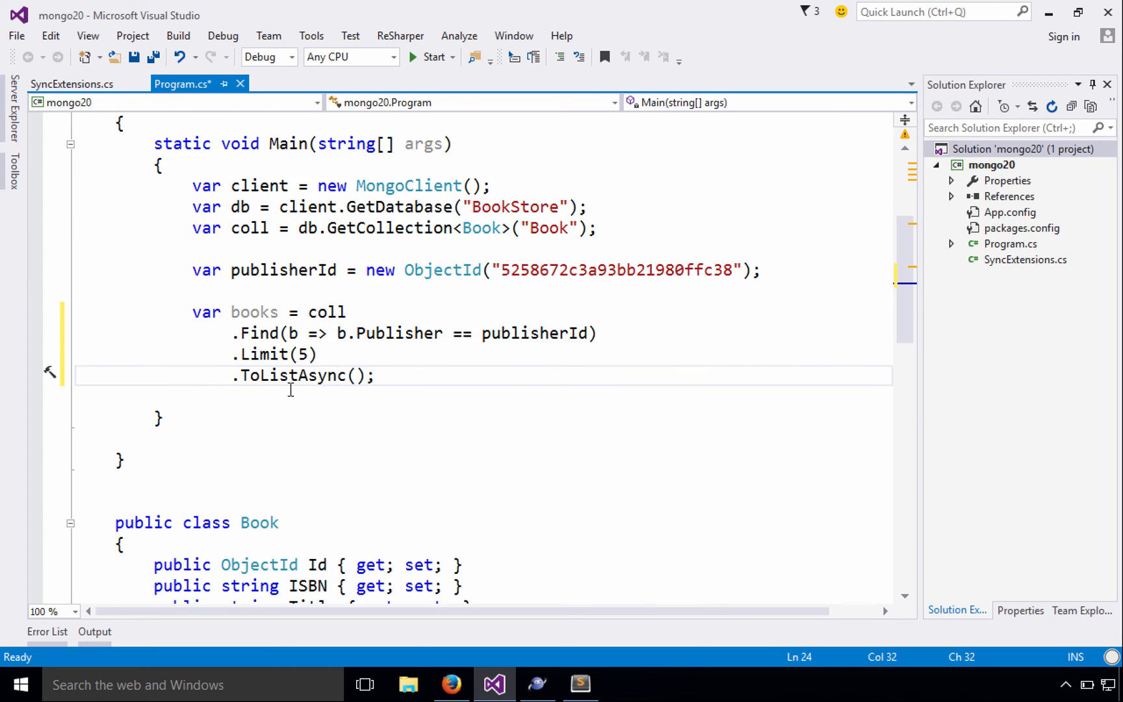
mouse_move(328, 298)
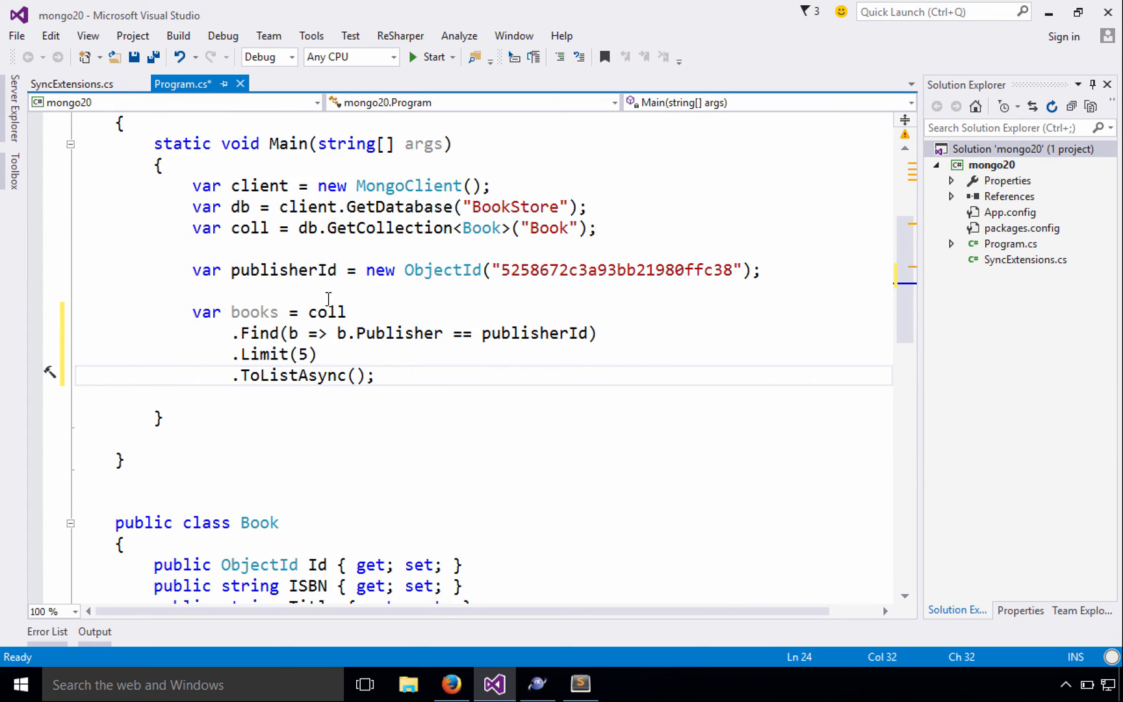
left_click(206, 311)
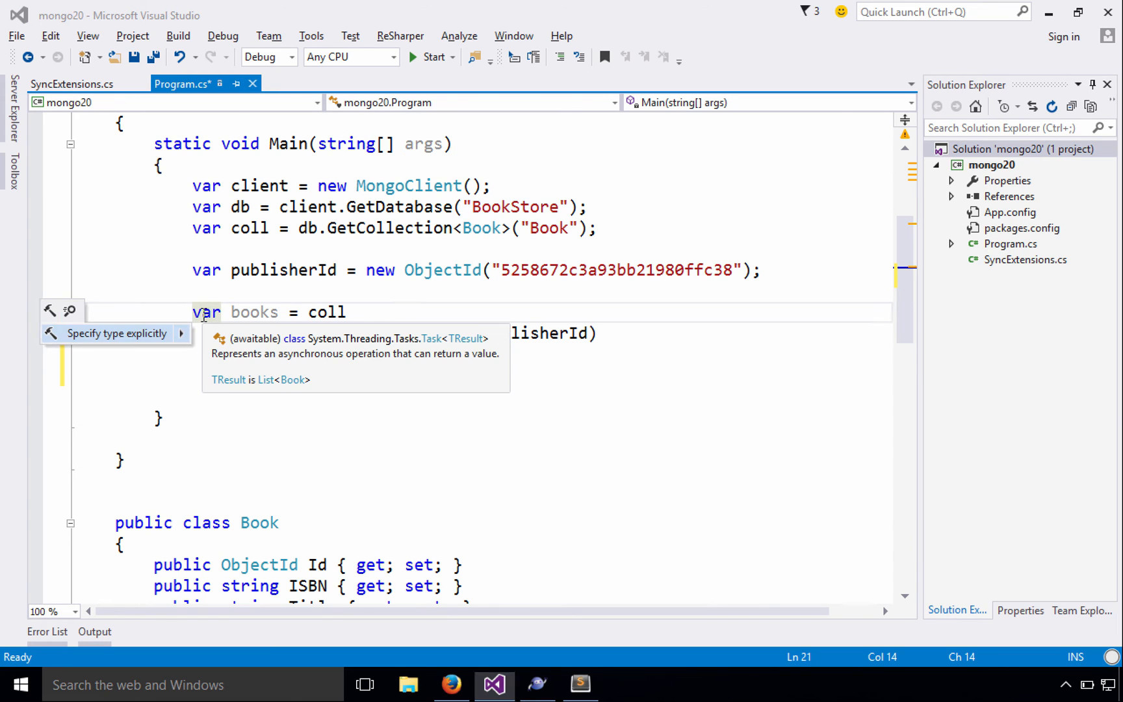
left_click(116, 332)
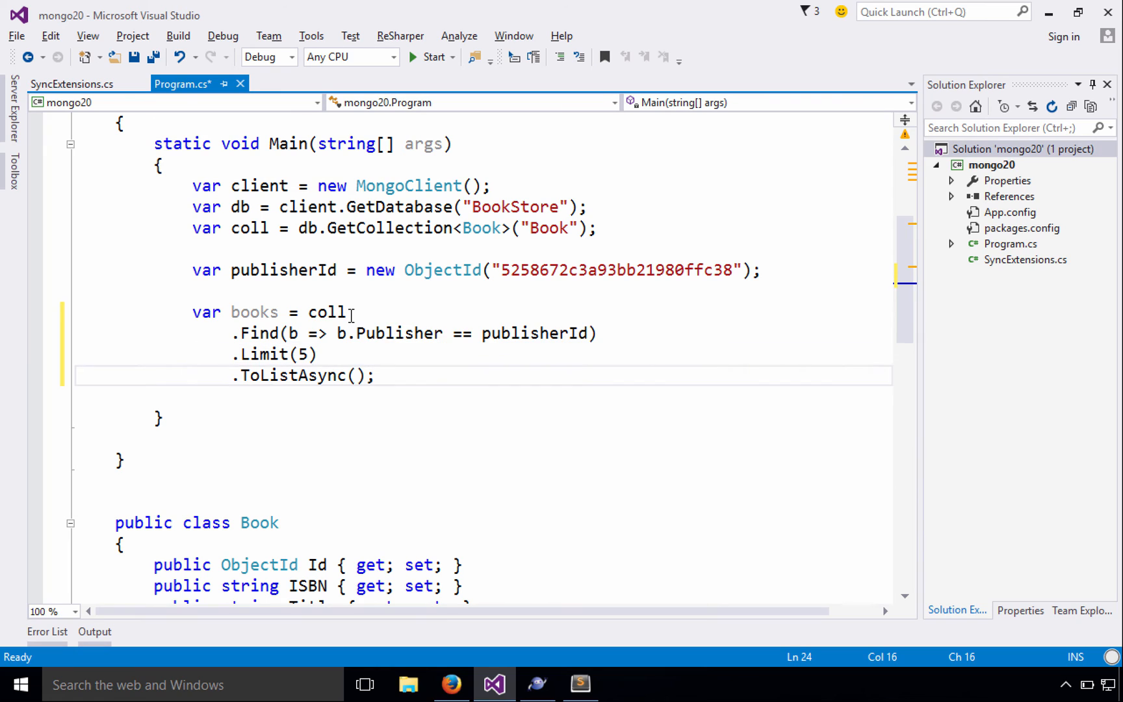
left_click(356, 374)
type(".Result;")
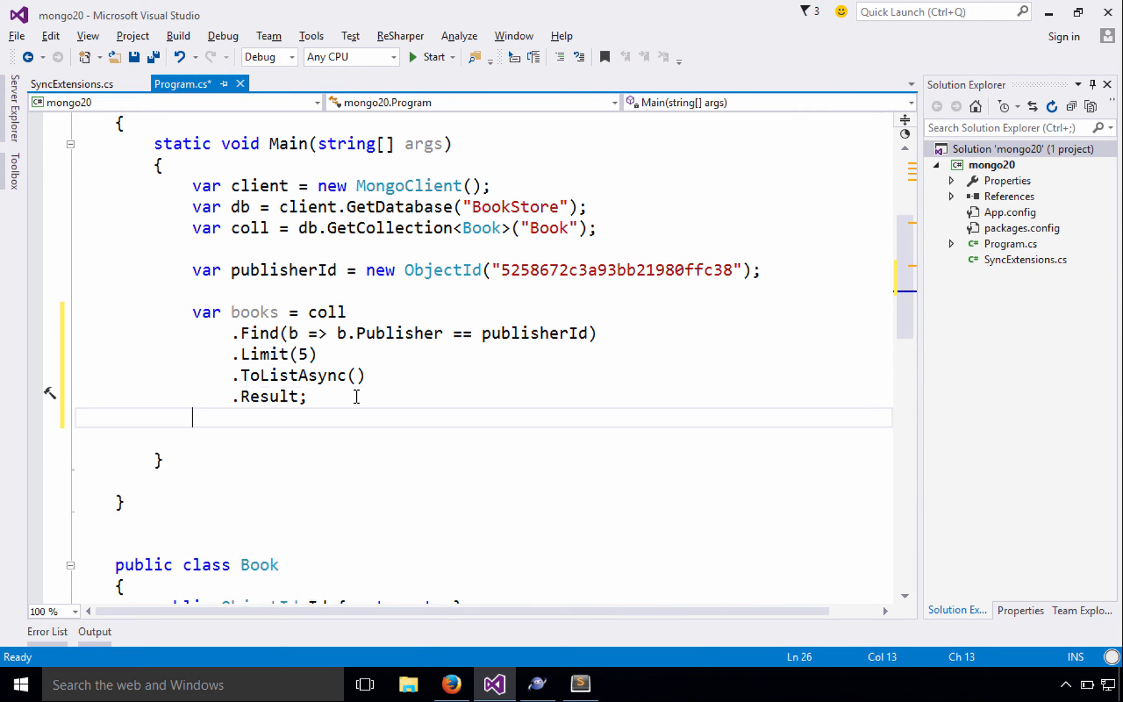
Step: Add a foreach loop over books and print a "Books:" heading
type("foreach")
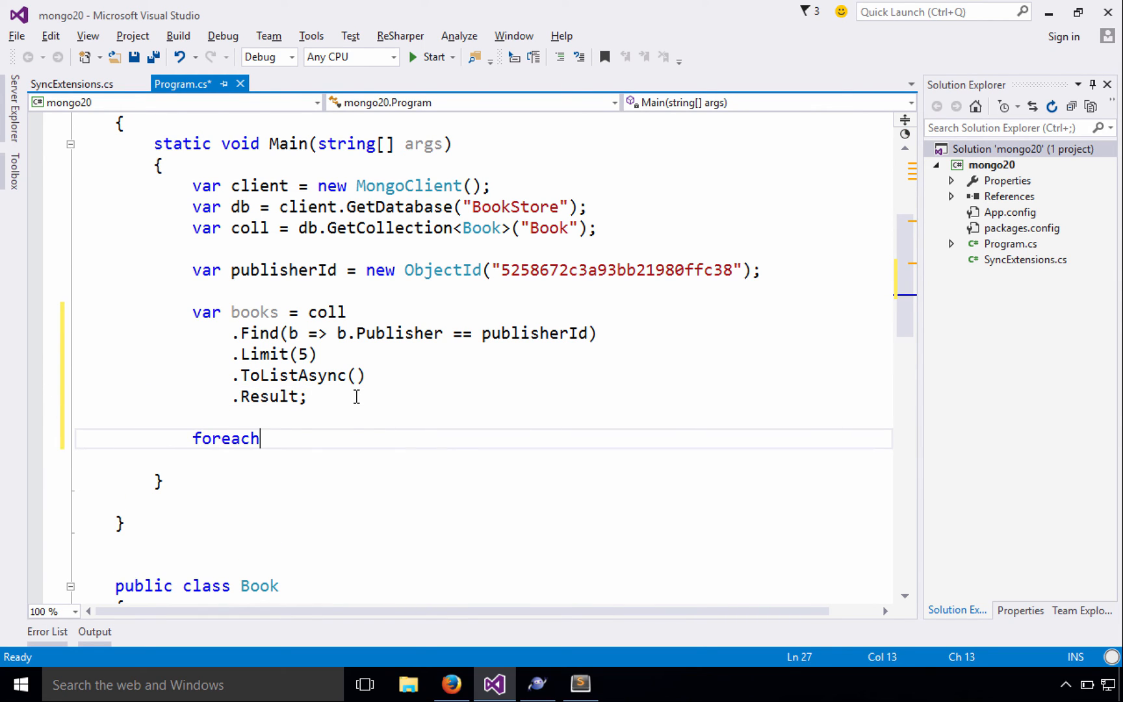
type("Console.WriteLine(\"Books:\");")
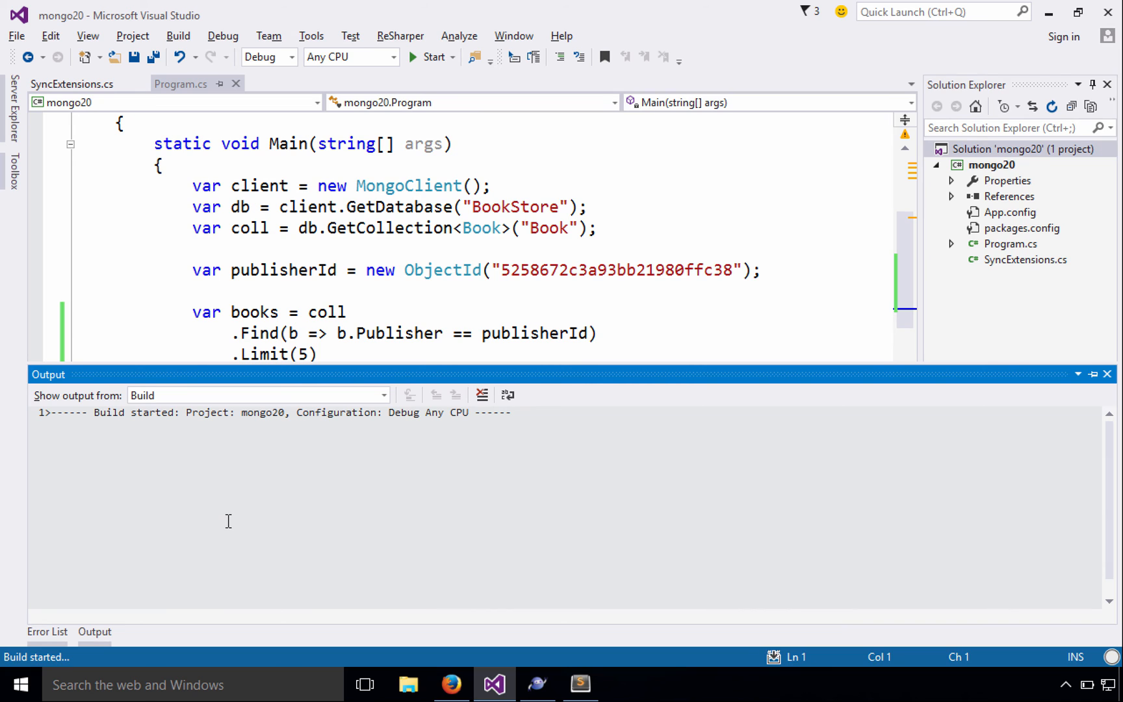
left_click(432, 57)
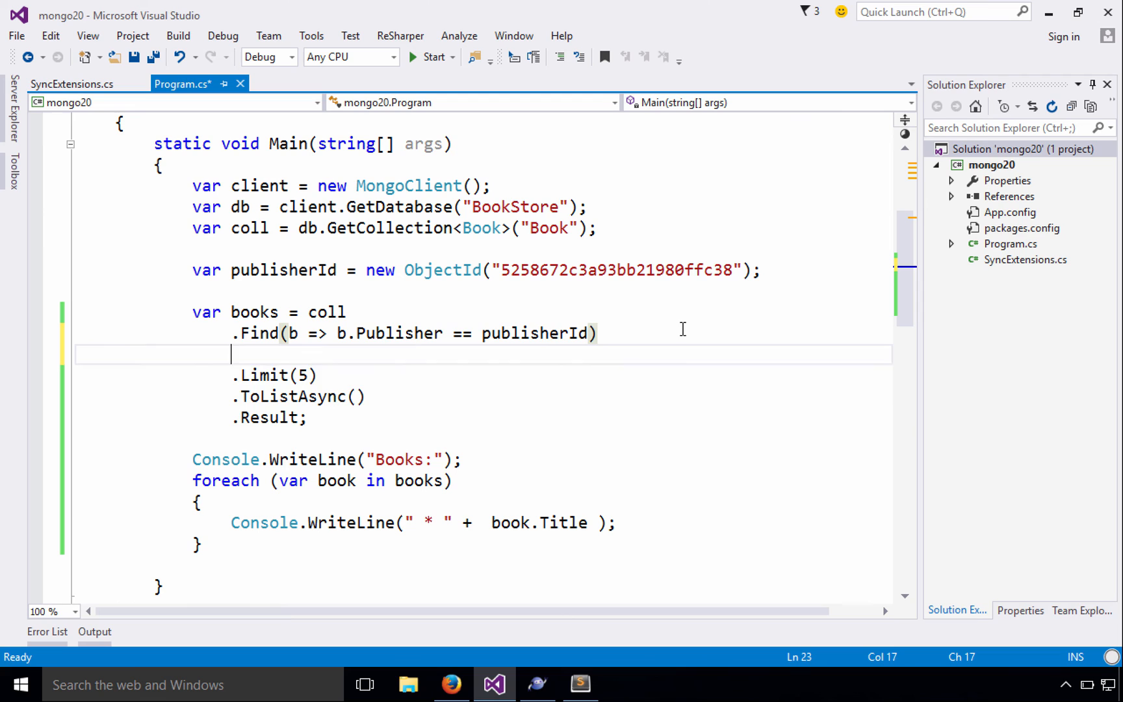
Step: Insert .SortBy(b => b.Title) into the query ahead of Limit(5)
type(".SortBy(b =>")
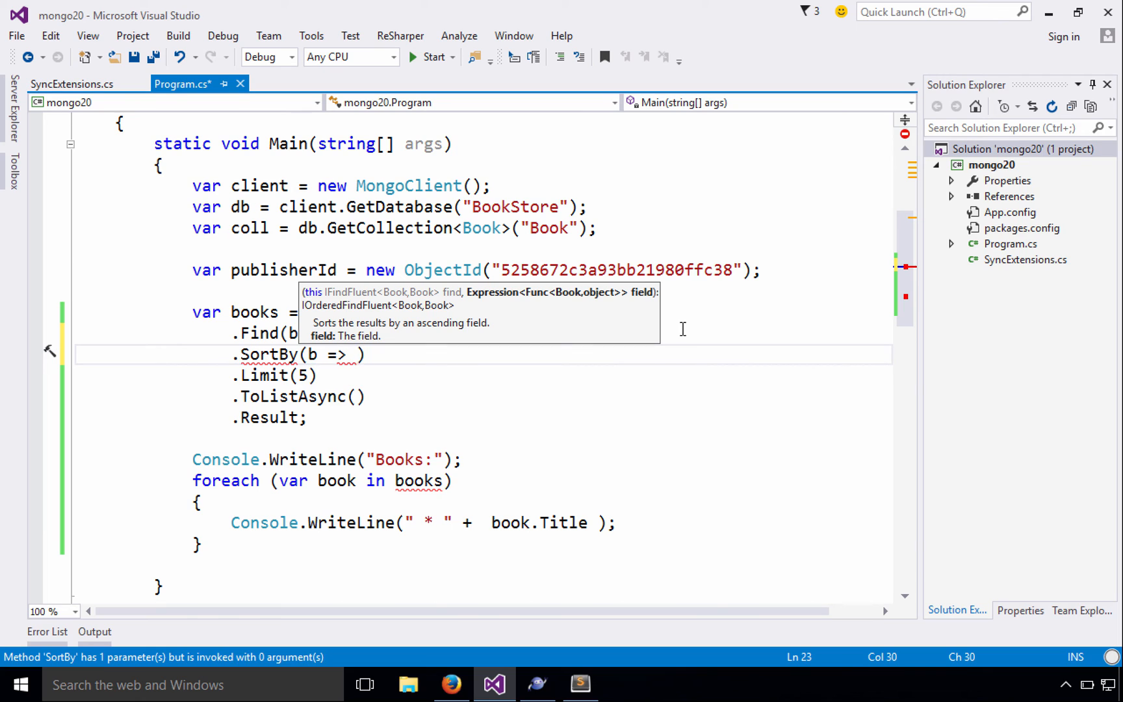
type("b.Title")
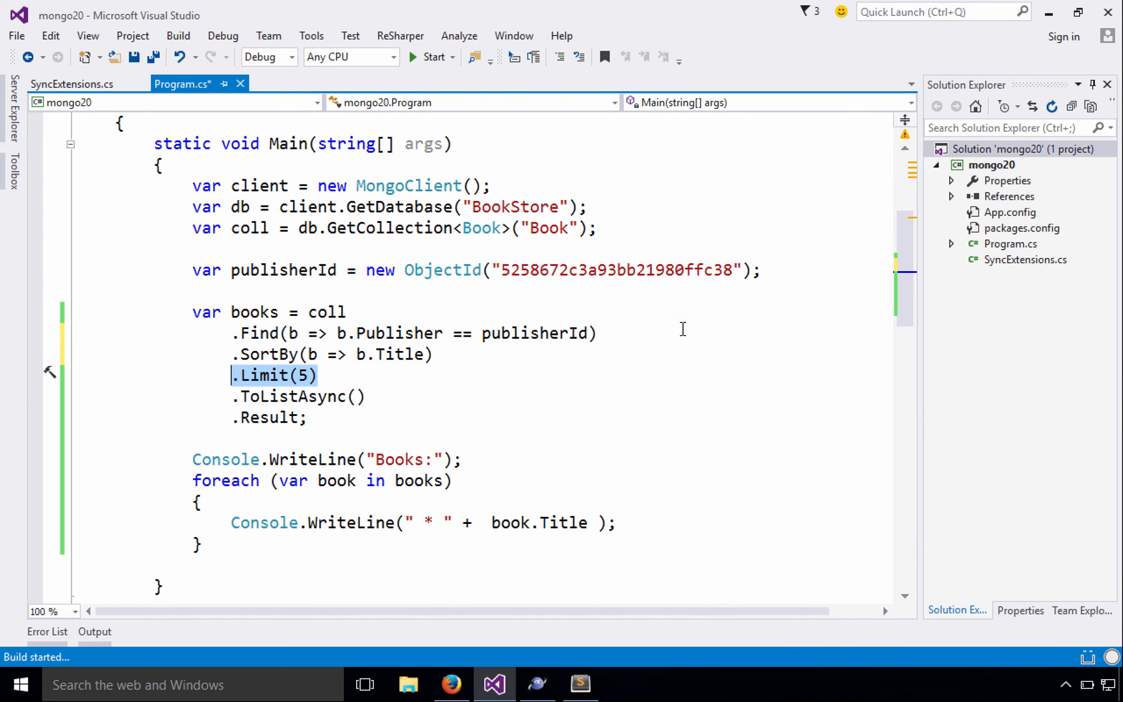
Step: Select the Limit(5) call, then place the cursor on a new line below the printing loop
left_click(427, 56)
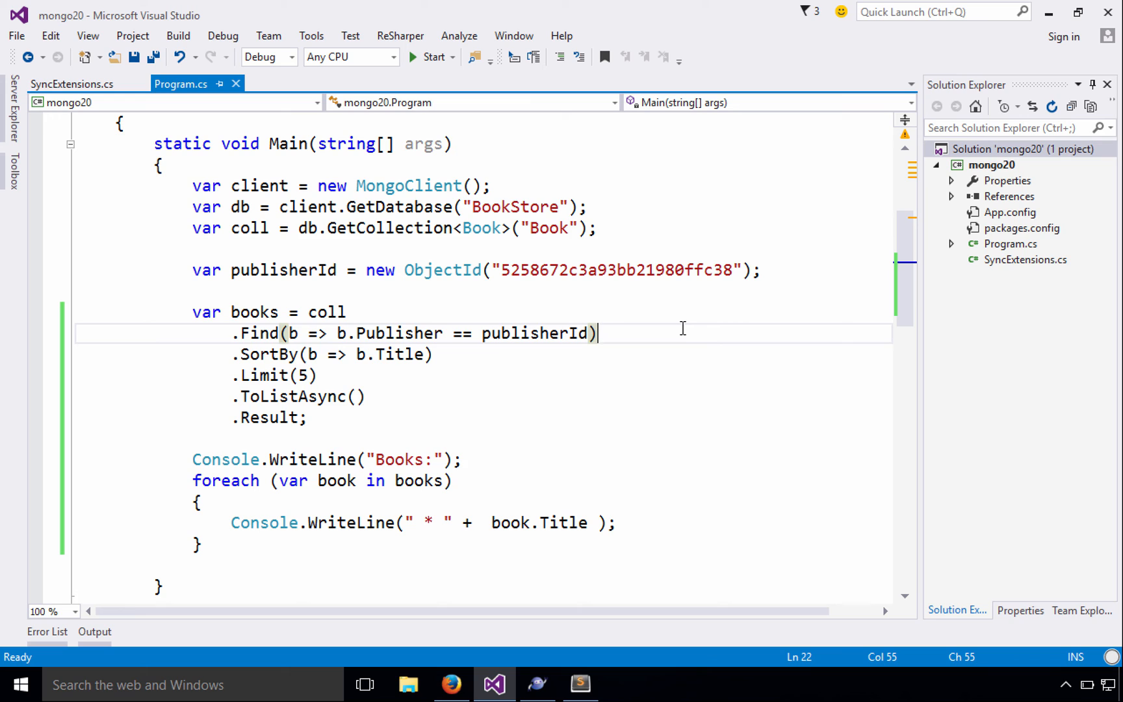
left_click(433, 354)
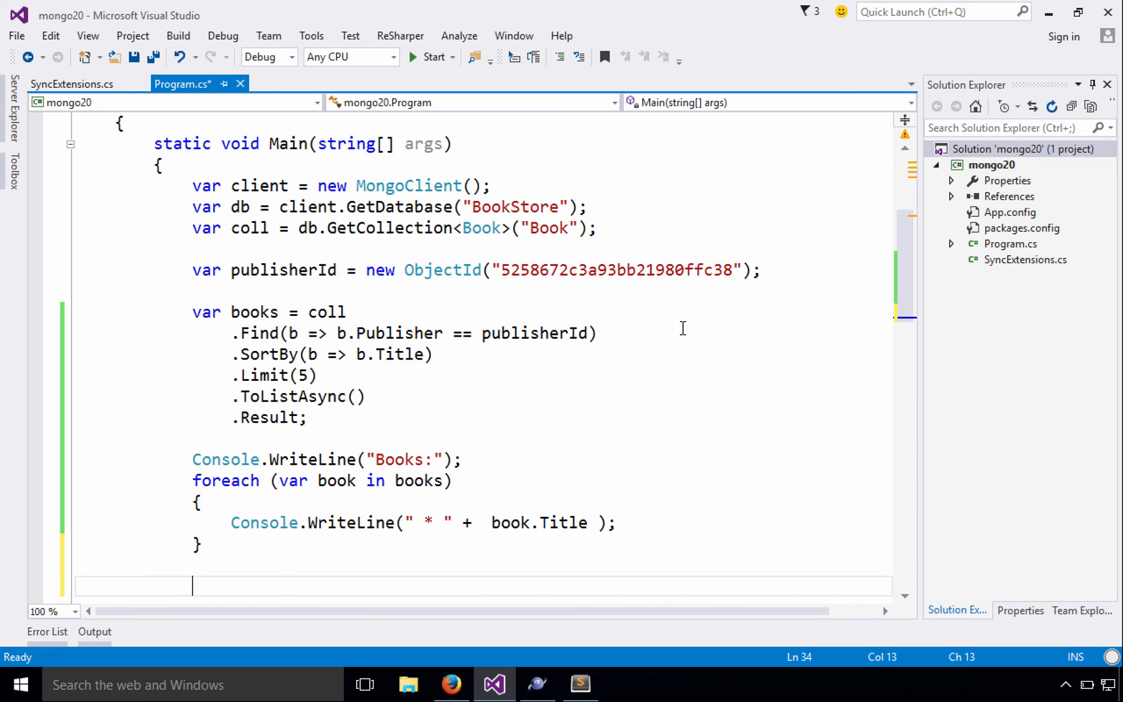
Step: Take the first book via books.First() and set its Title to Title.ToUpper()
scroll("down", 3)
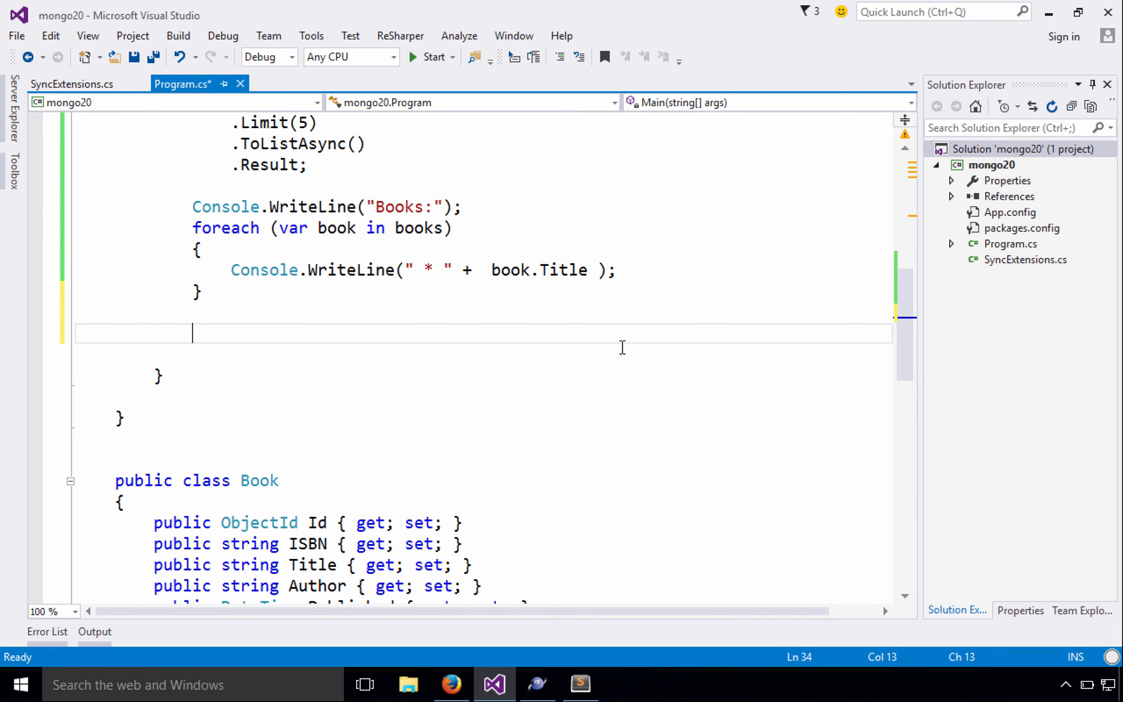
type("b")
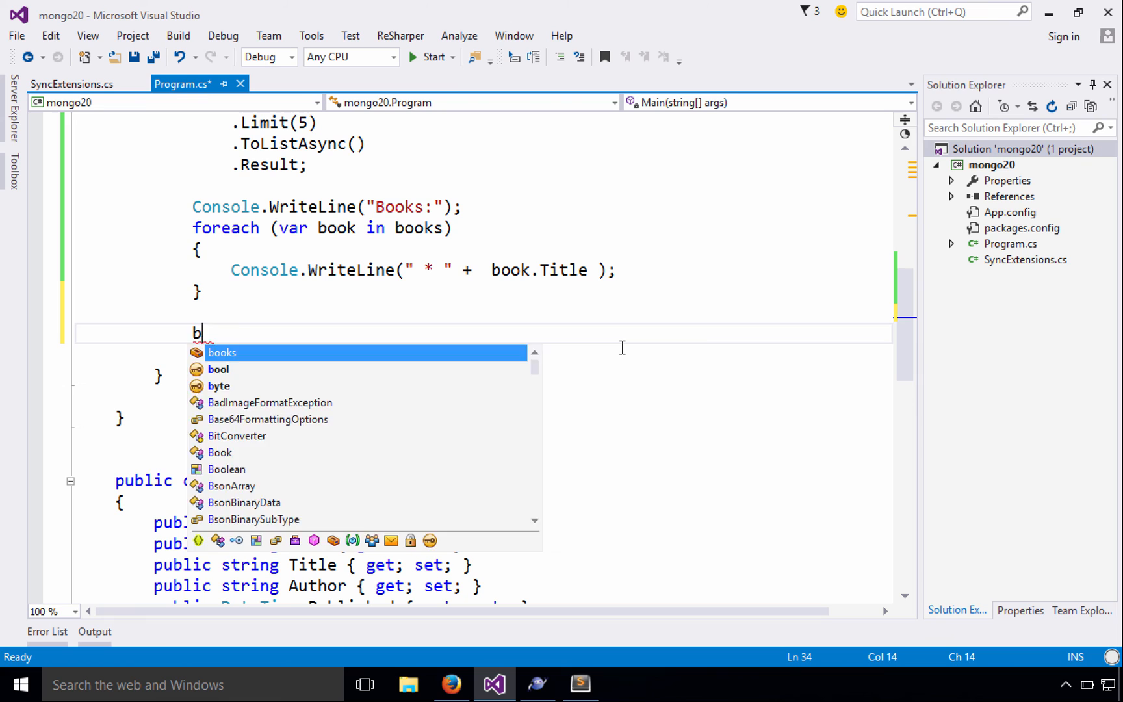
type("ar book = boosk")
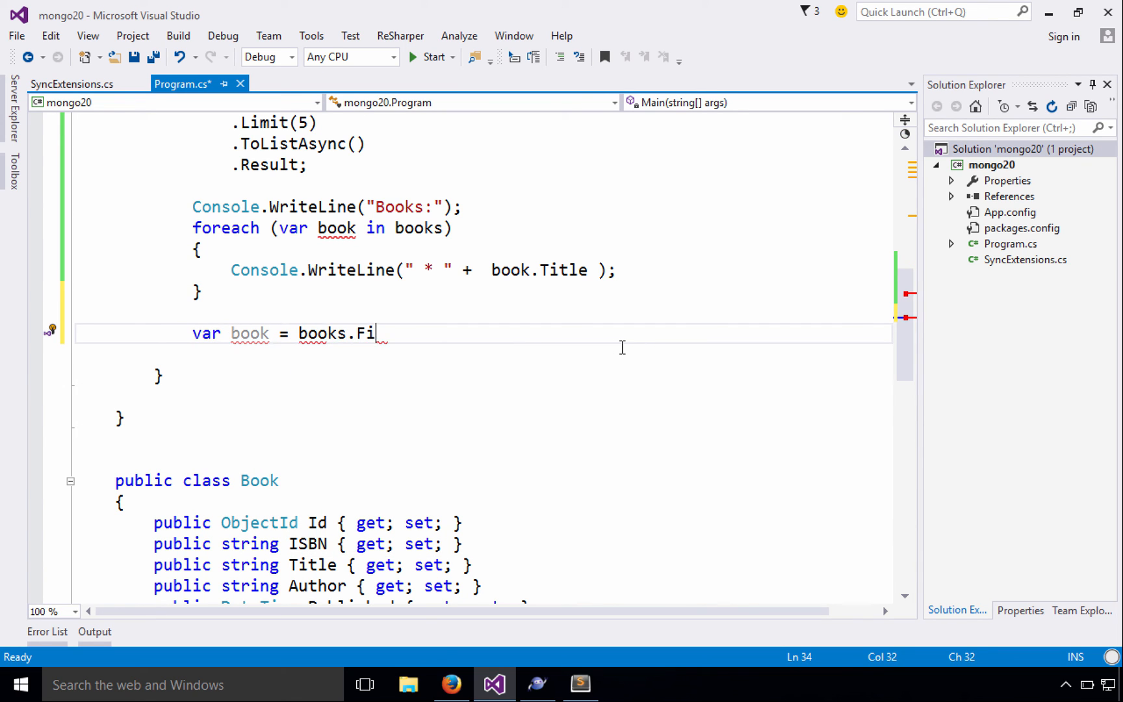
type("rst()")
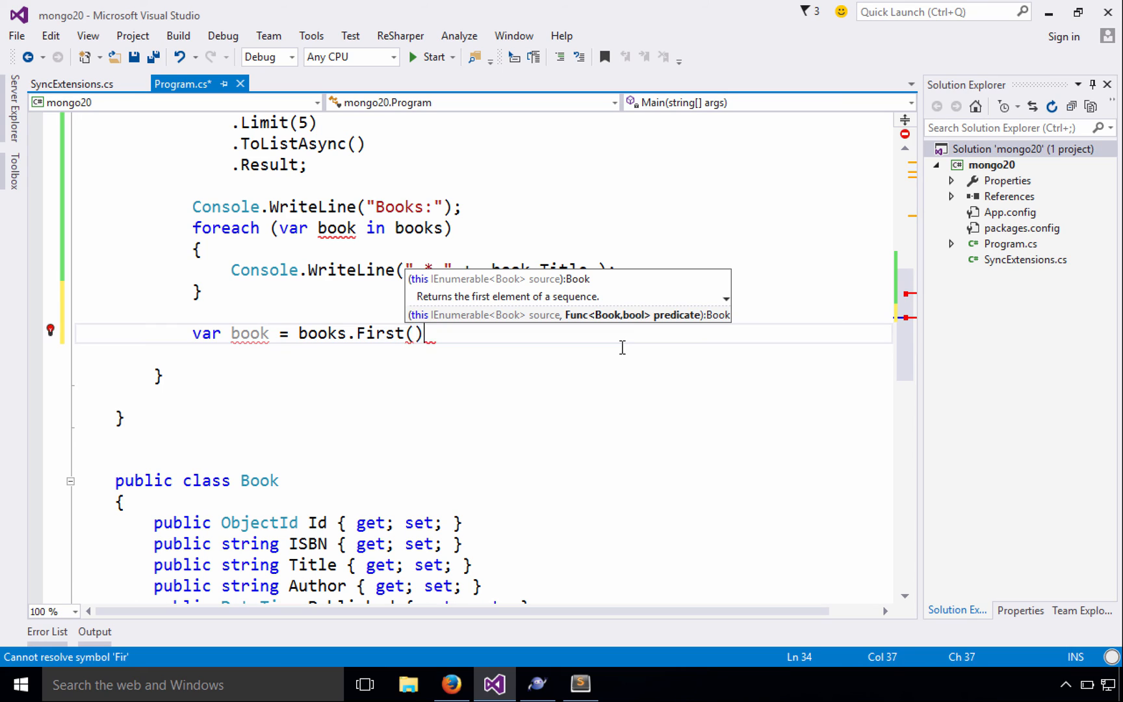
type(";")
key("enter")
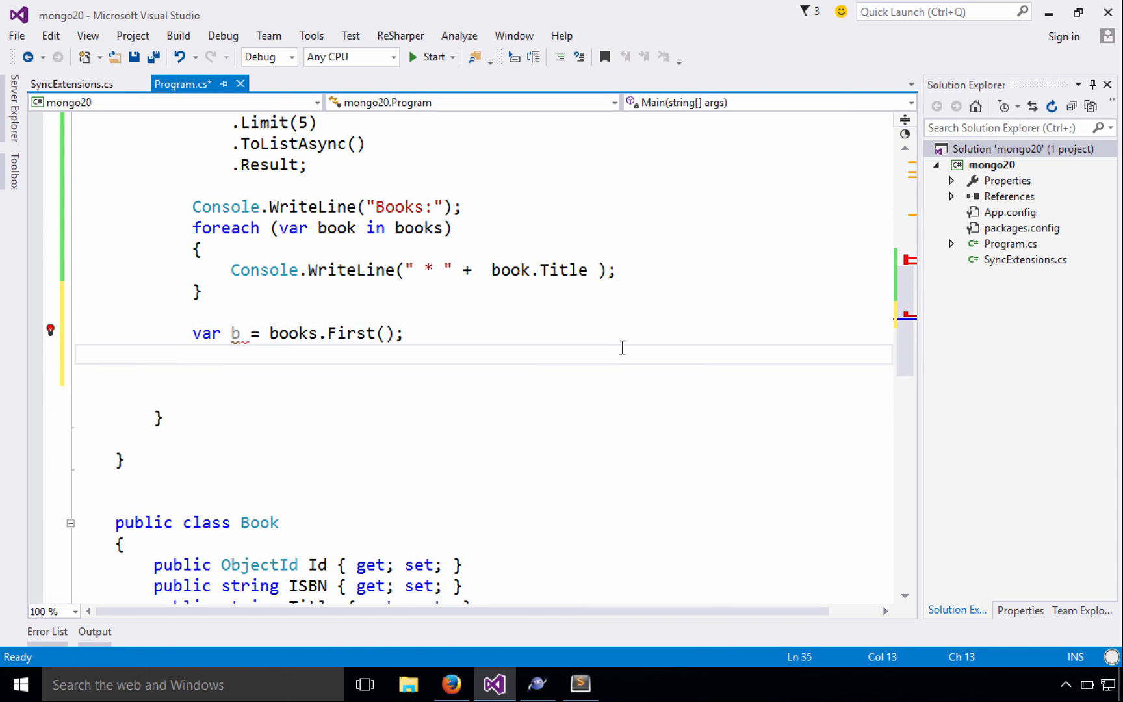
type("b.Title = b.Title")
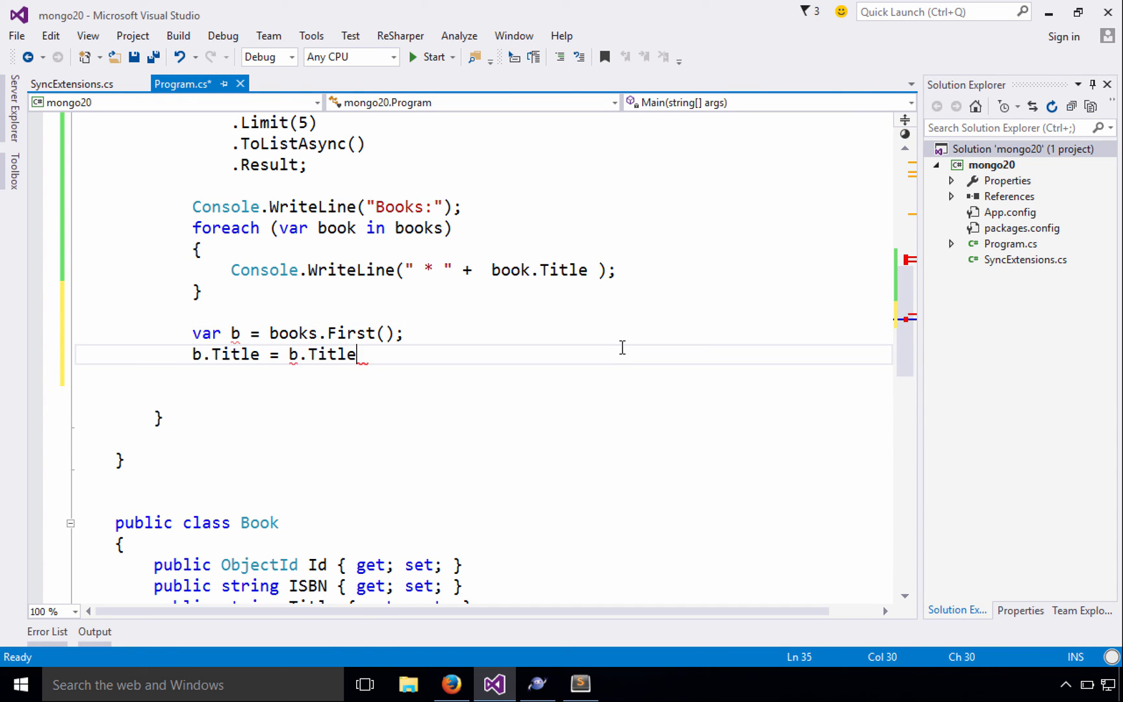
type(".ToUpper();")
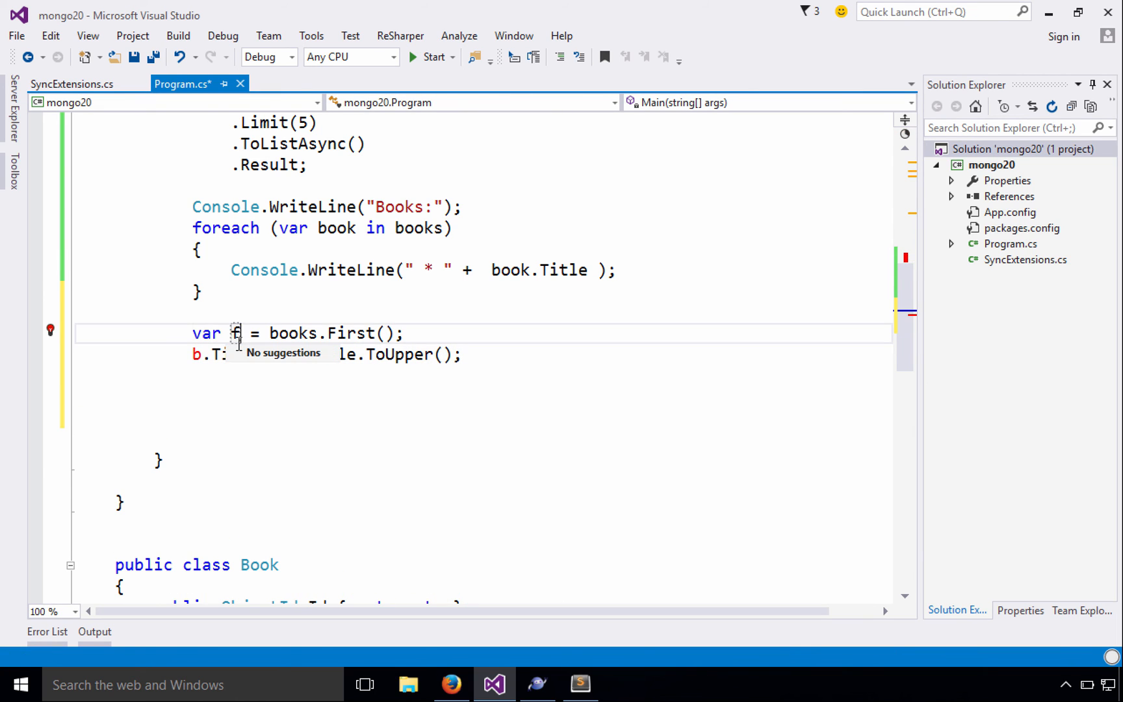
type("irst")
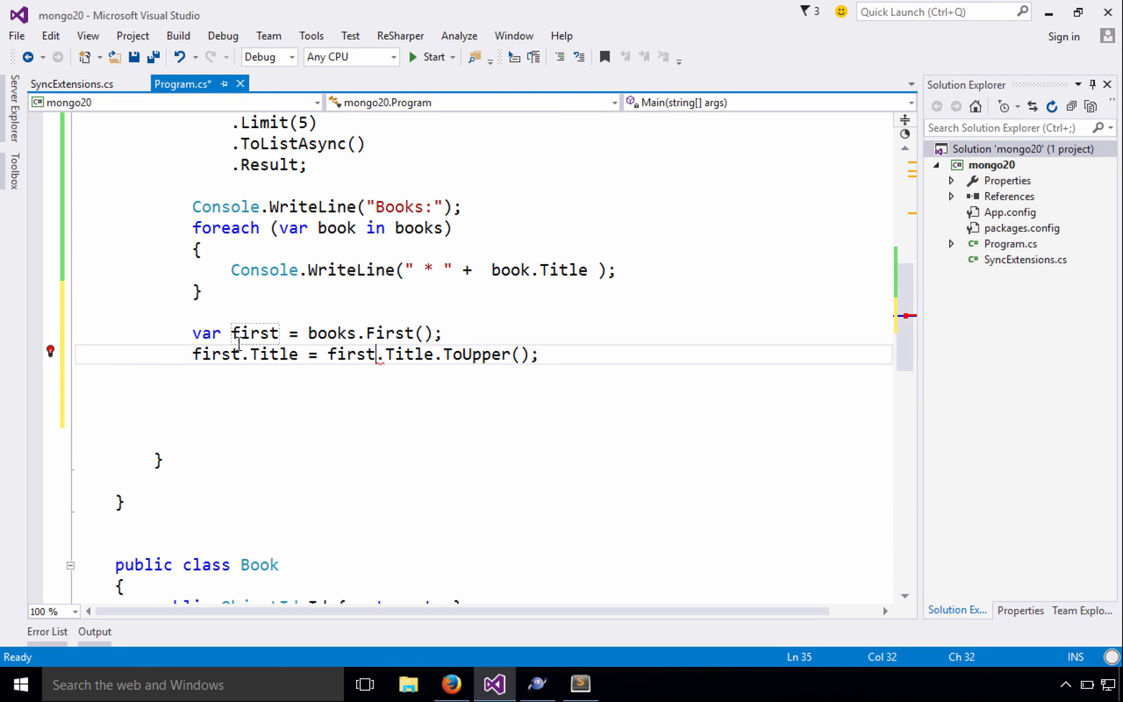
key("enter")
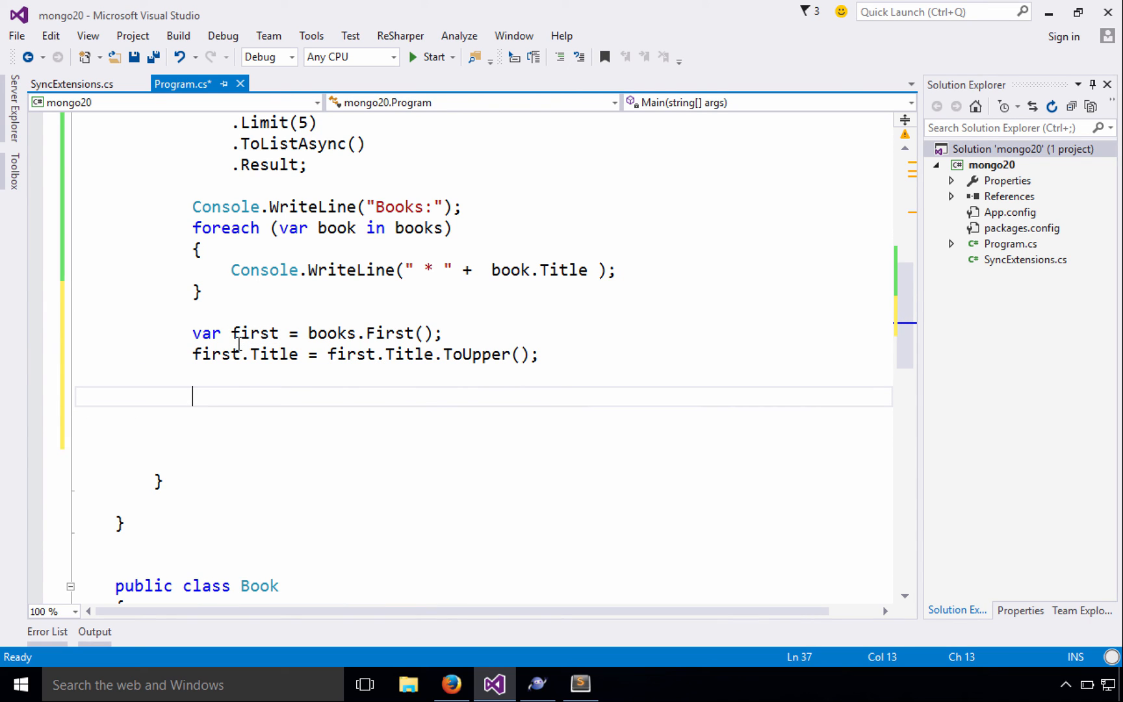
Step: Replace the unfinished coll call with a SaveAsync<T> extension using ReplaceOneAsync upsert
type("coll.Sa")
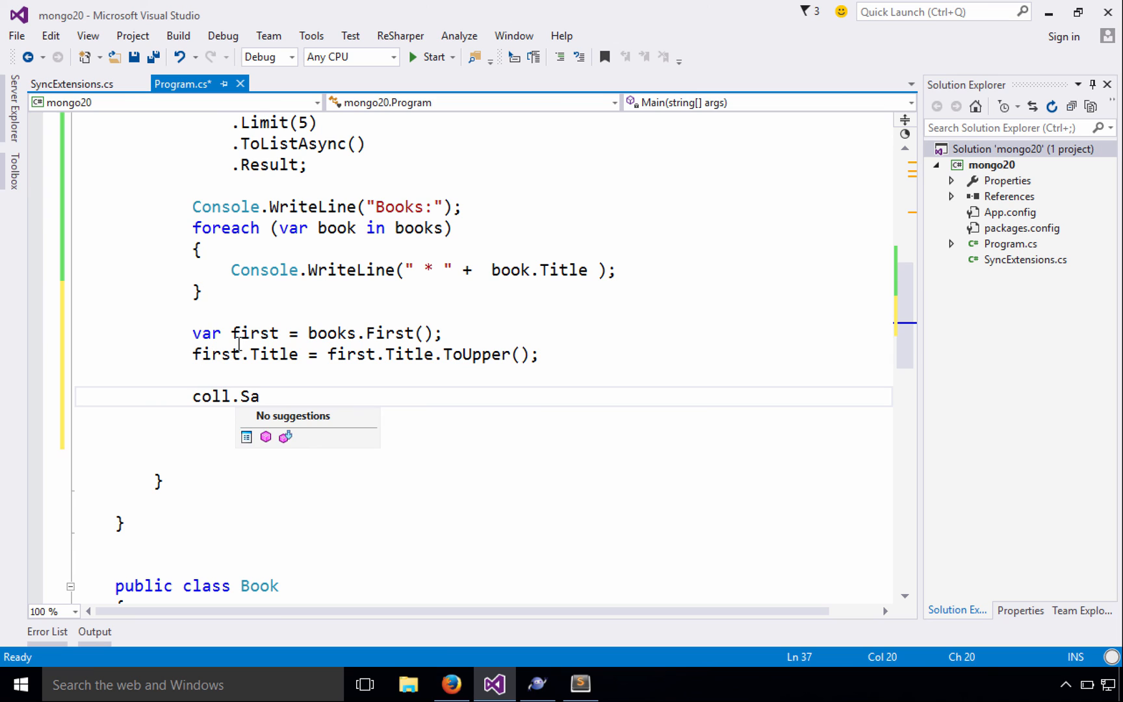
type("Re")
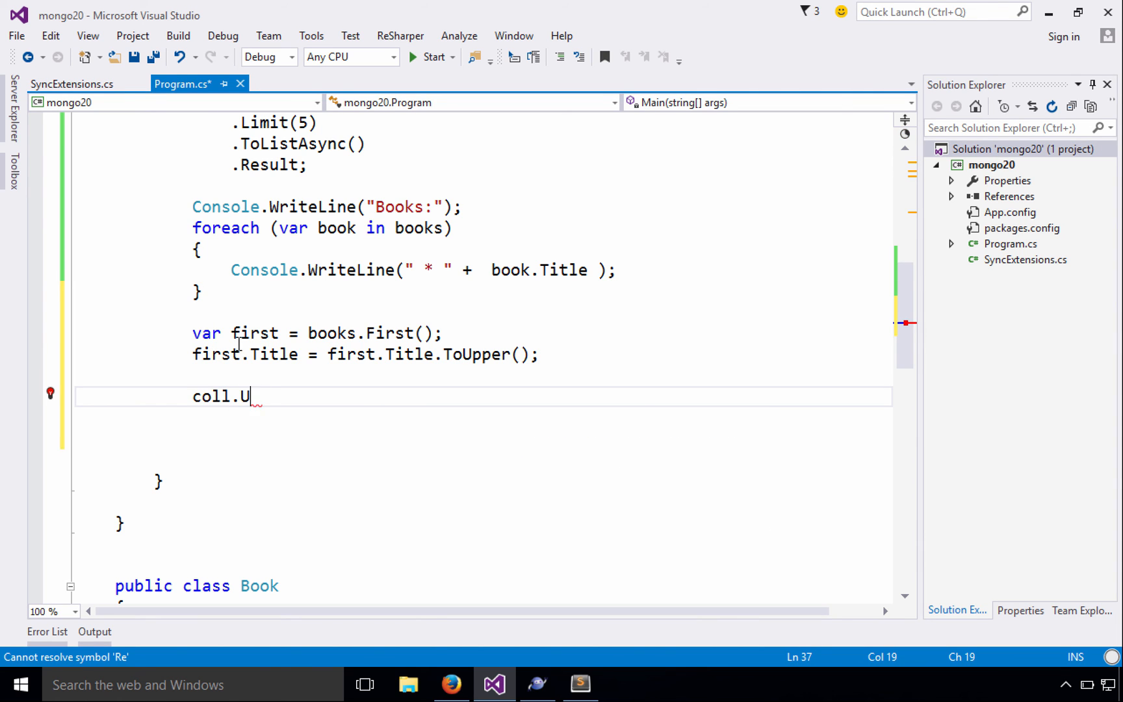
type("ns")
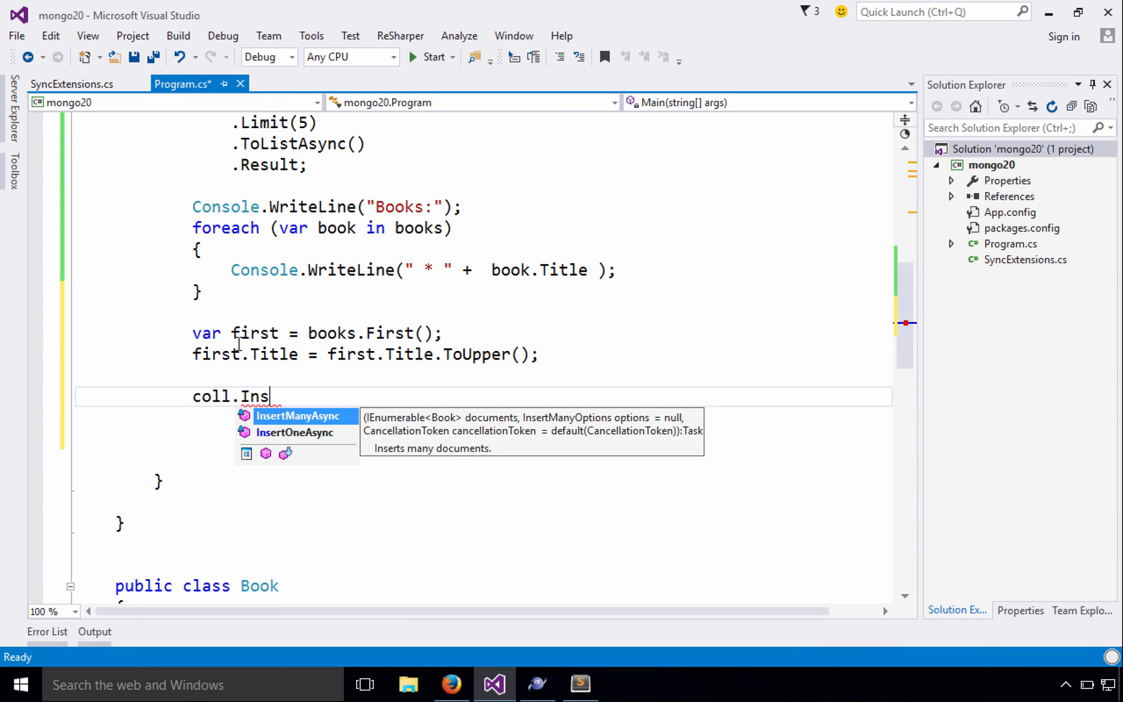
key("Escape")
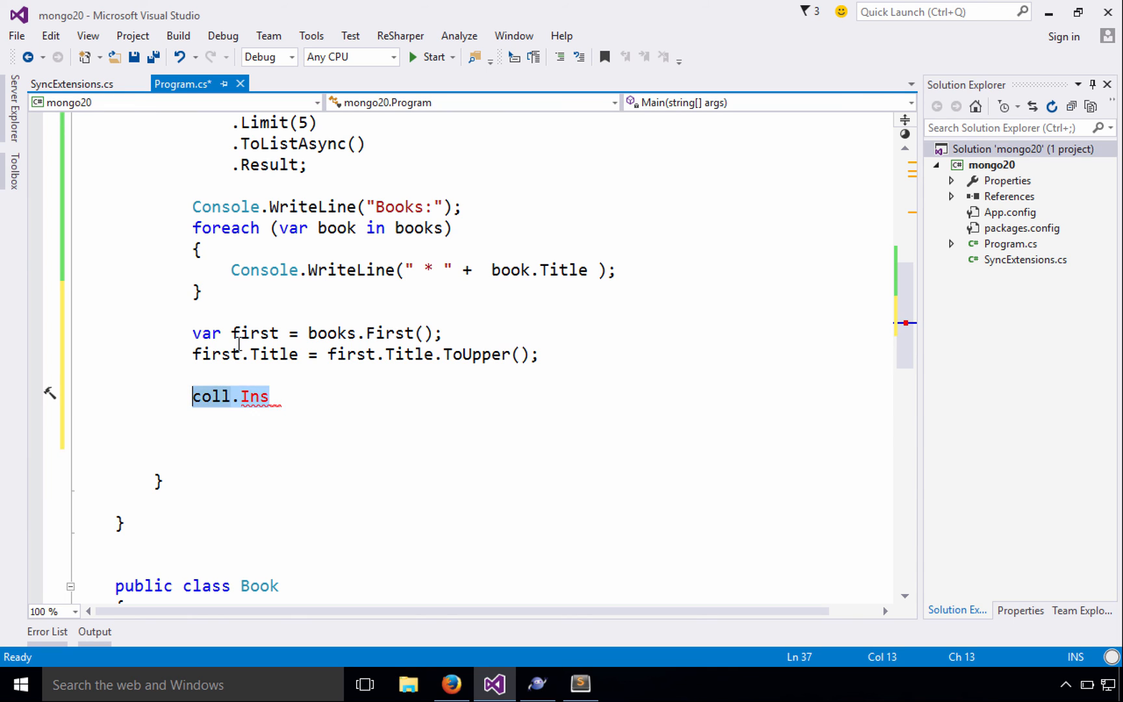
key("Delete")
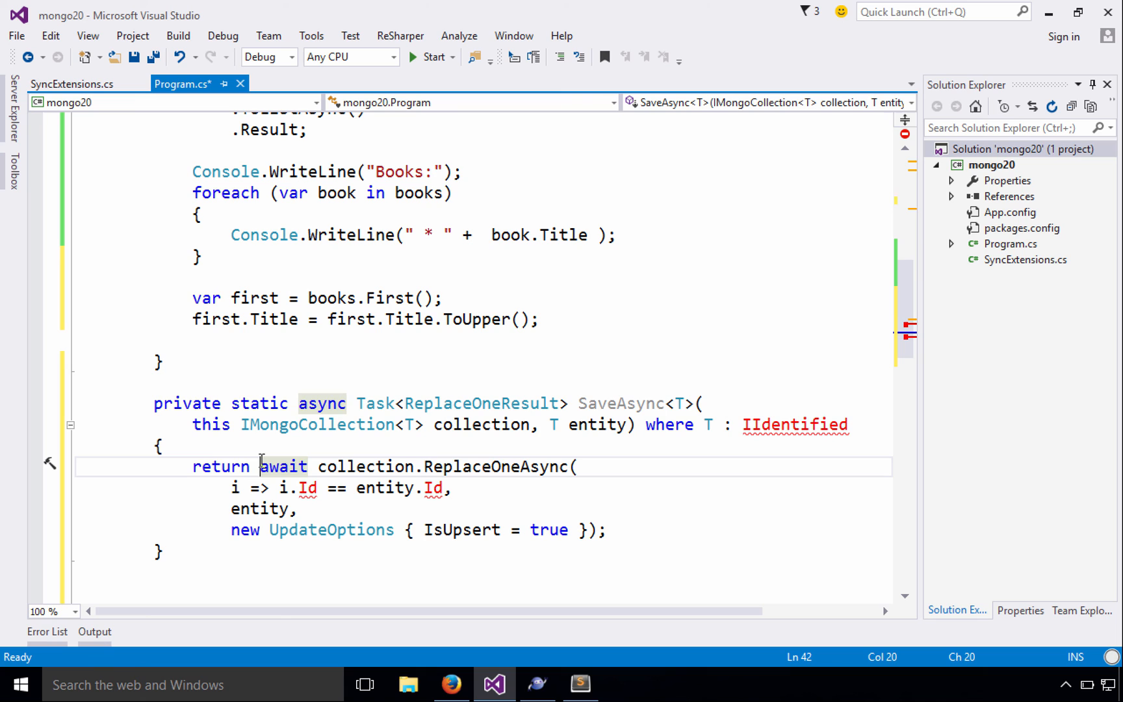
mouse_move(376, 403)
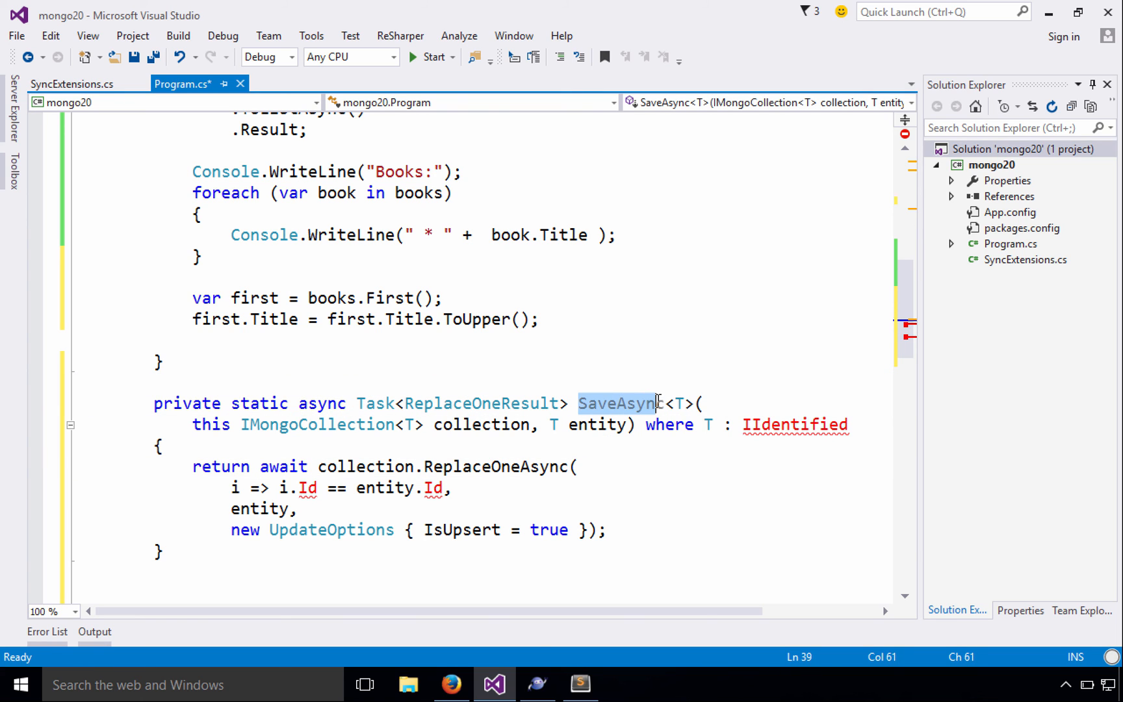
mouse_move(761, 423)
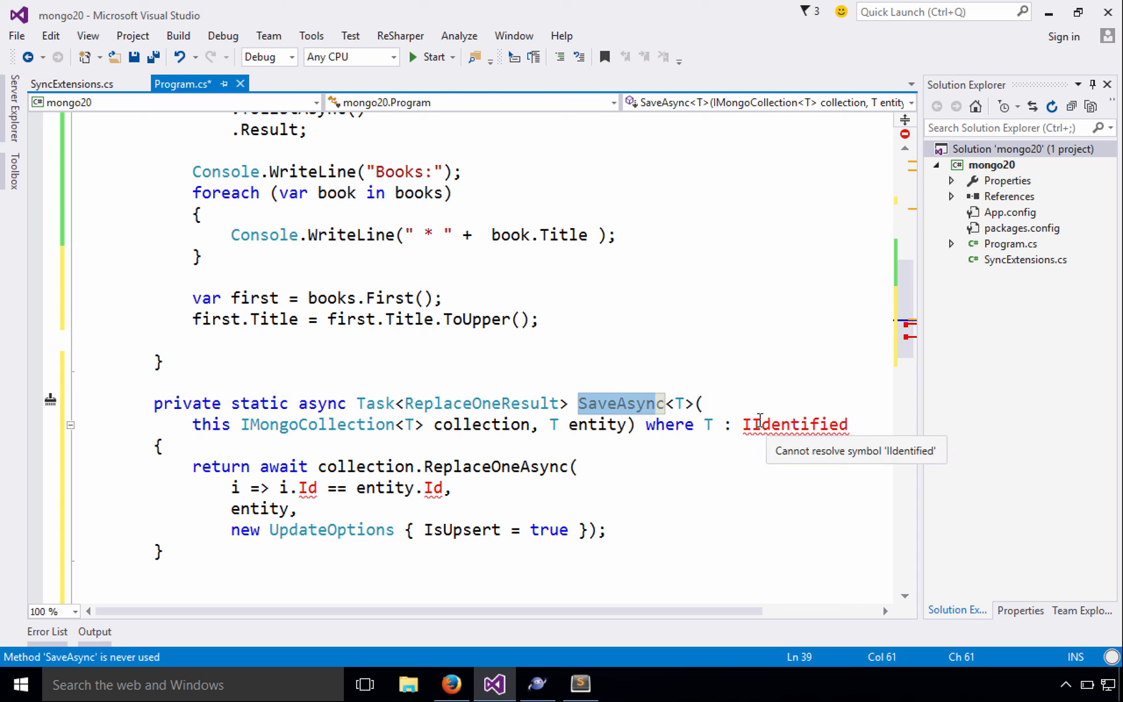
mouse_move(414, 466)
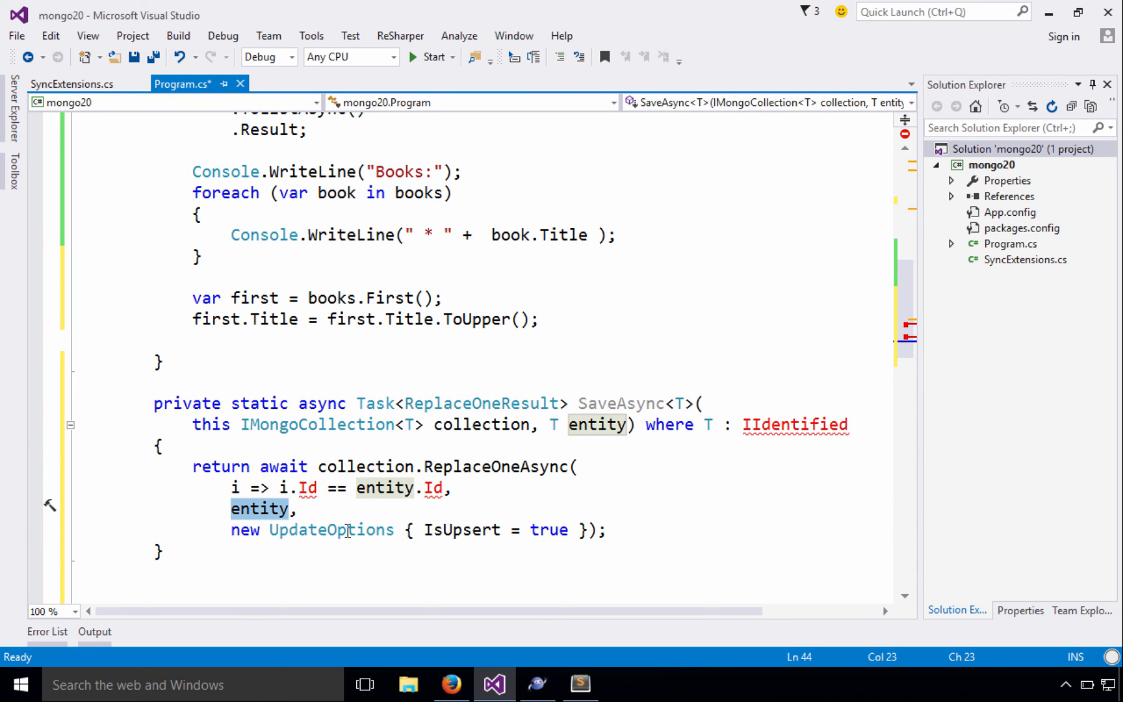
Step: Review the SaveAsync method's entity argument and its ReplaceOneAsync call
double_click(463, 529)
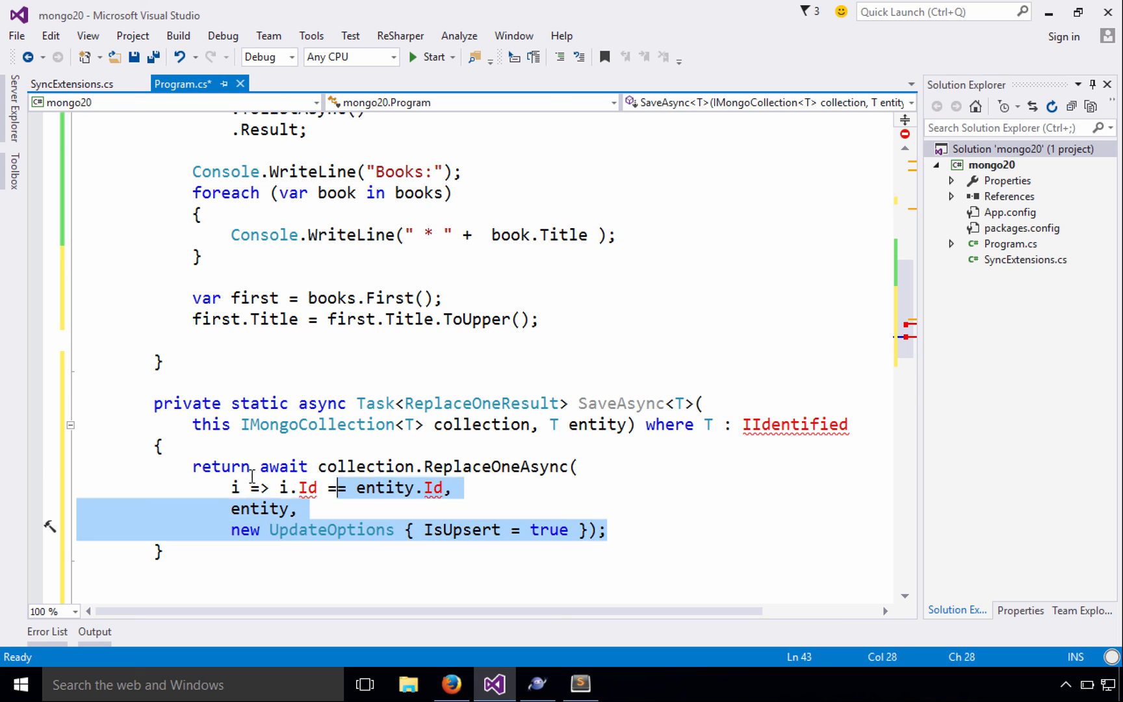
left_click(266, 466)
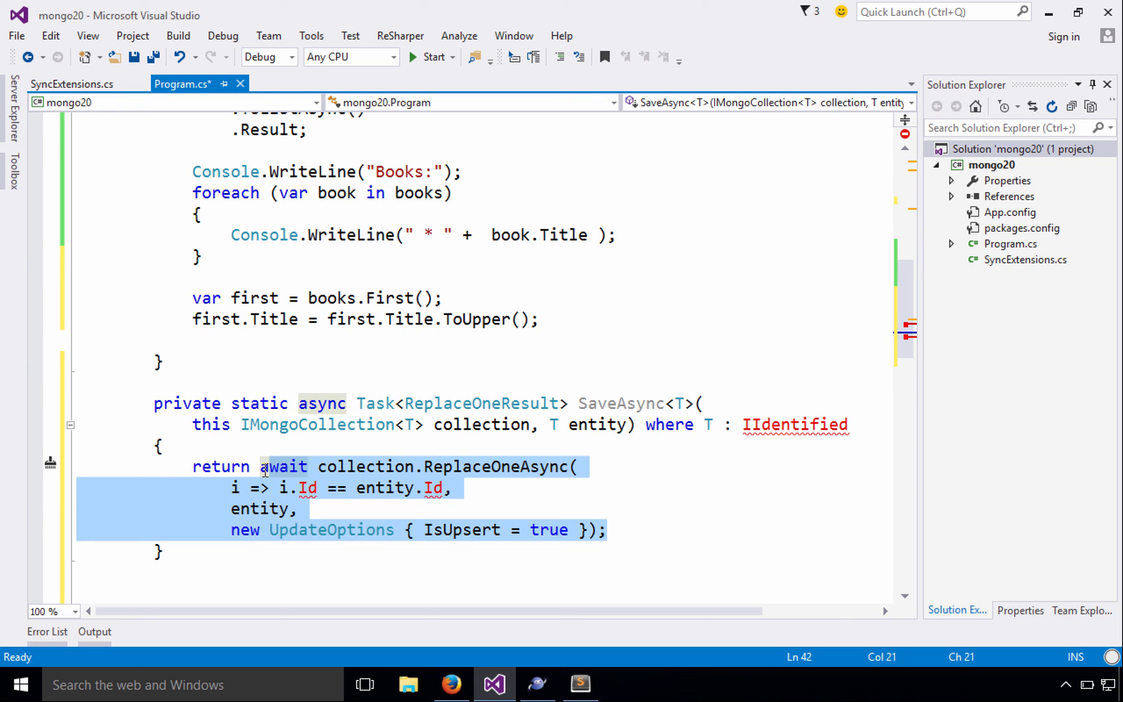
mouse_move(563, 435)
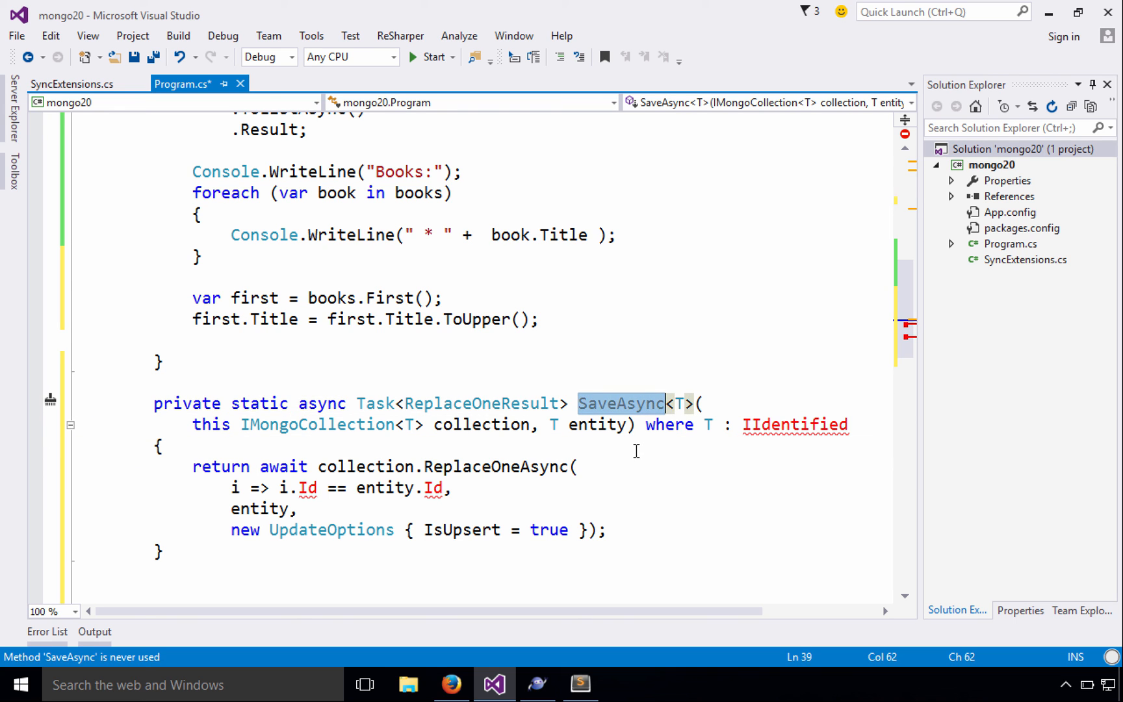
mouse_move(795, 424)
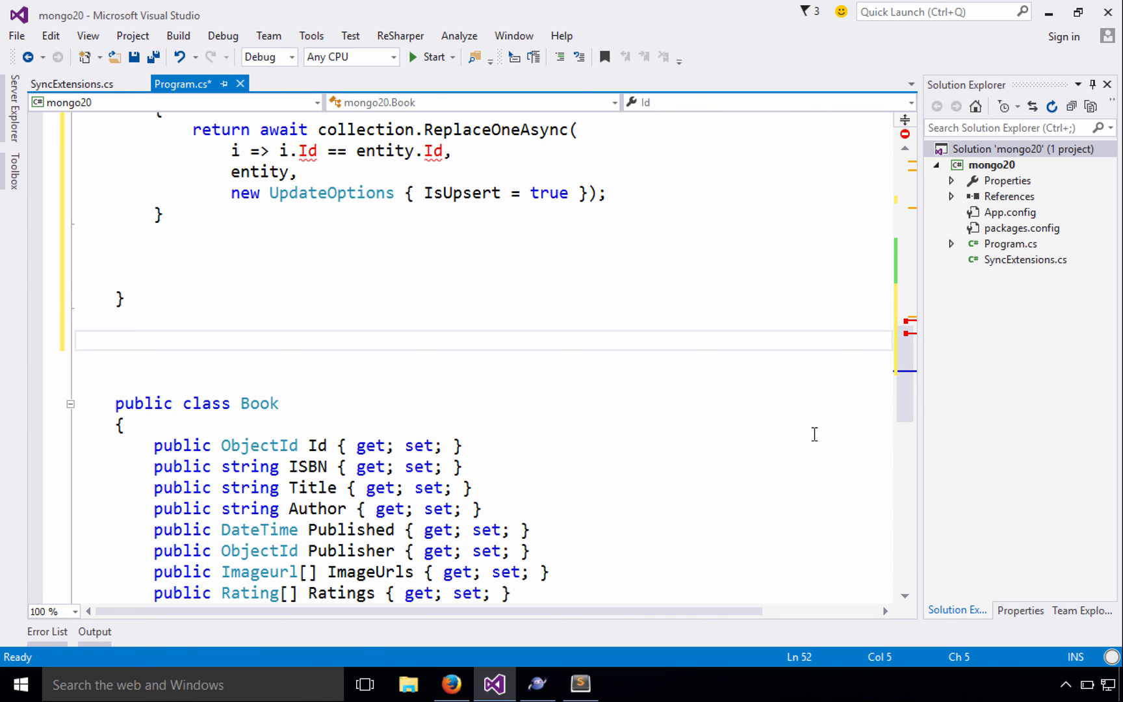
Step: Declare public interface IIdentified { ObjectId Id { get; } } and make Book implement IIdentified
type("p")
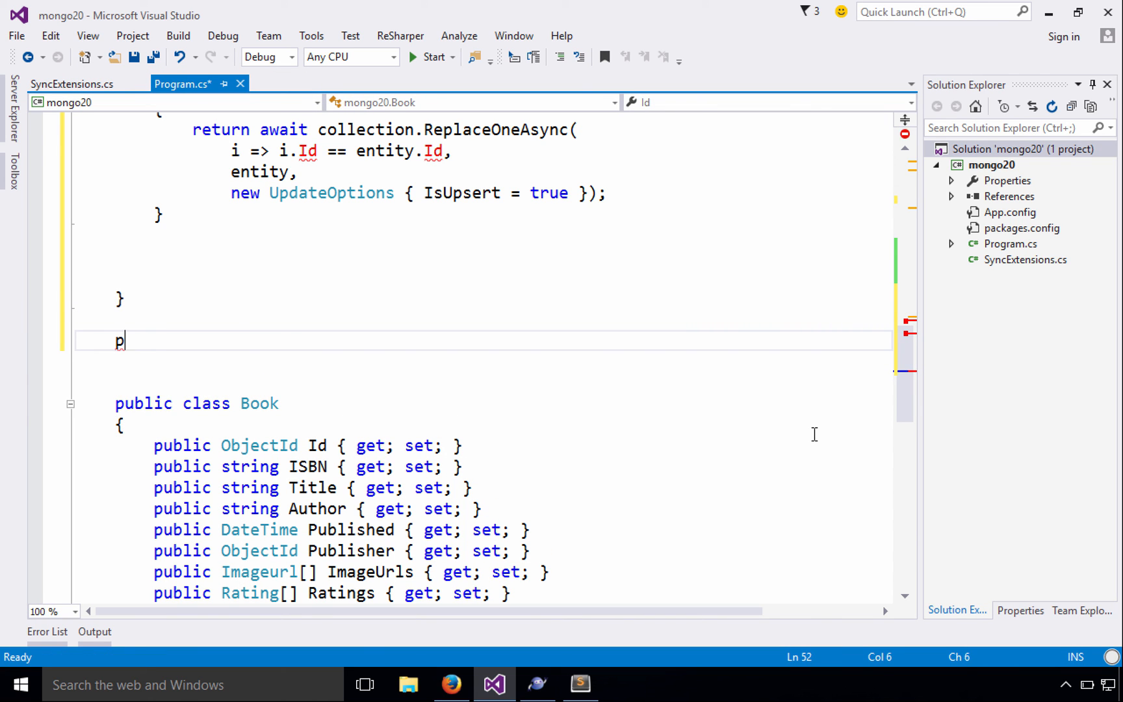
type("ublic")
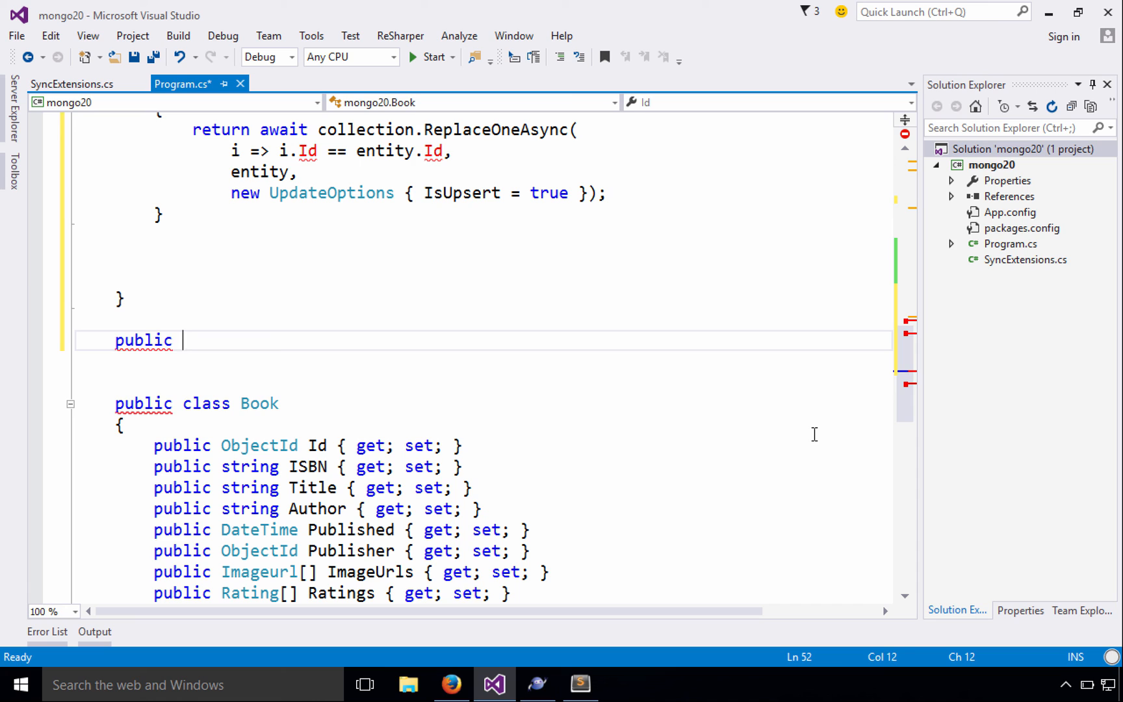
type("interface IIdentified")
type("Ob")
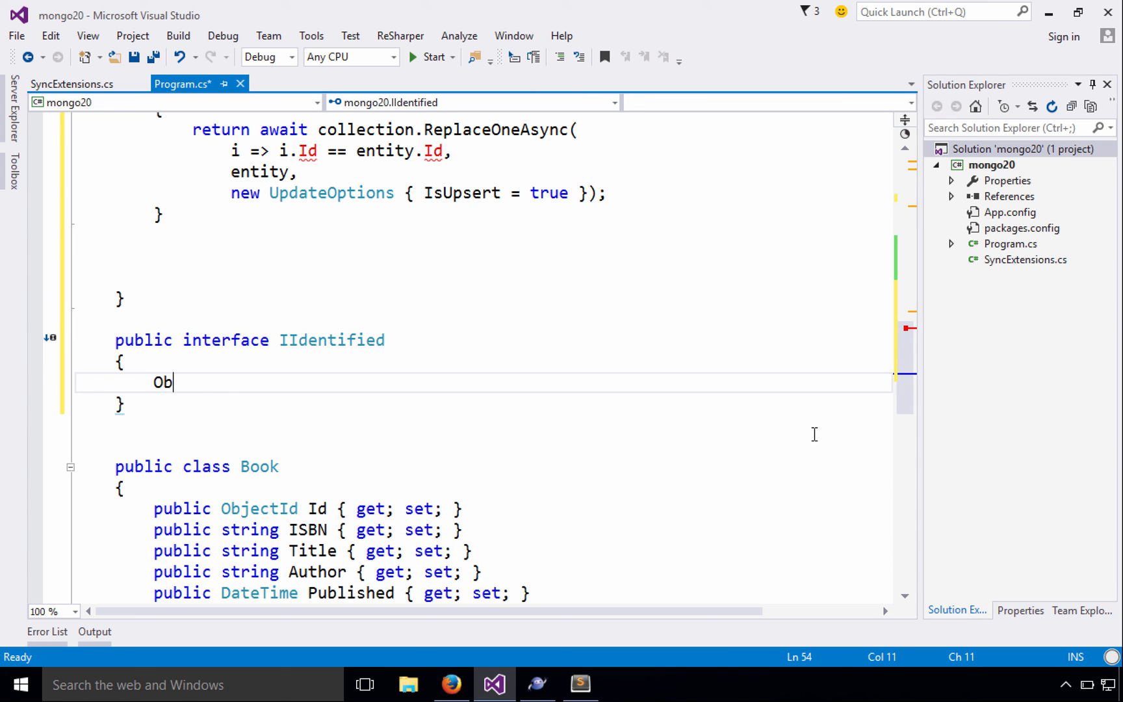
type("jectId Id")
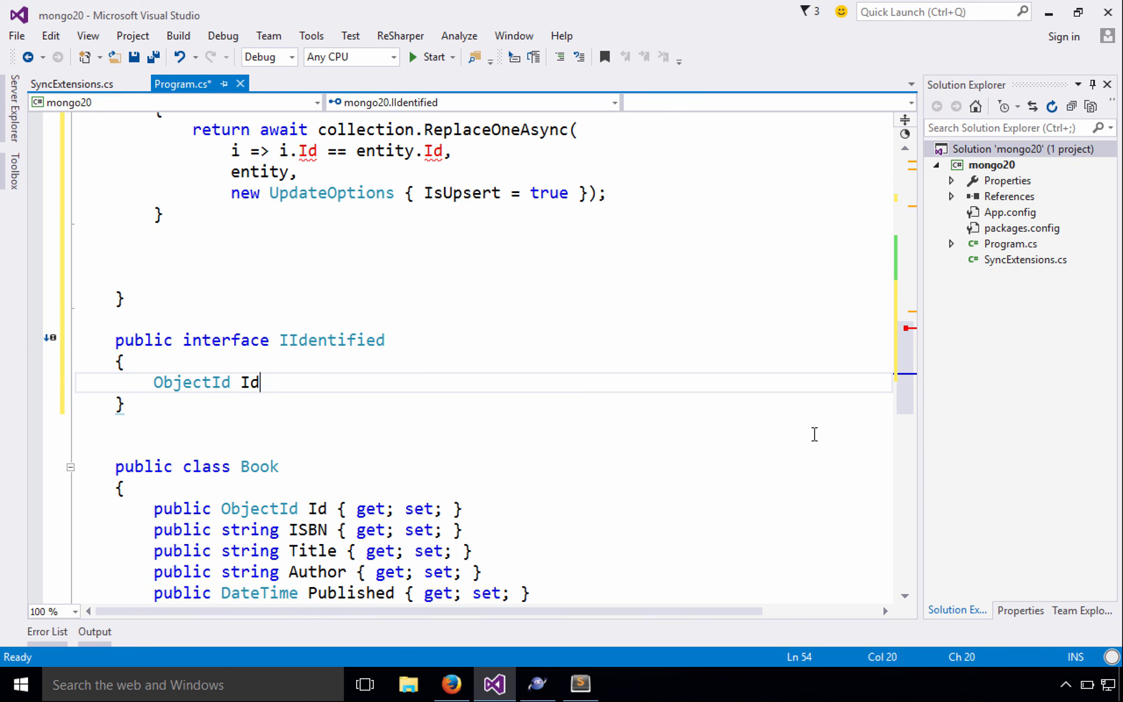
type("{ get; }")
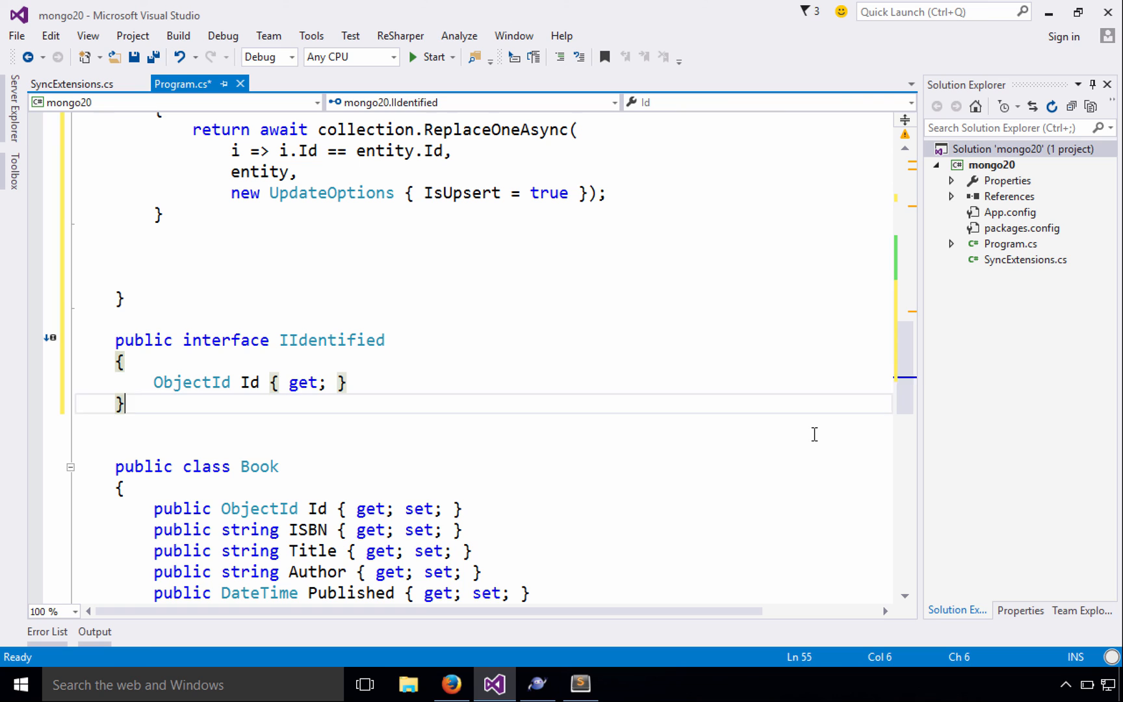
type(": IIdentified")
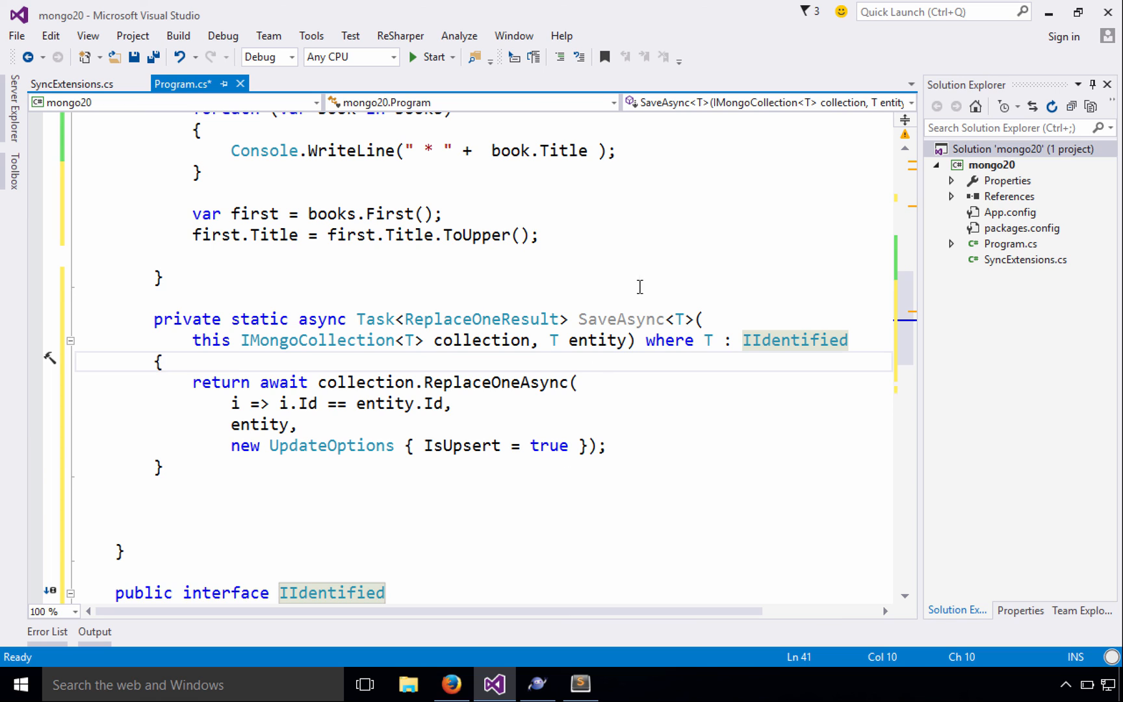
Step: Add coll.SaveAsync(first).Wait(); after the uppercasing line and tidy the blank line above
left_click(237, 256)
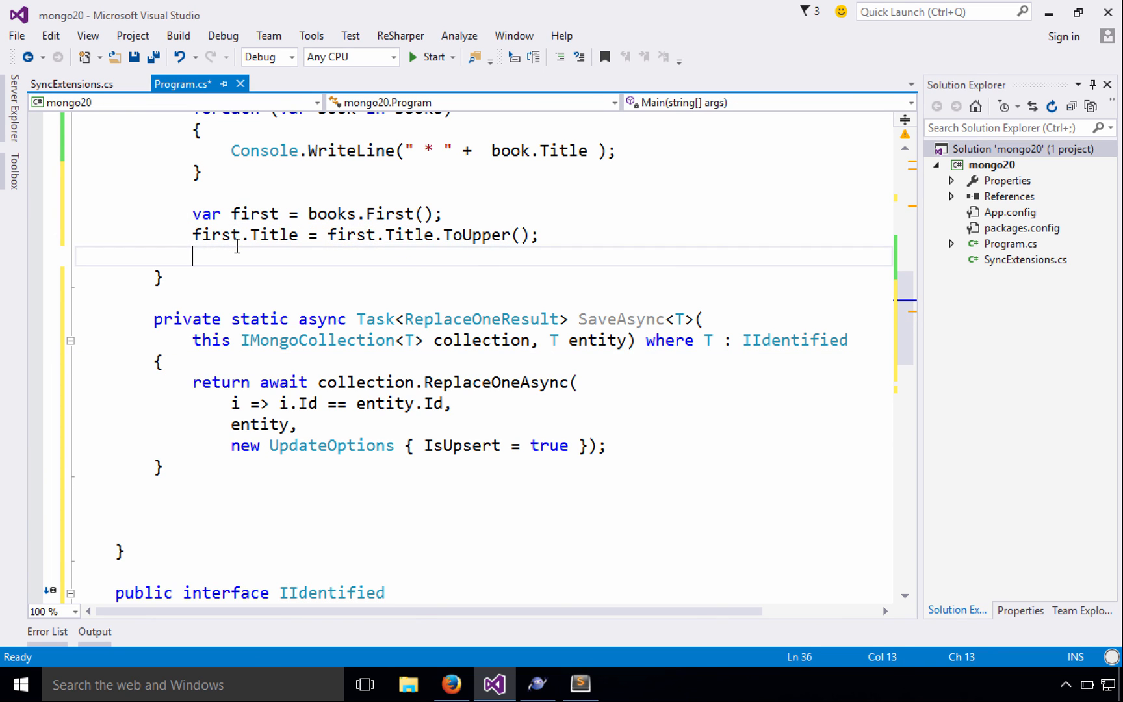
type("coll.SaveAsync(")
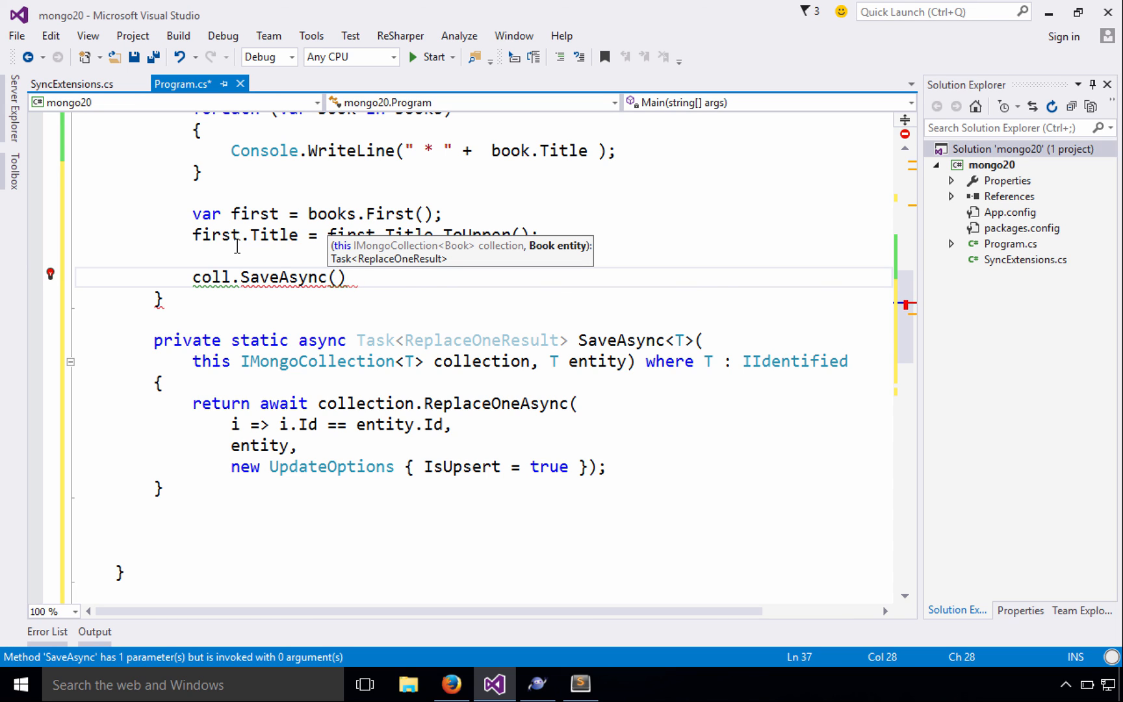
type("first")
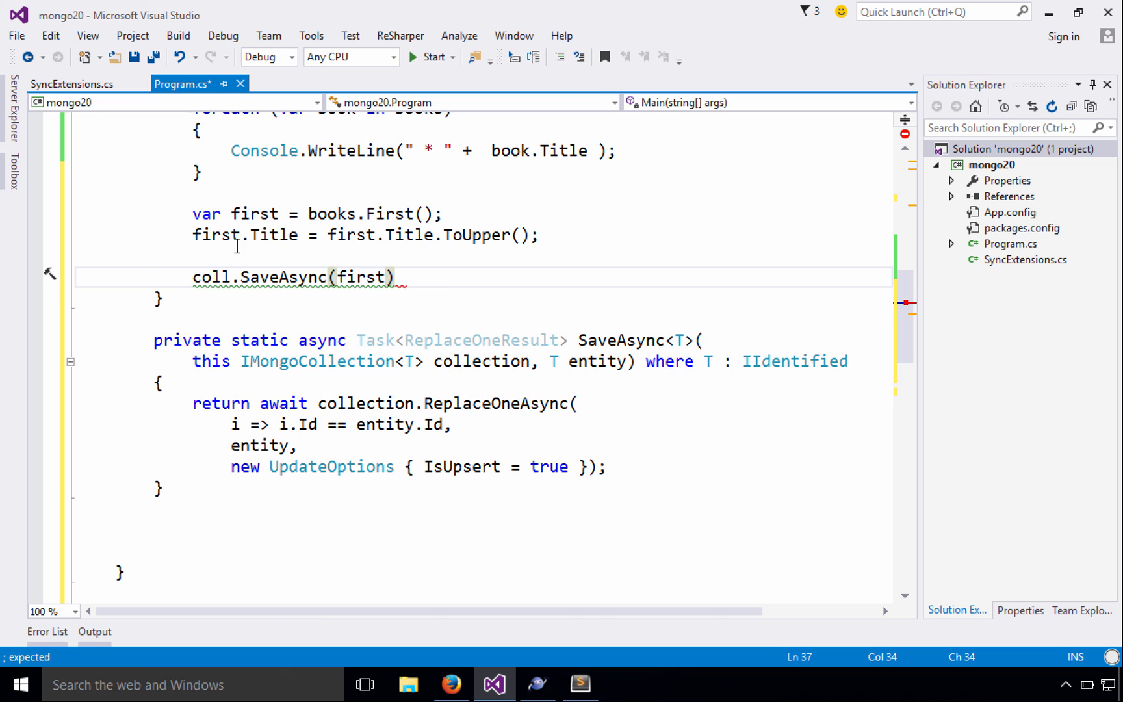
type(";")
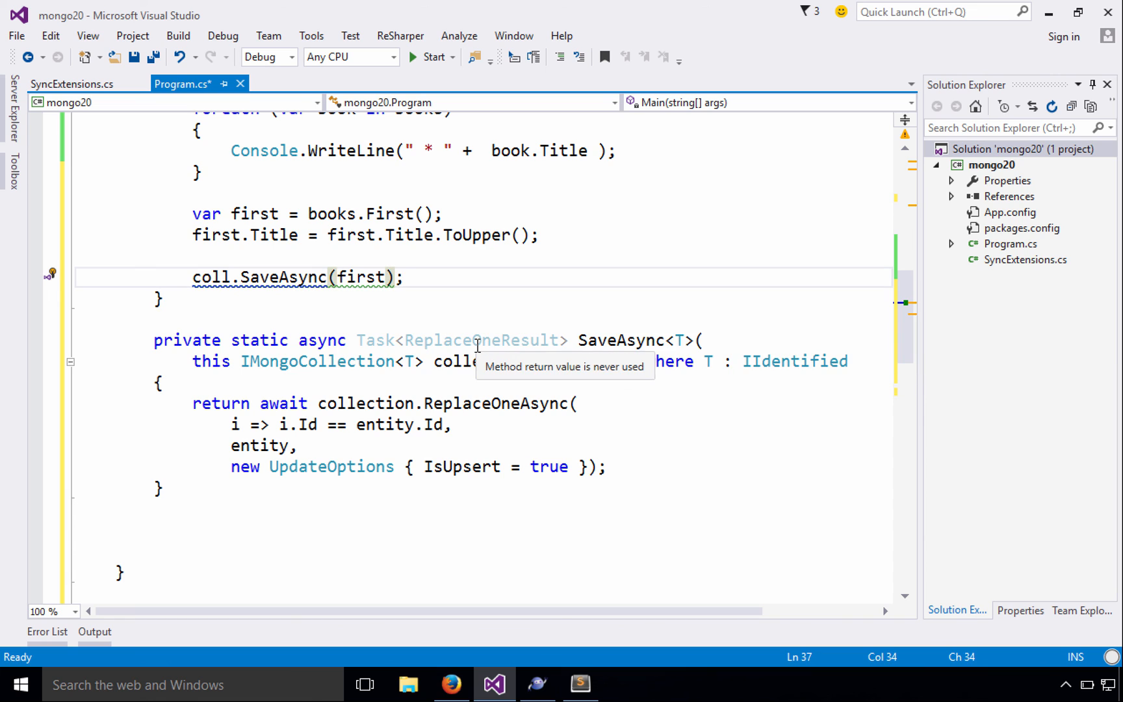
type(".")
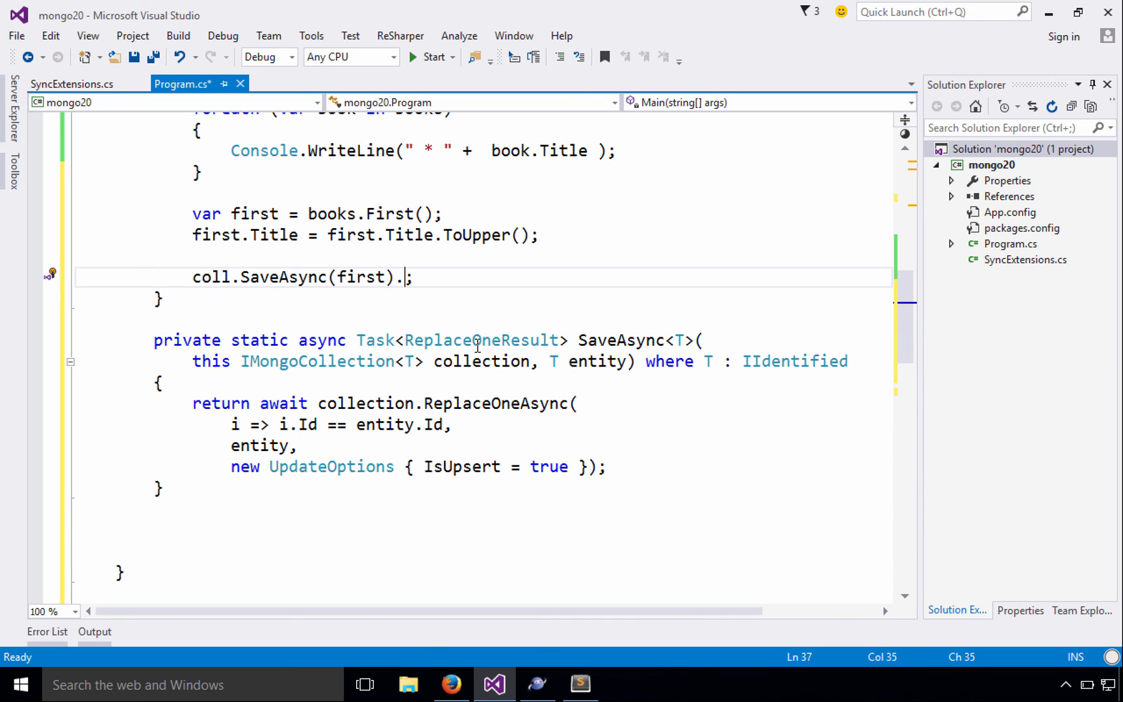
type("Wait()")
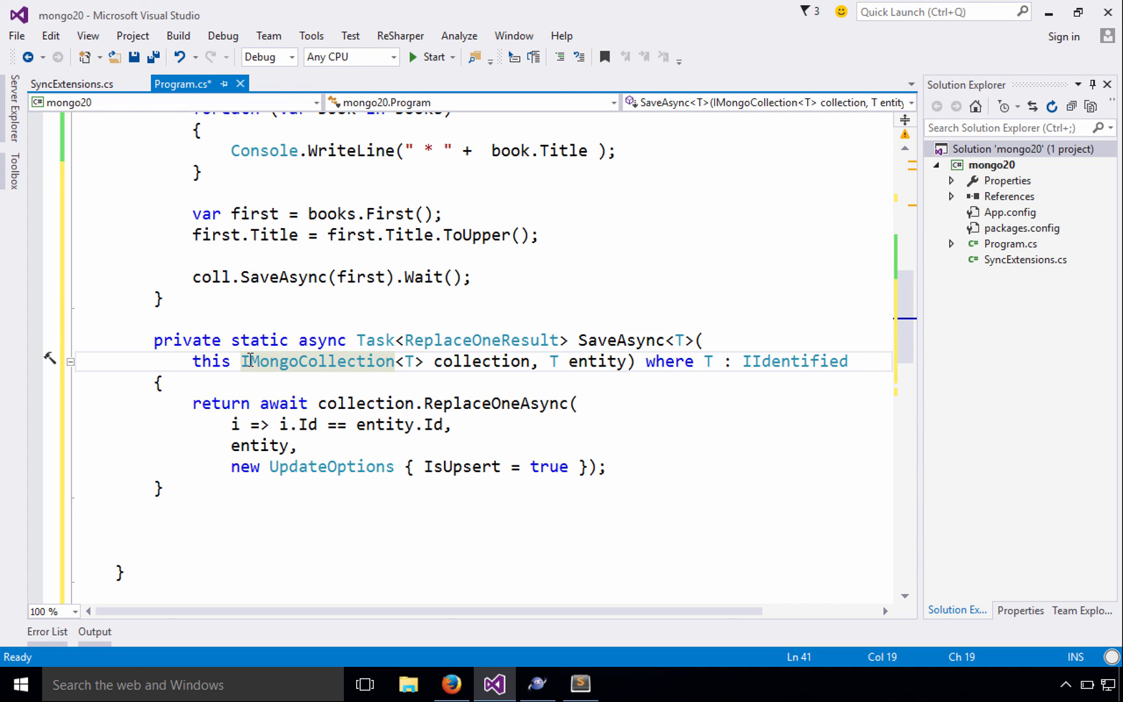
mouse_move(250, 187)
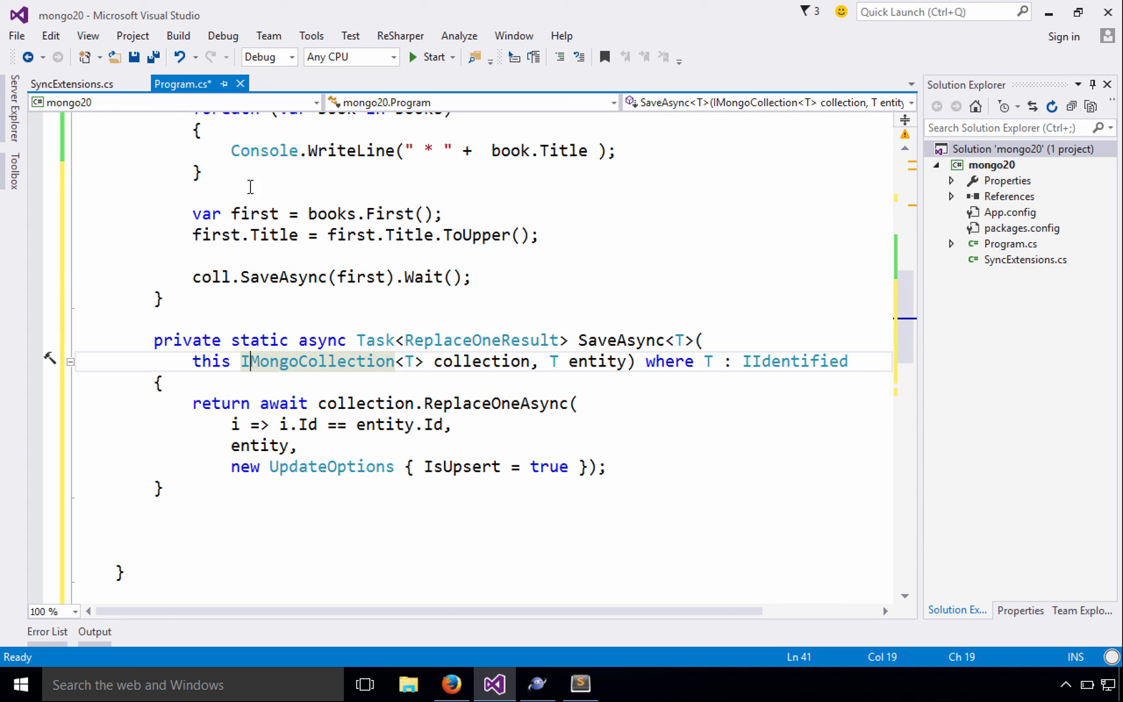
left_click(200, 256)
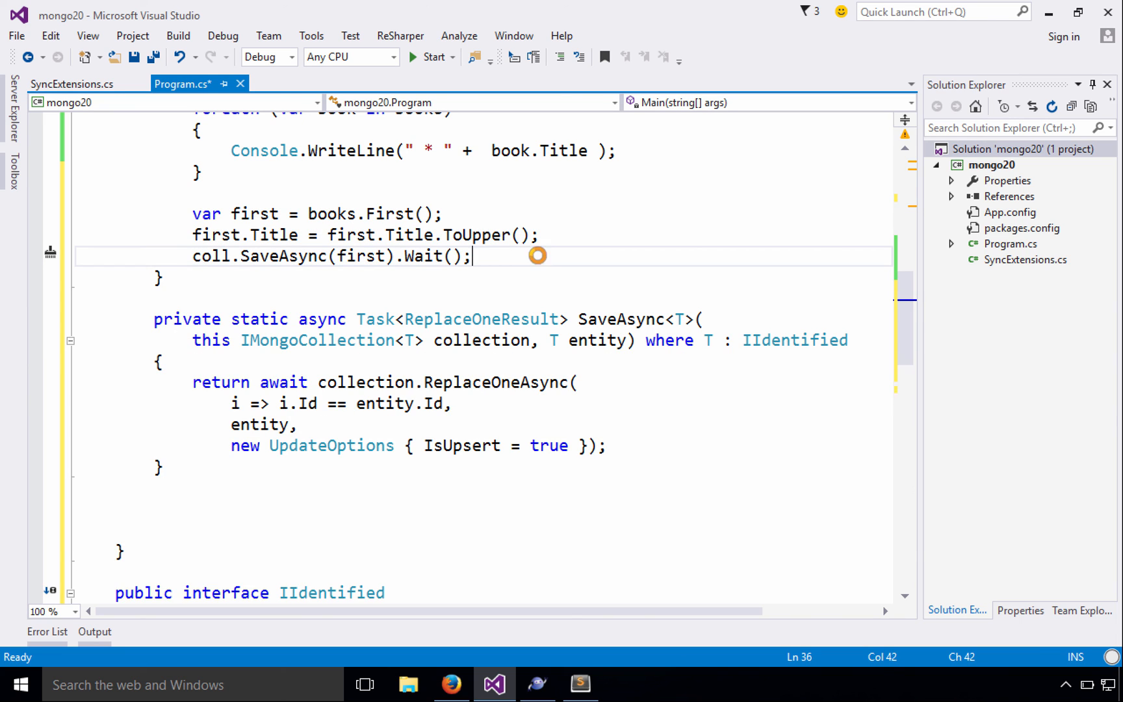
Step: View the console's five book titles, then review the uppercasing and upsert options lines
left_click(430, 57)
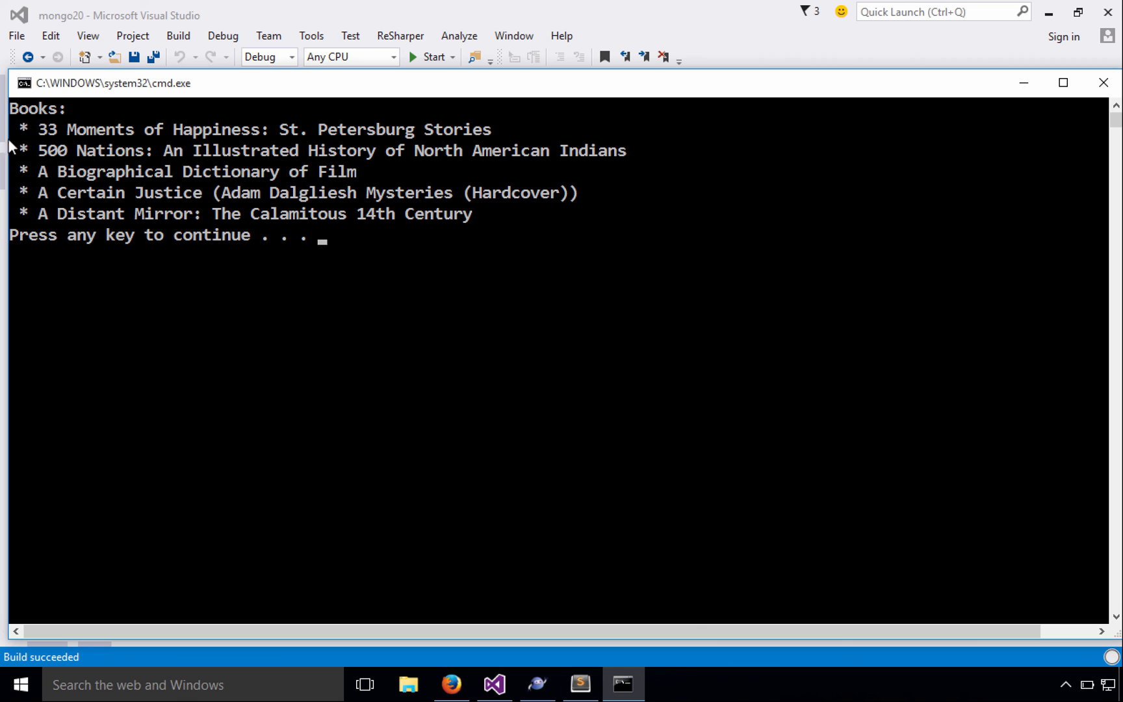
mouse_move(510, 146)
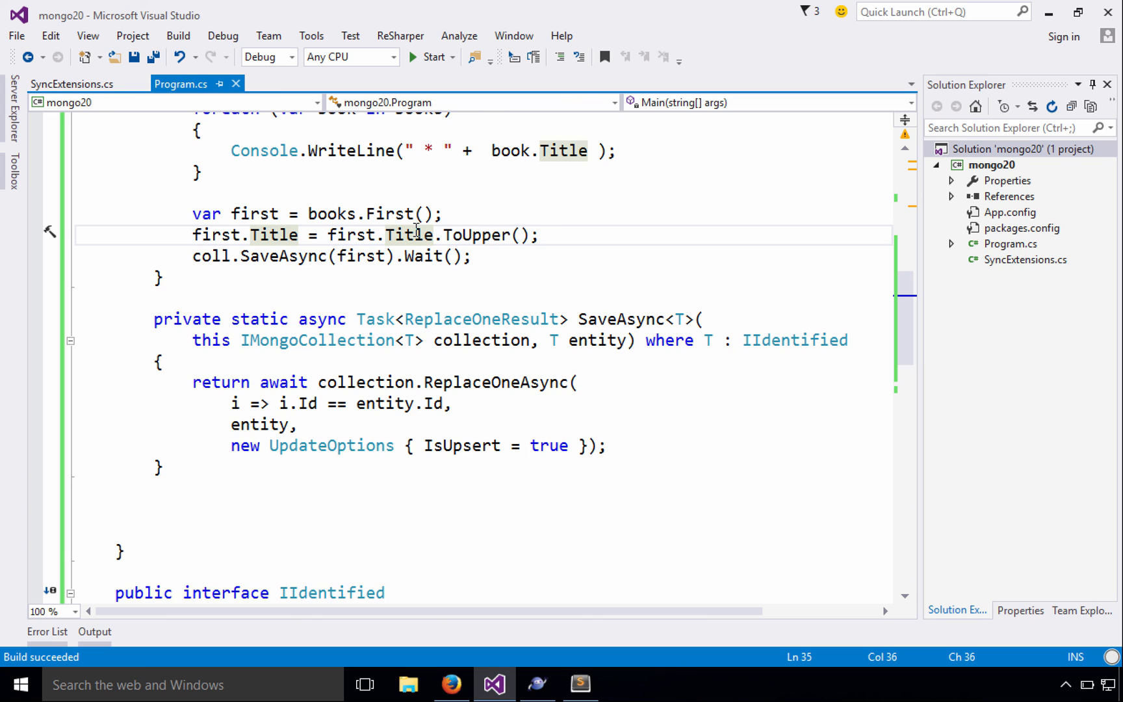
left_click(716, 445)
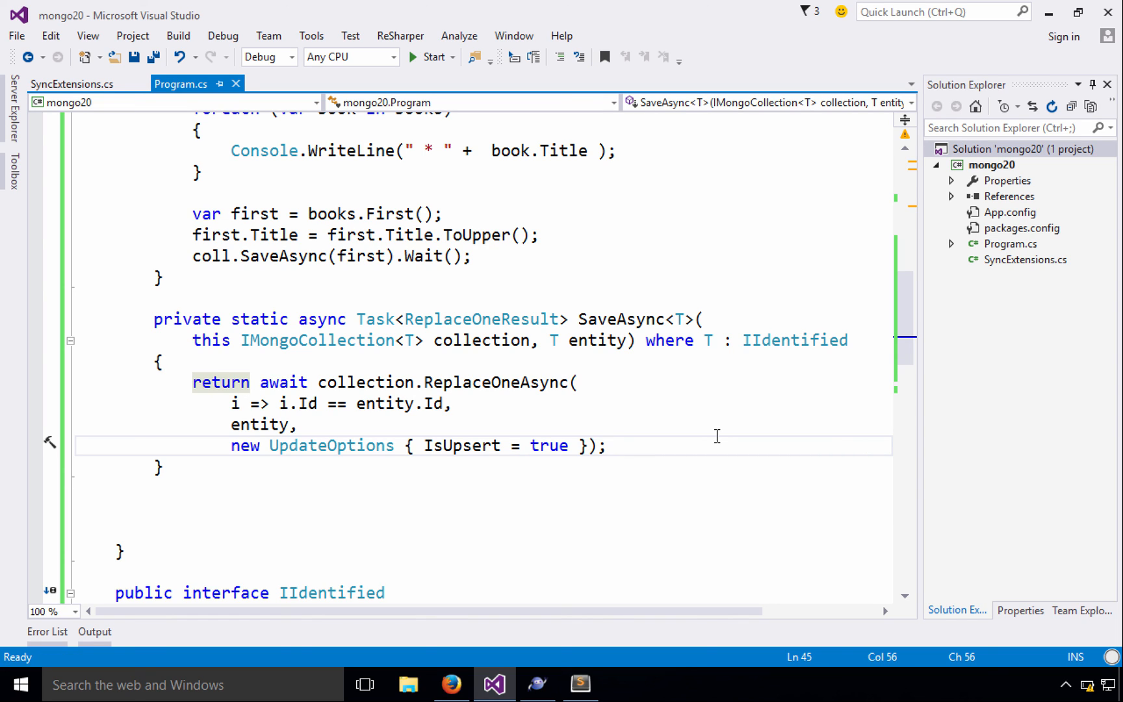
left_click(608, 444)
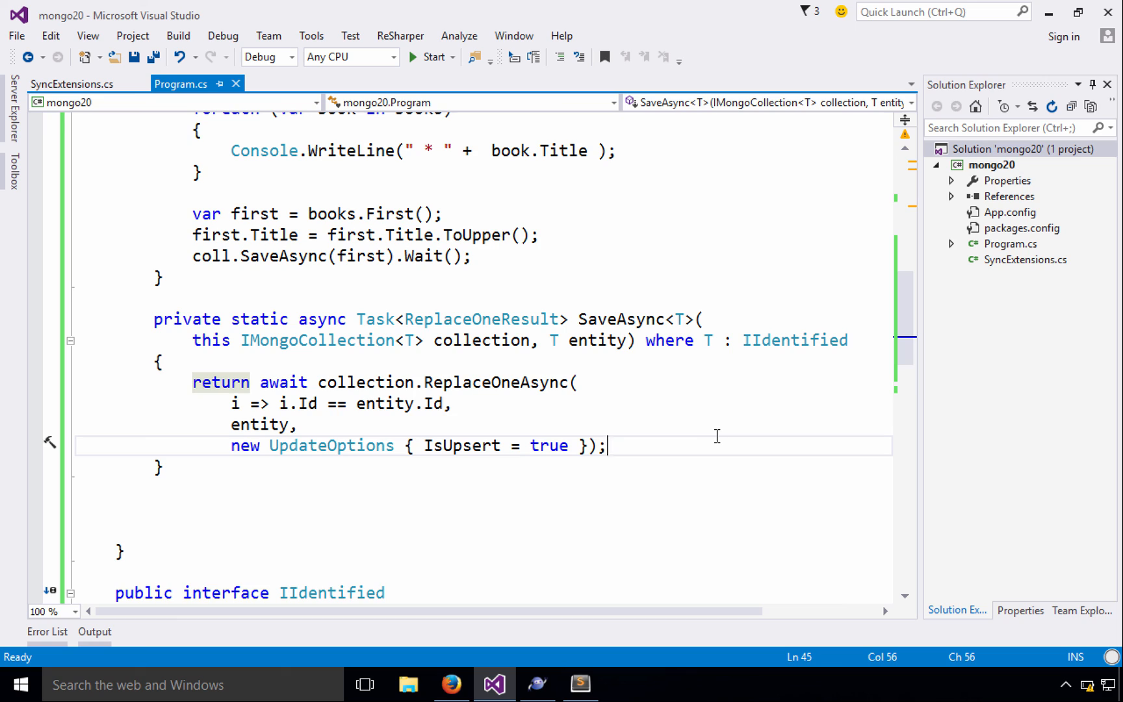